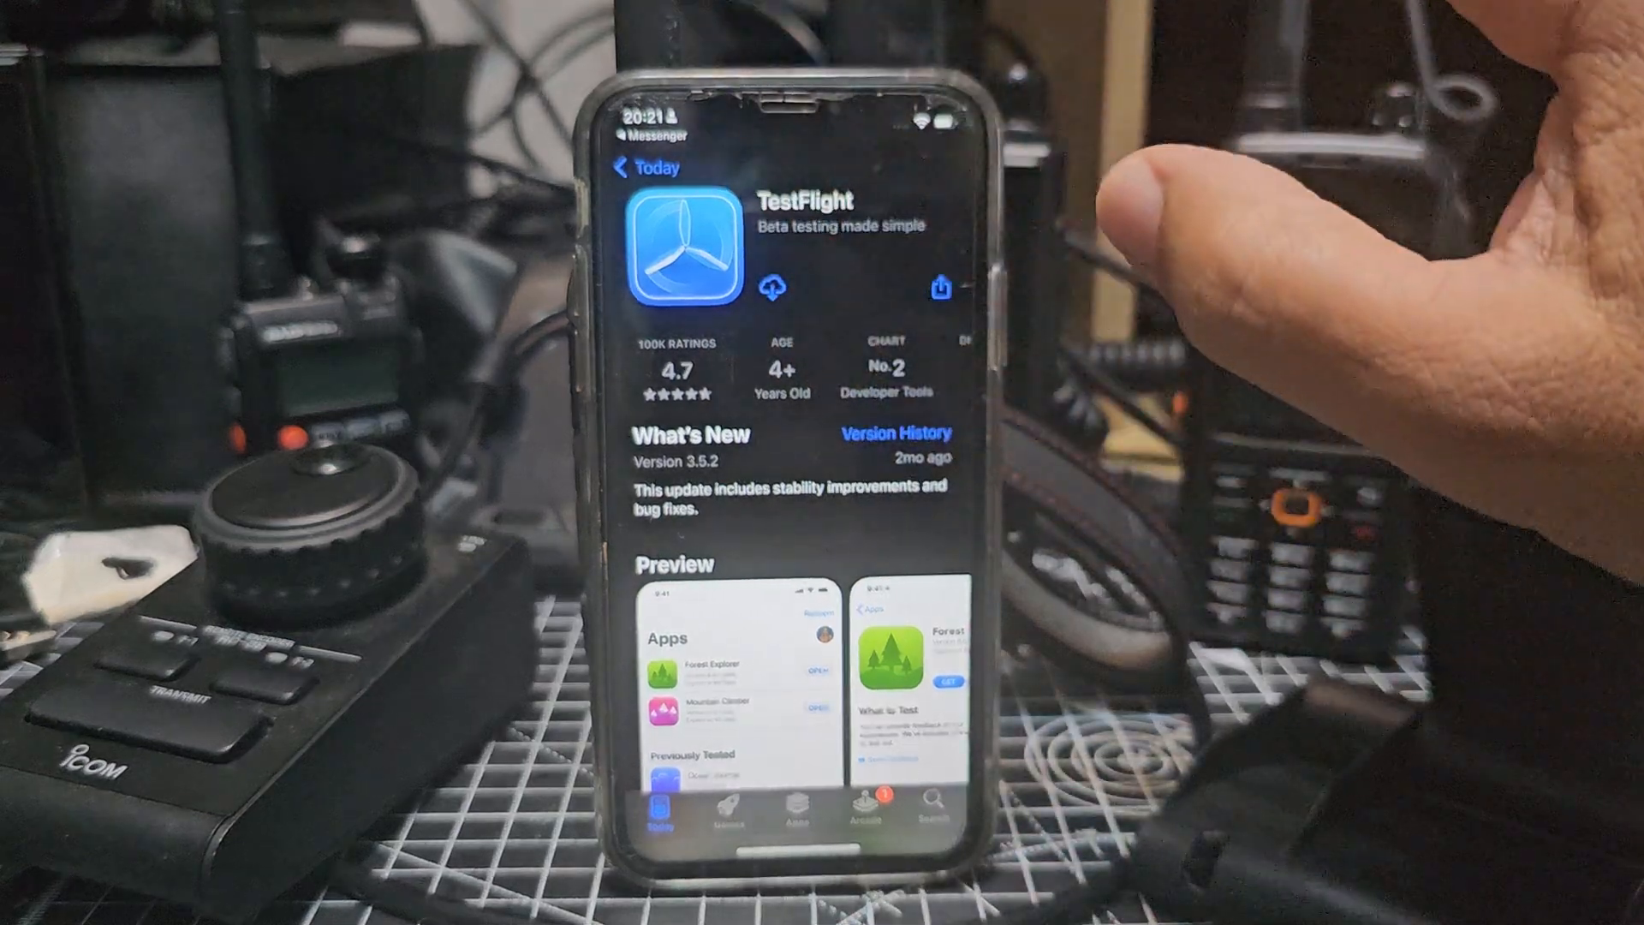
# Download TestFlight from its App Store page until it shows Open
pyautogui.click(771, 288)
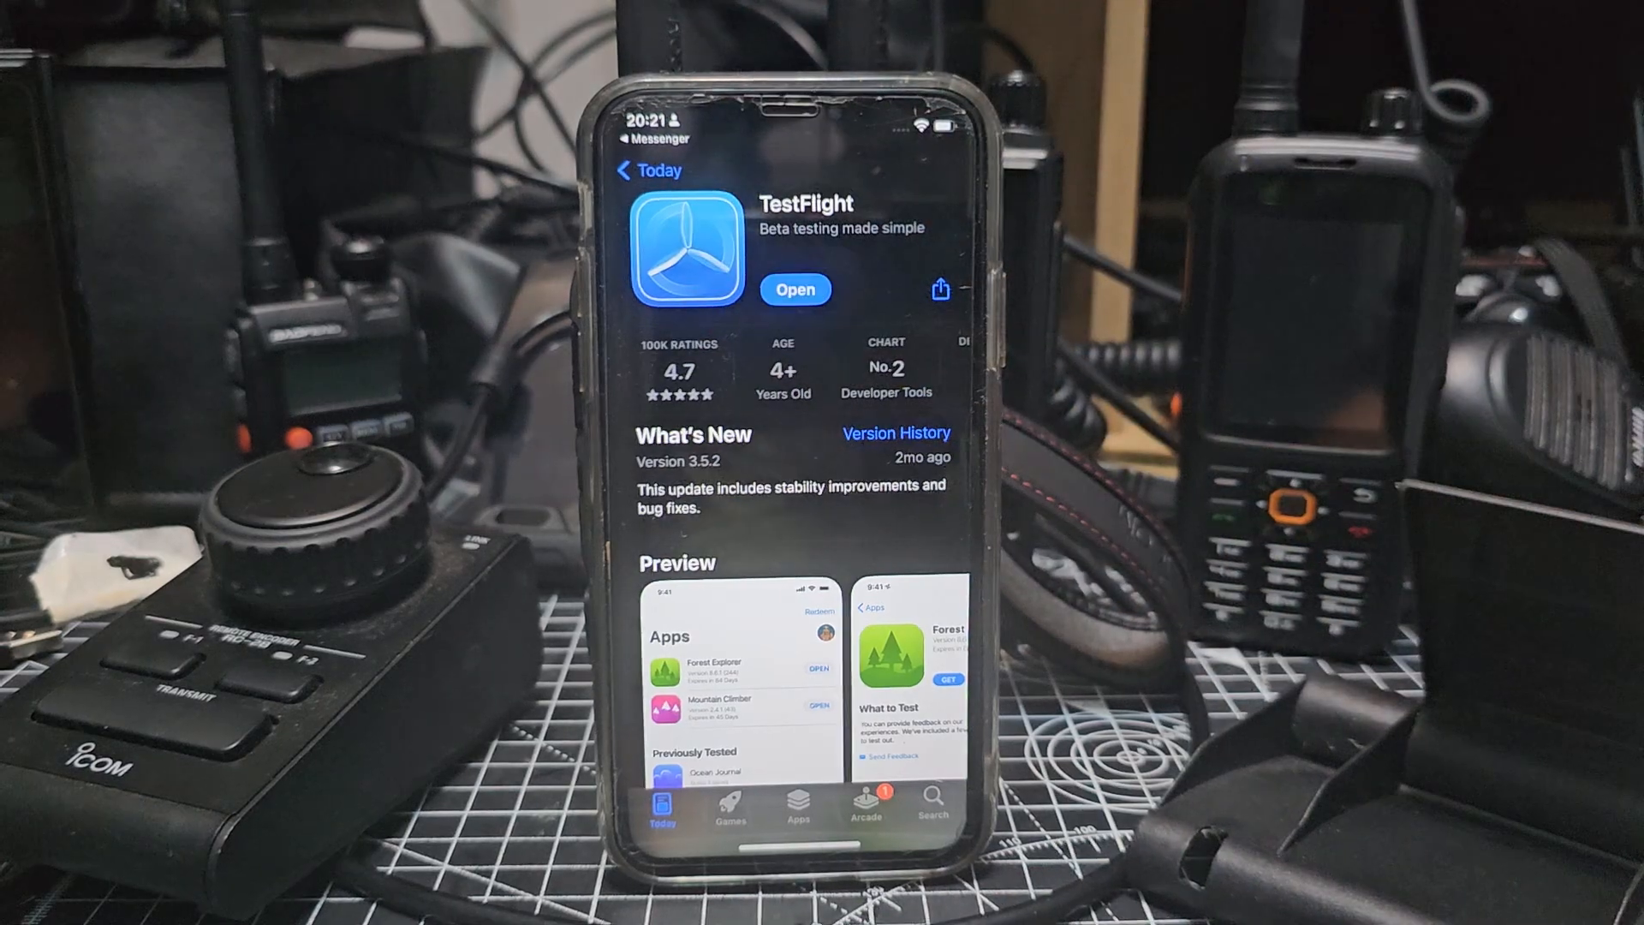
# Launch TestFlight and answer the notifications permission prompt
pyautogui.click(795, 289)
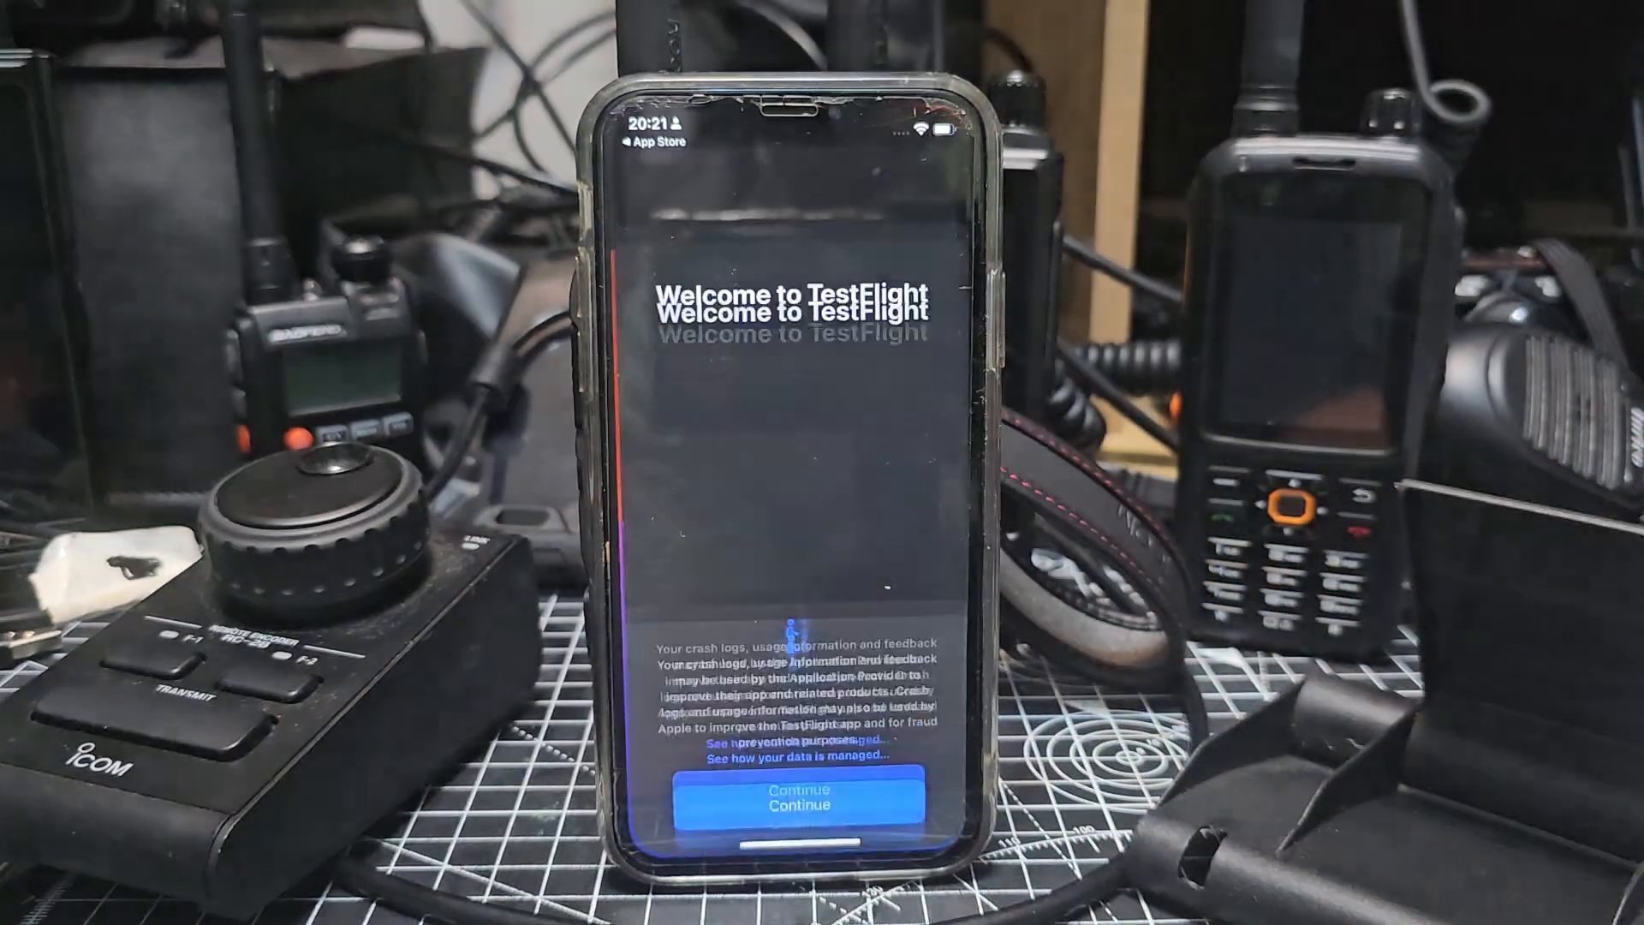
pyautogui.click(799, 805)
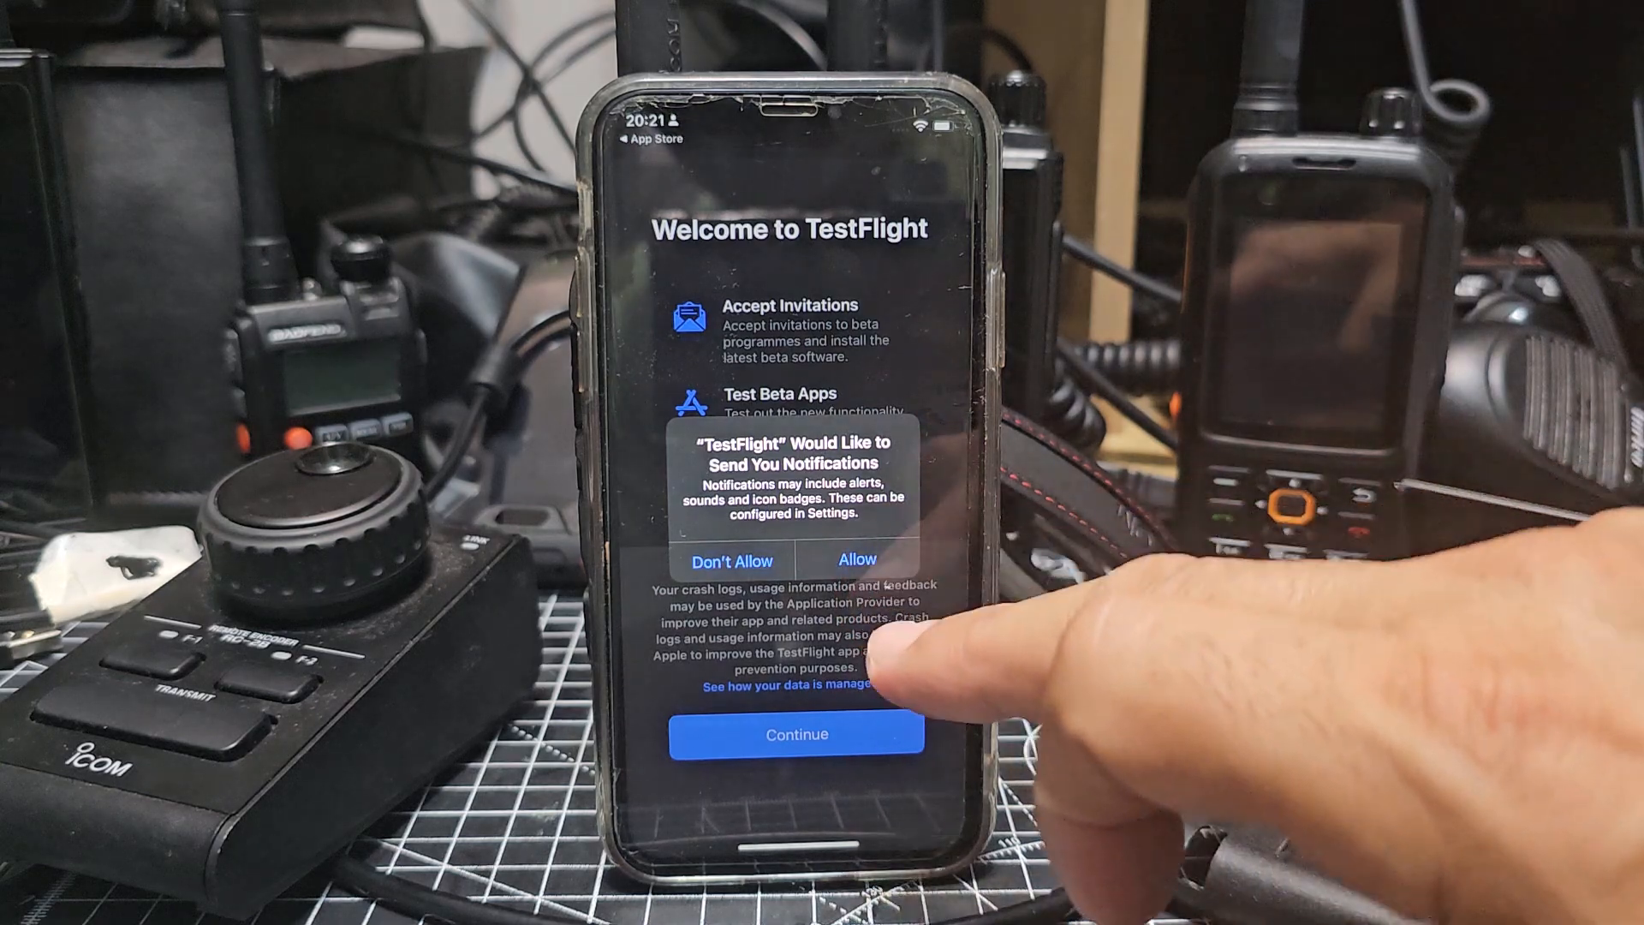
pyautogui.click(856, 558)
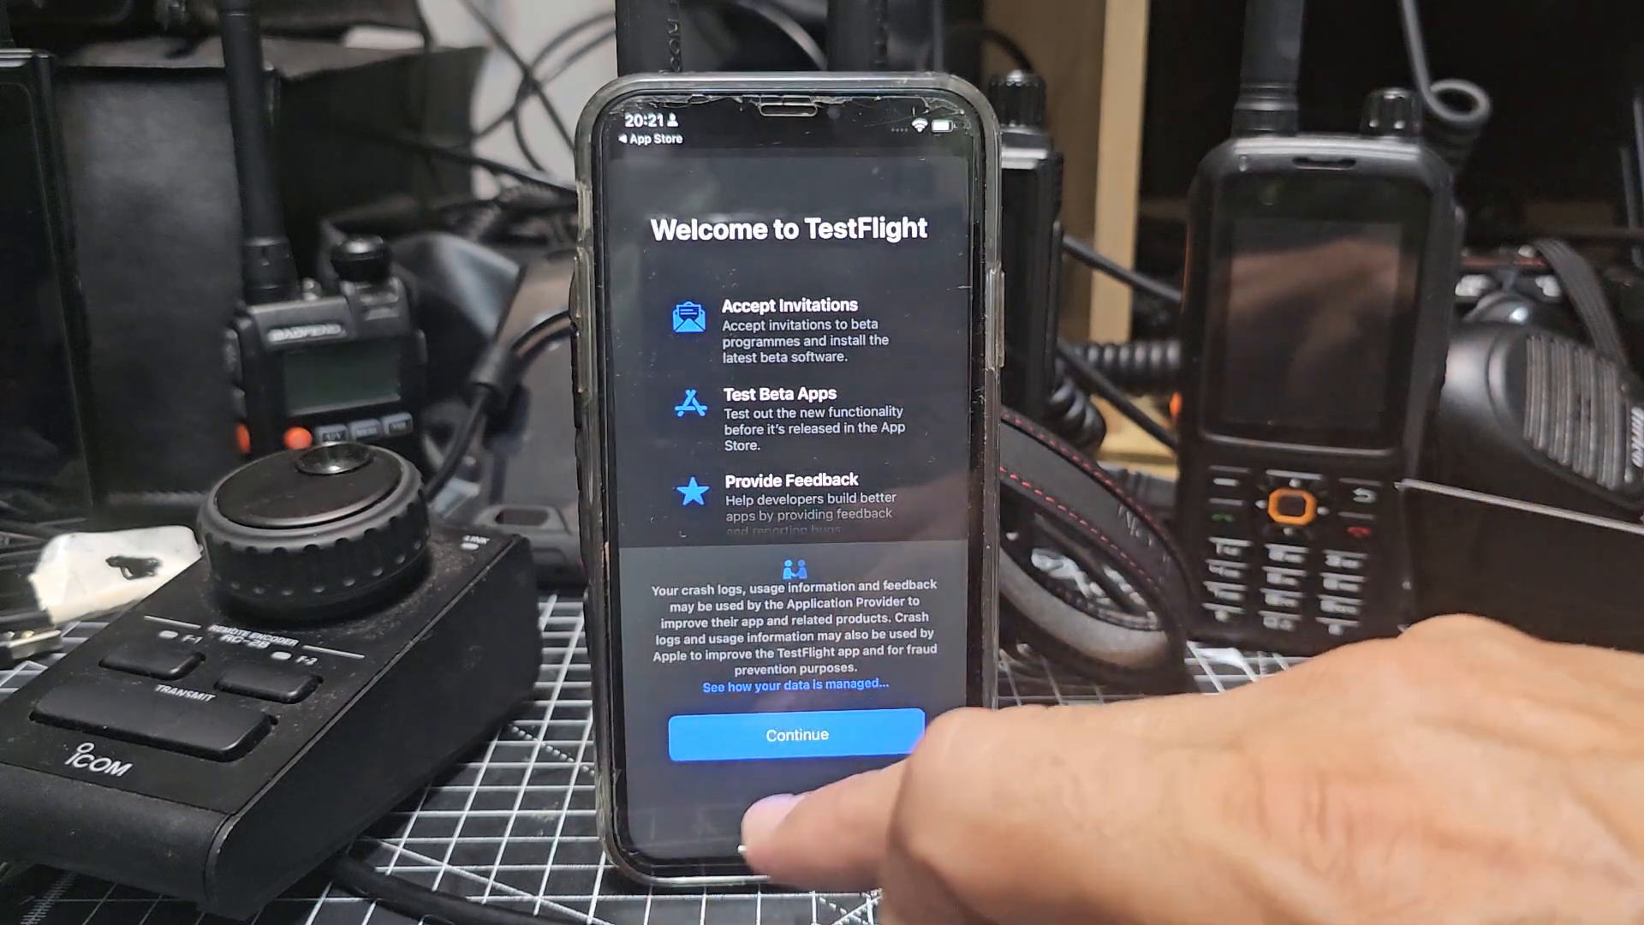
# Continue past the welcome screens and agree to the TestFlight terms
pyautogui.click(793, 735)
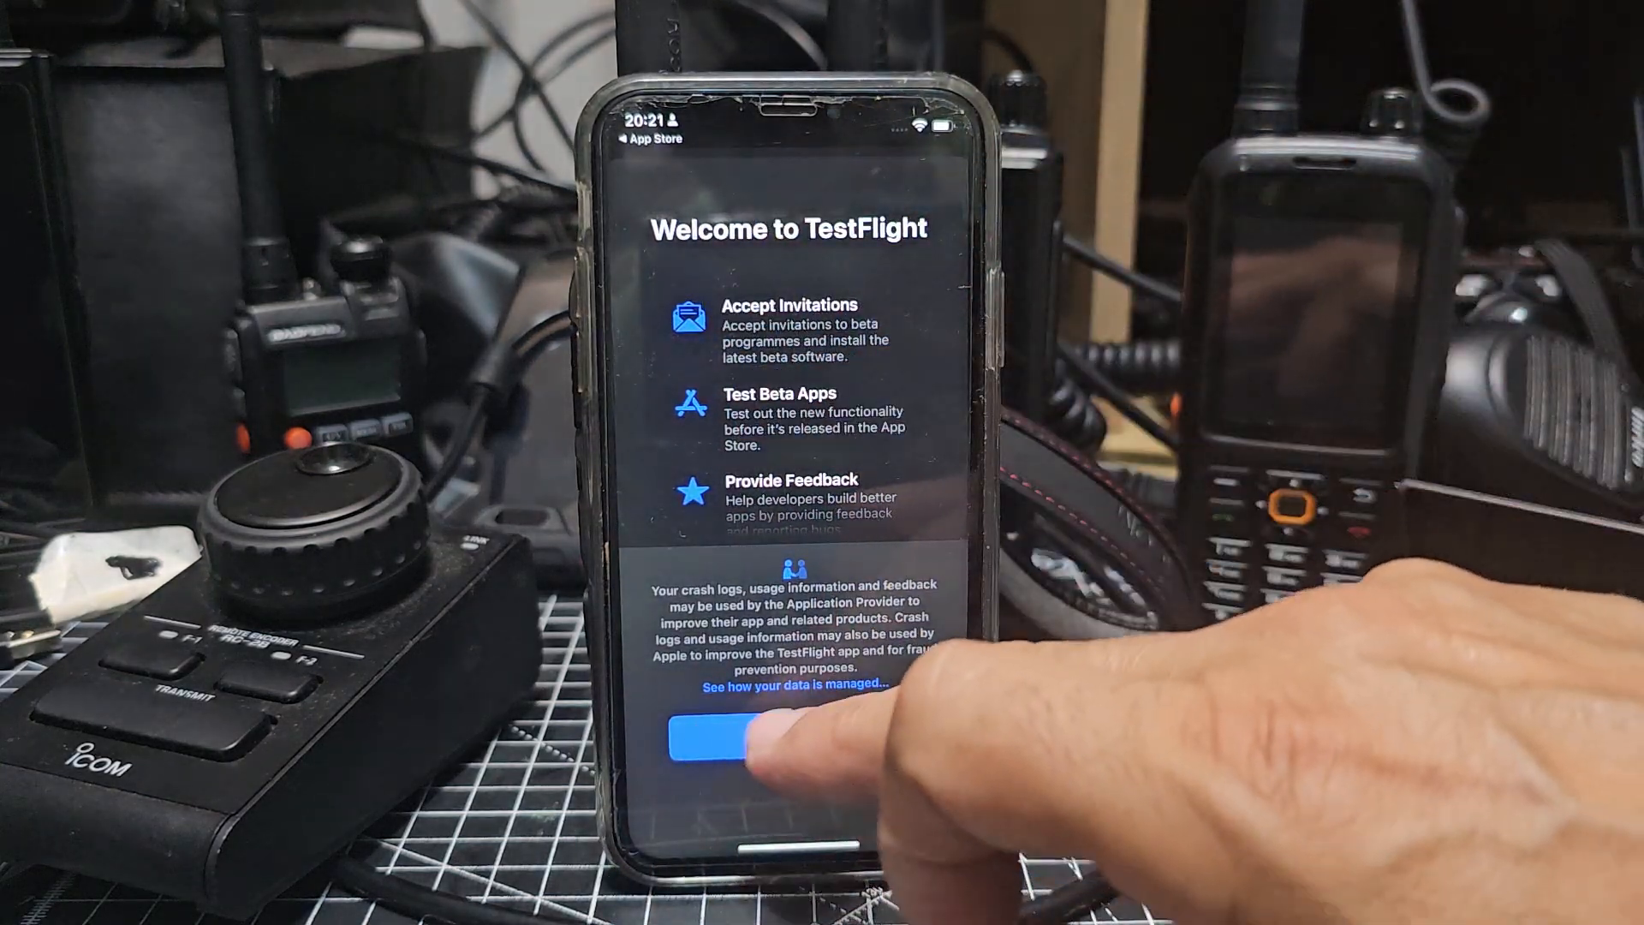
pyautogui.click(767, 750)
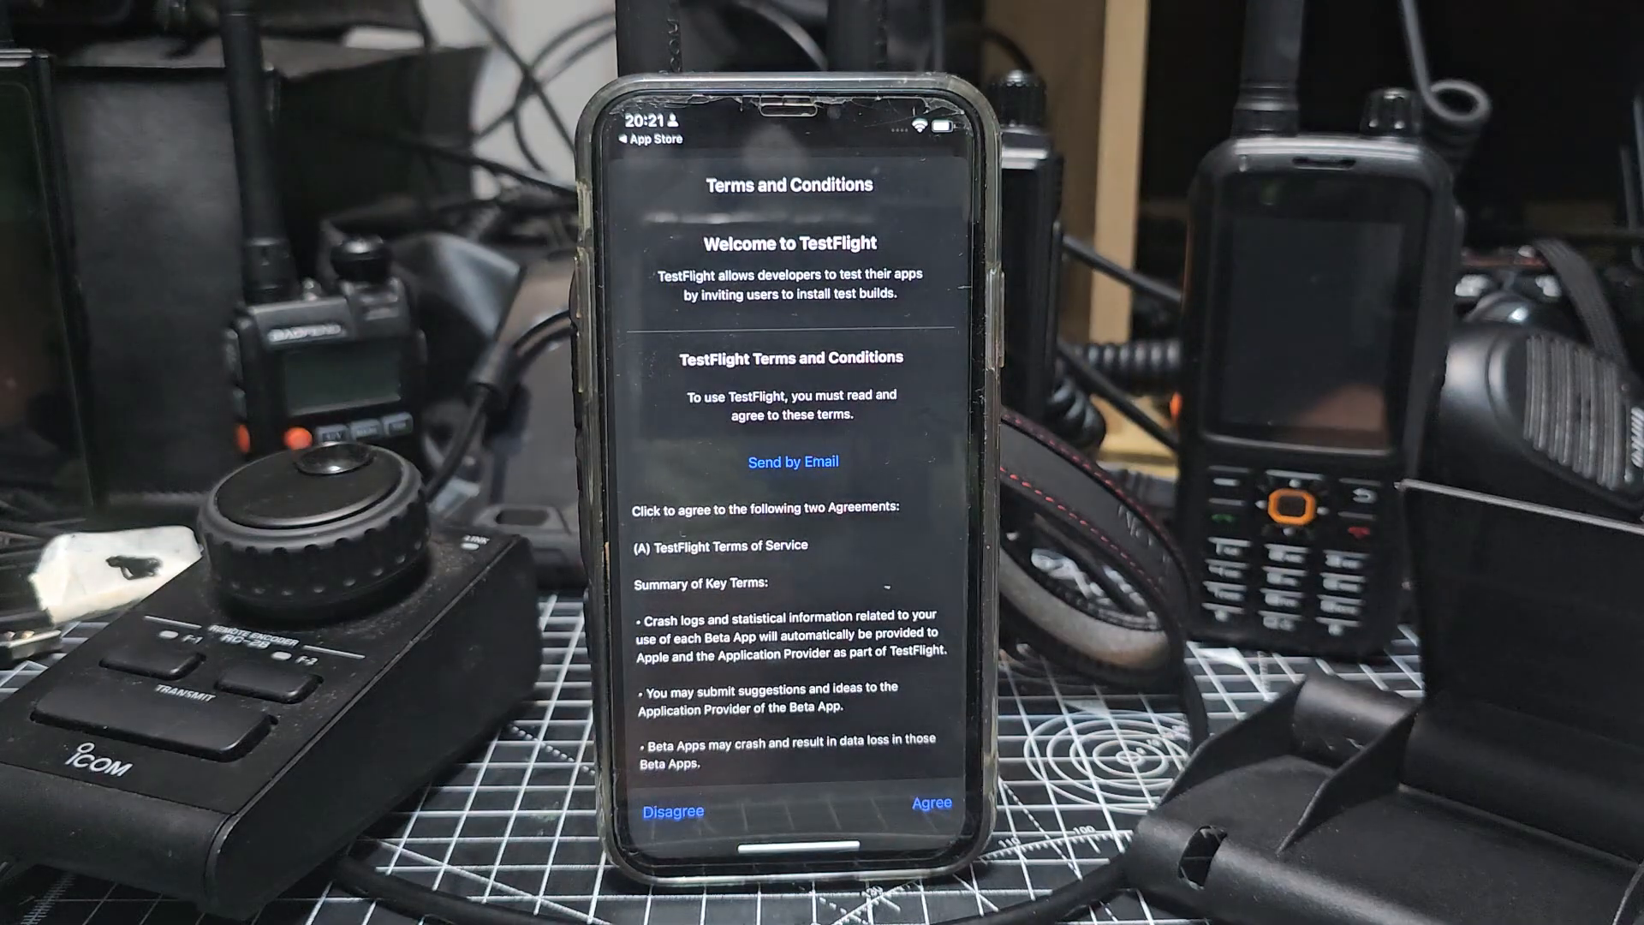
pyautogui.click(929, 801)
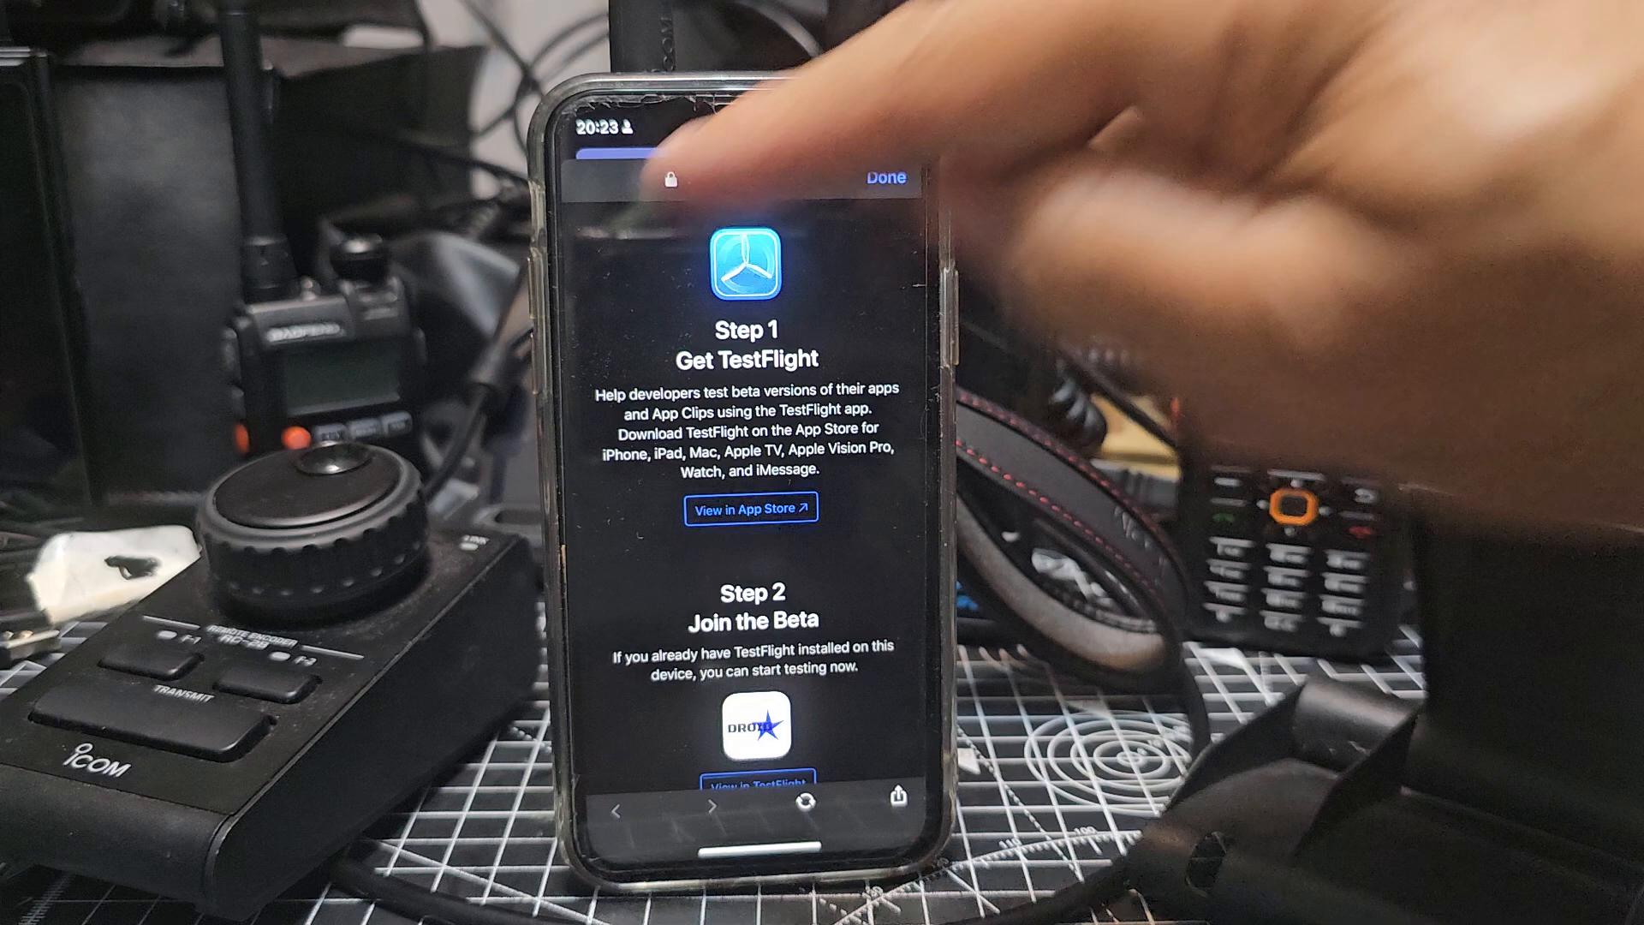
# Reach Step 2 Join the Beta and view the DroidStar DMR beta in TestFlight
pyautogui.scroll(-3)
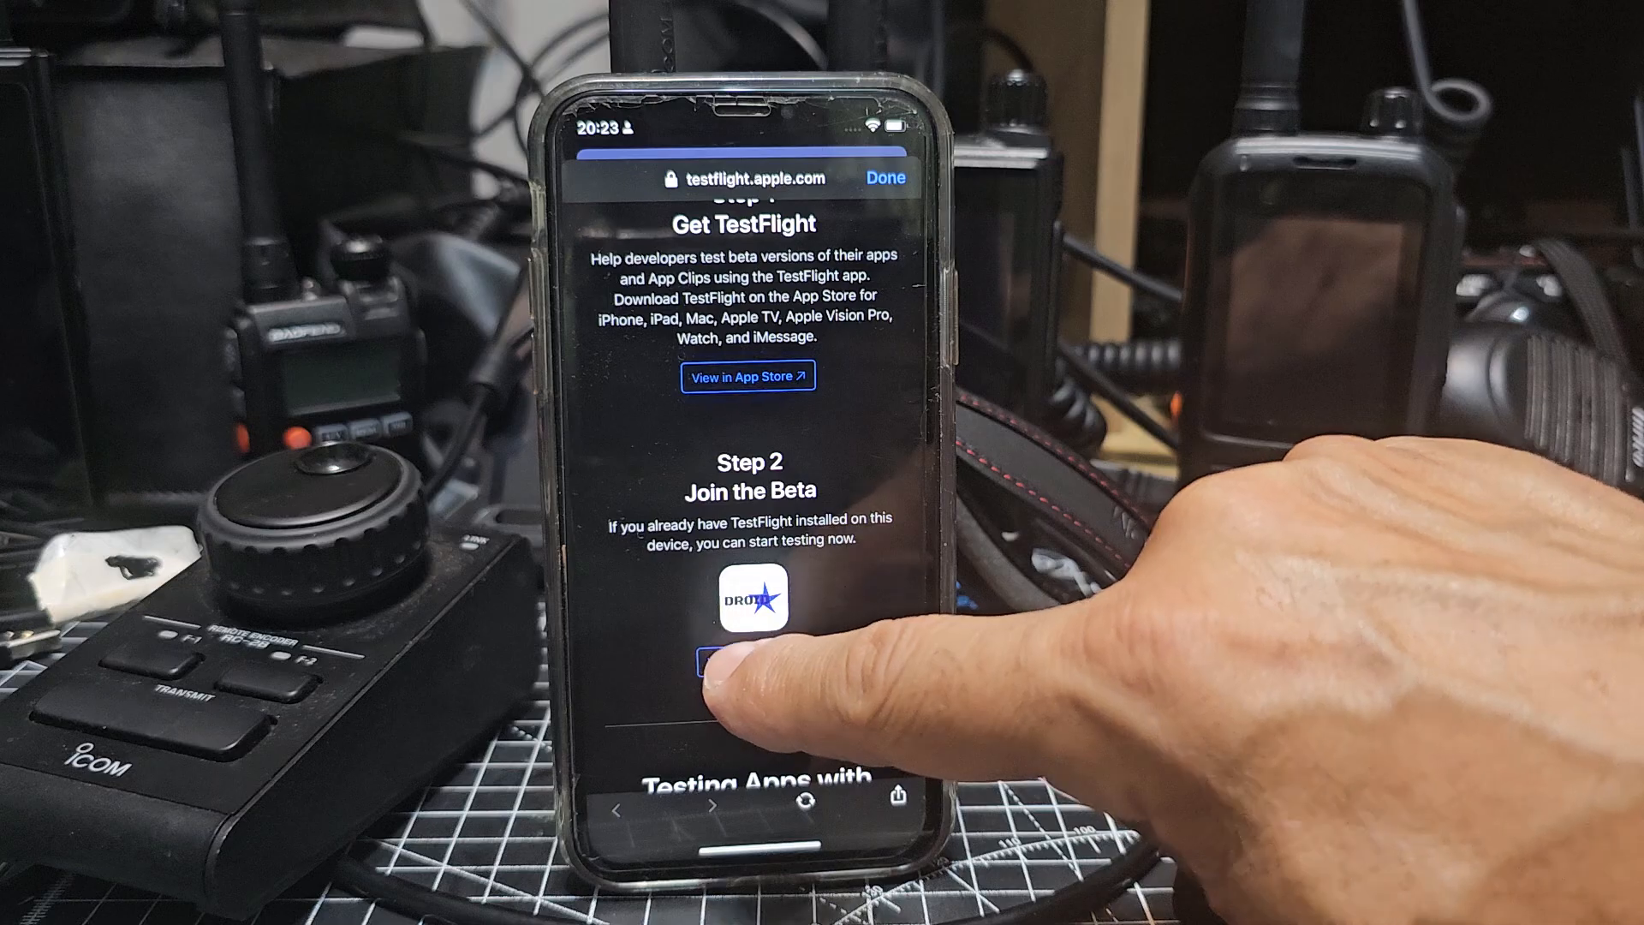
pyautogui.click(747, 661)
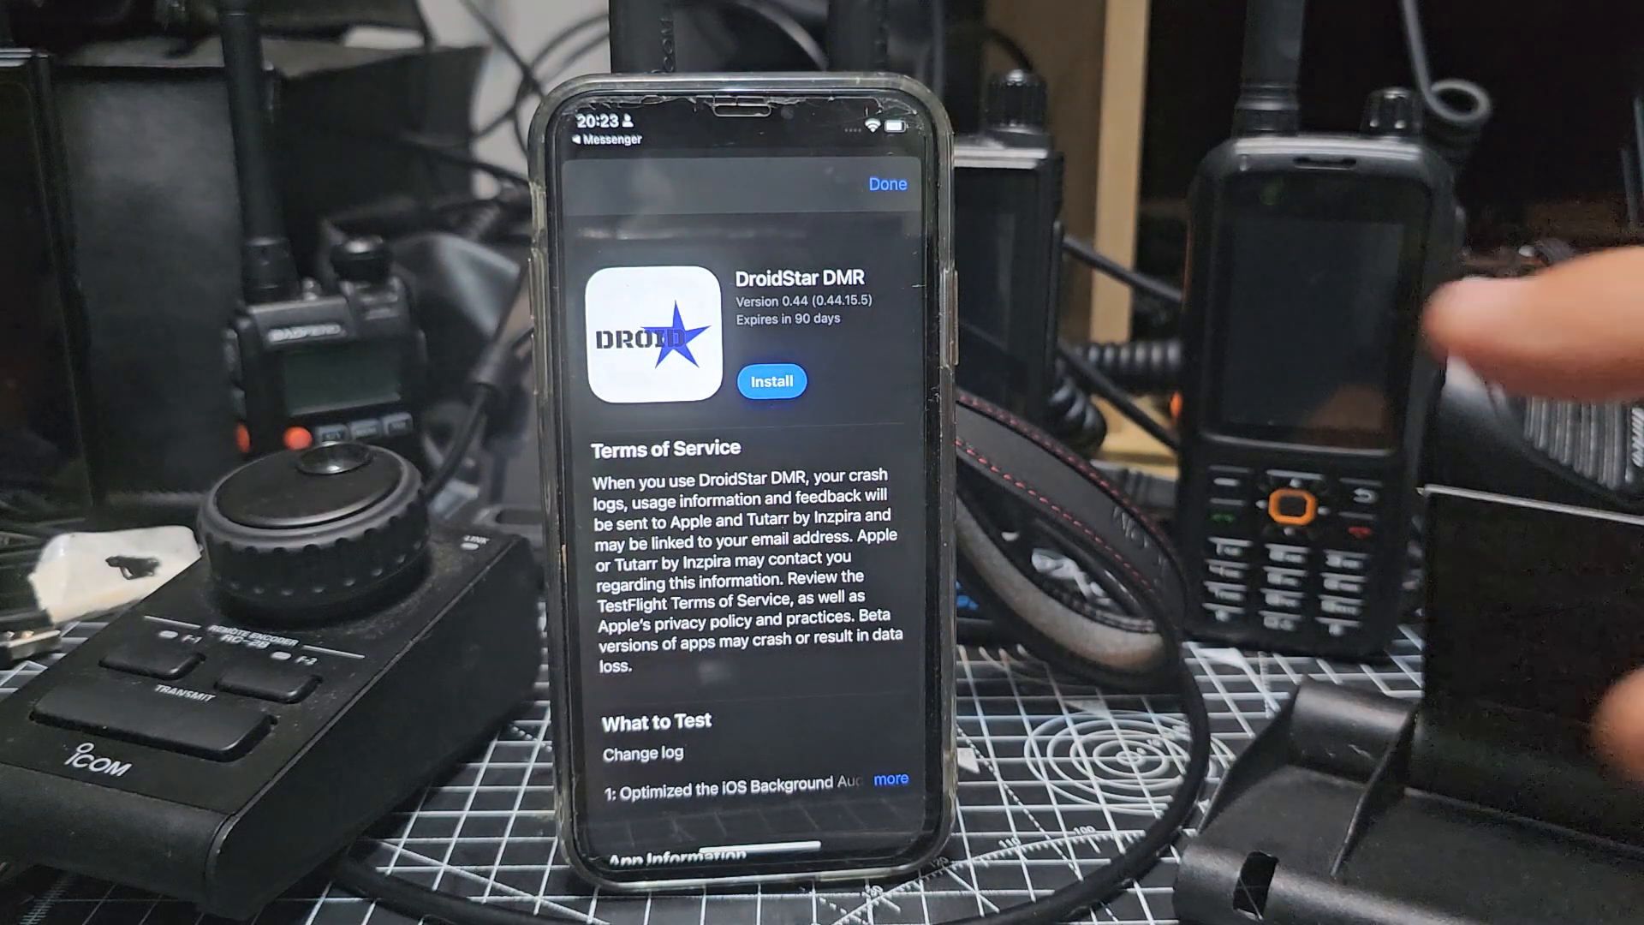
# Install the DroidStar DMR beta from its TestFlight page
pyautogui.click(769, 380)
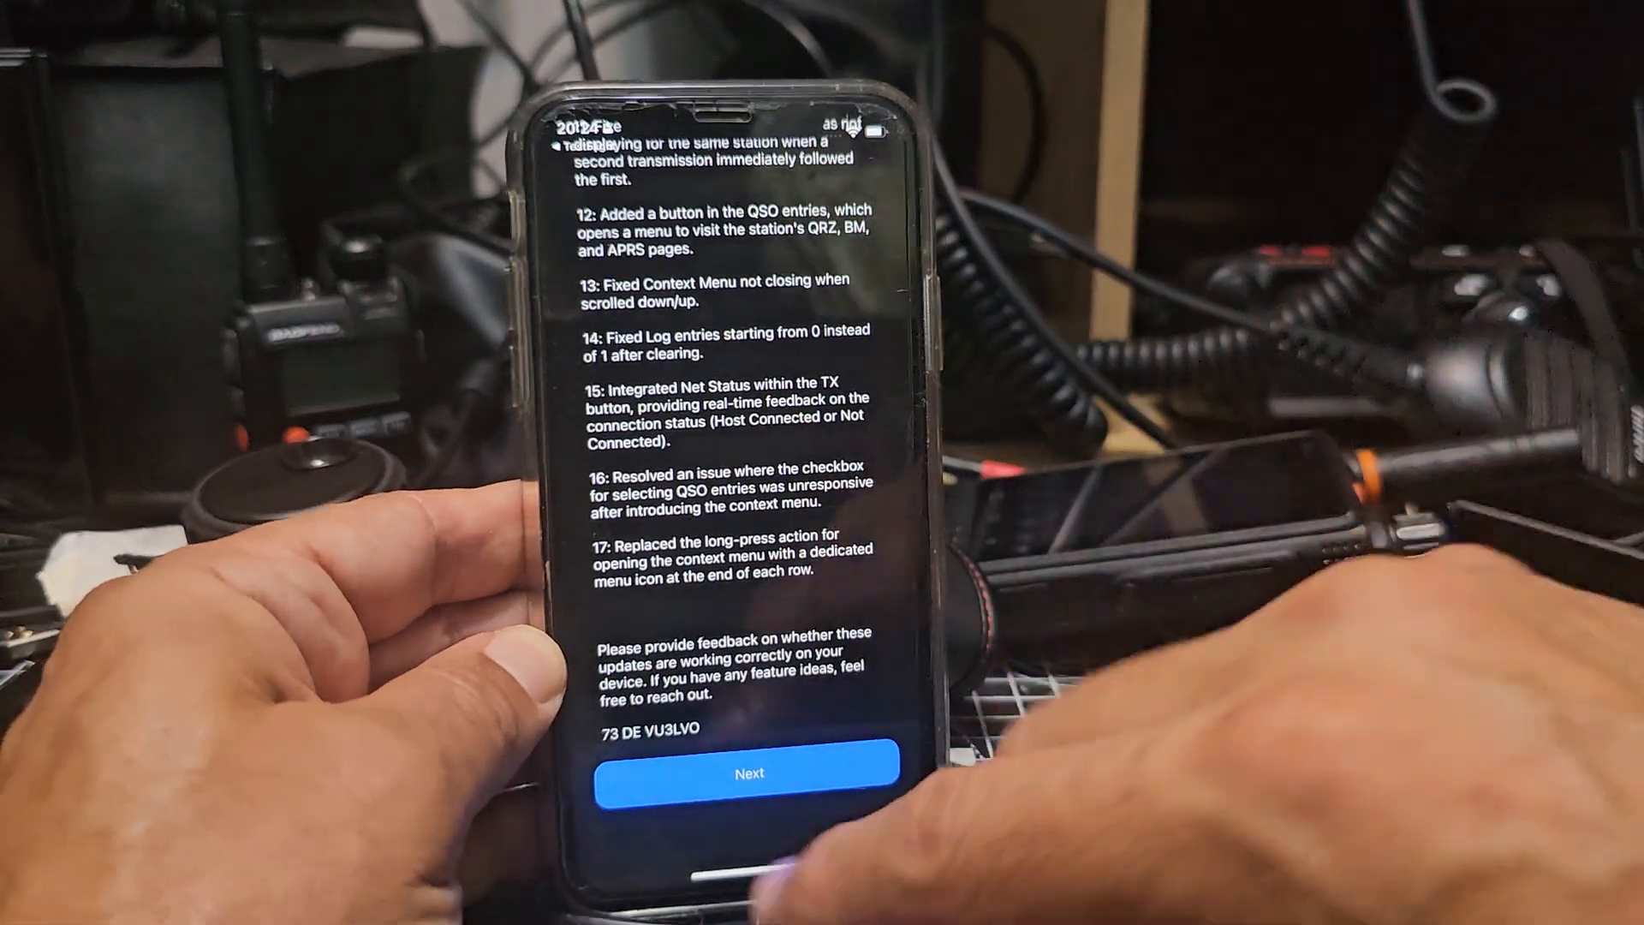
# Enter the callsign, DMR ID 234… and BrandMeister password in Settings, then return Home
pyautogui.click(747, 773)
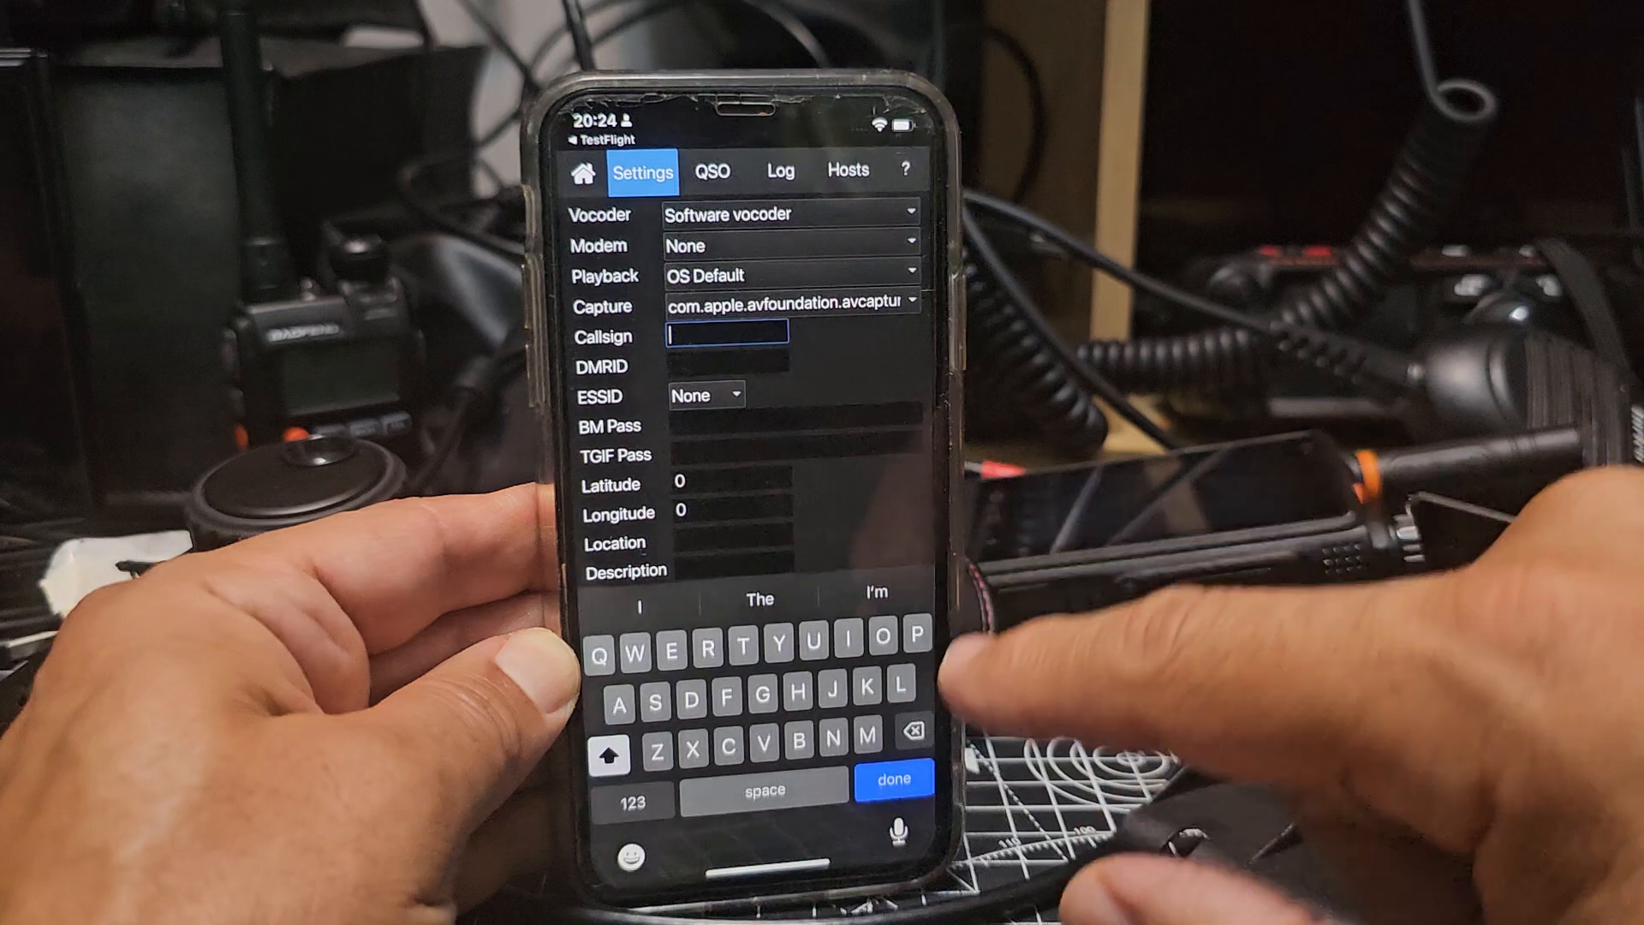
pyautogui.write('M0')
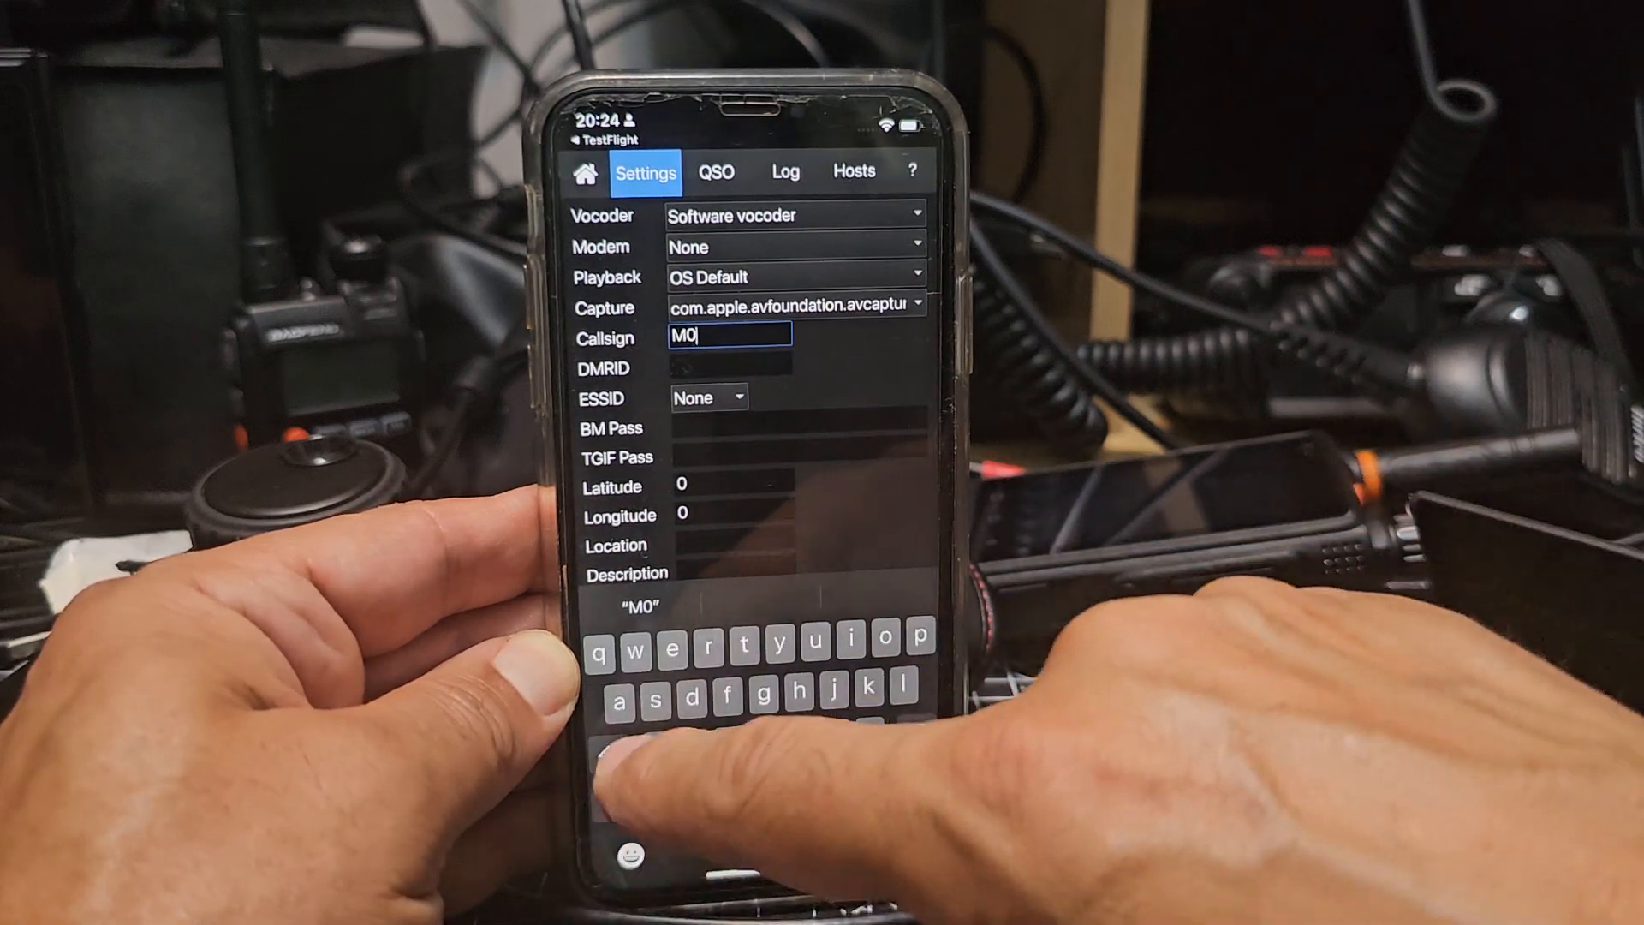
pyautogui.write('FX')
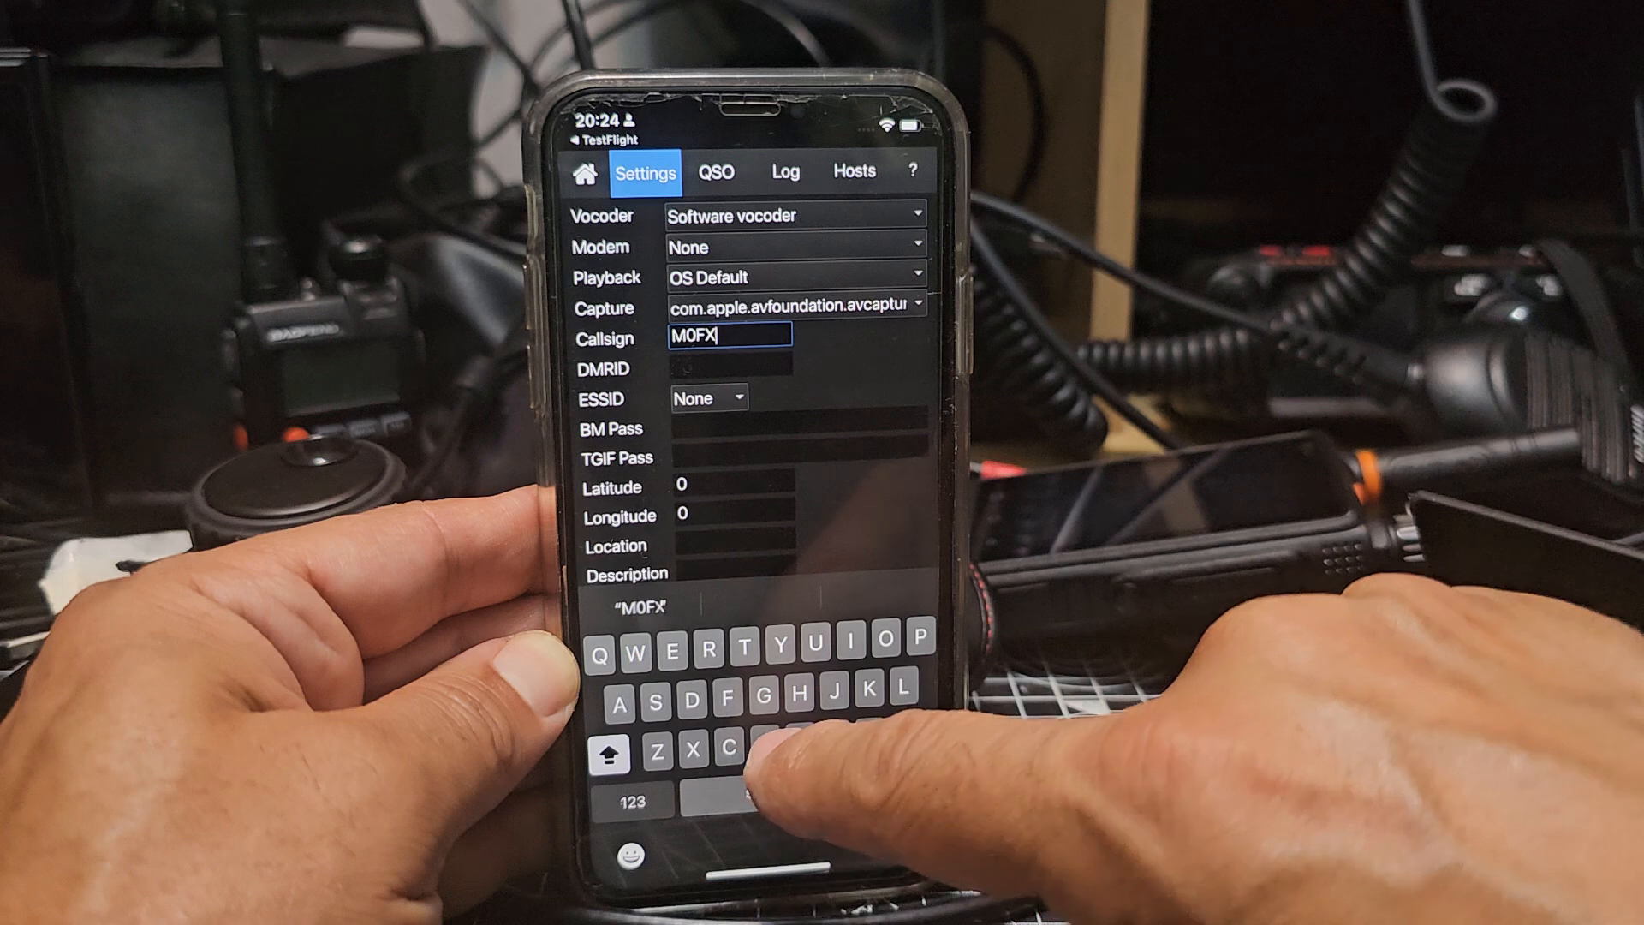
pyautogui.write('B')
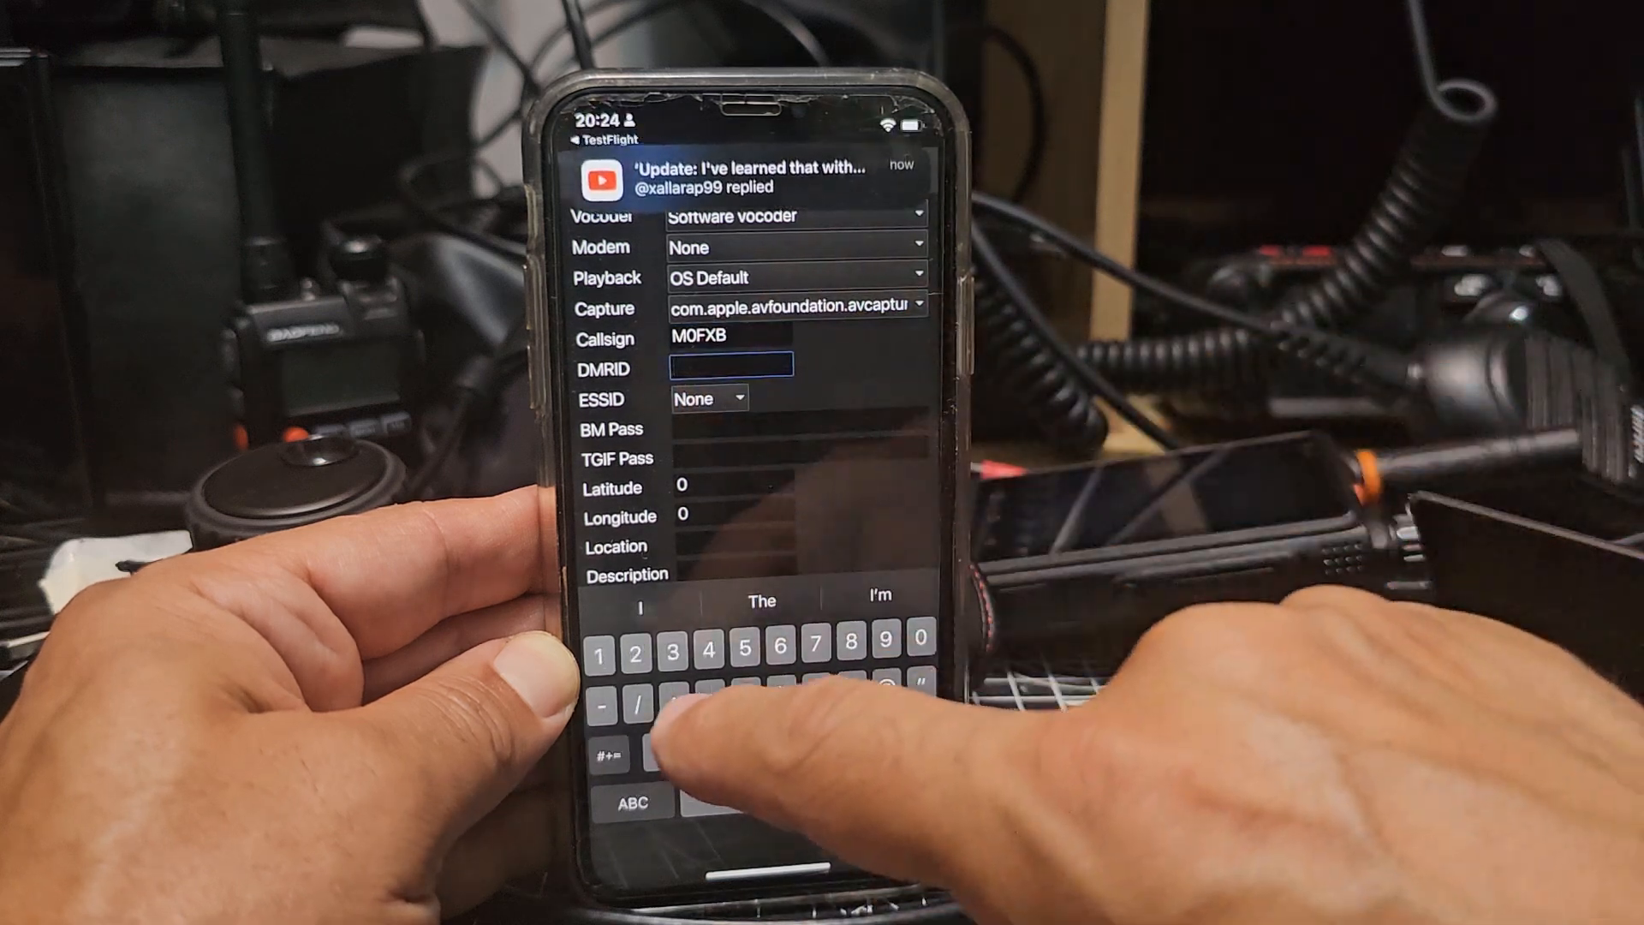
pyautogui.write('2341437')
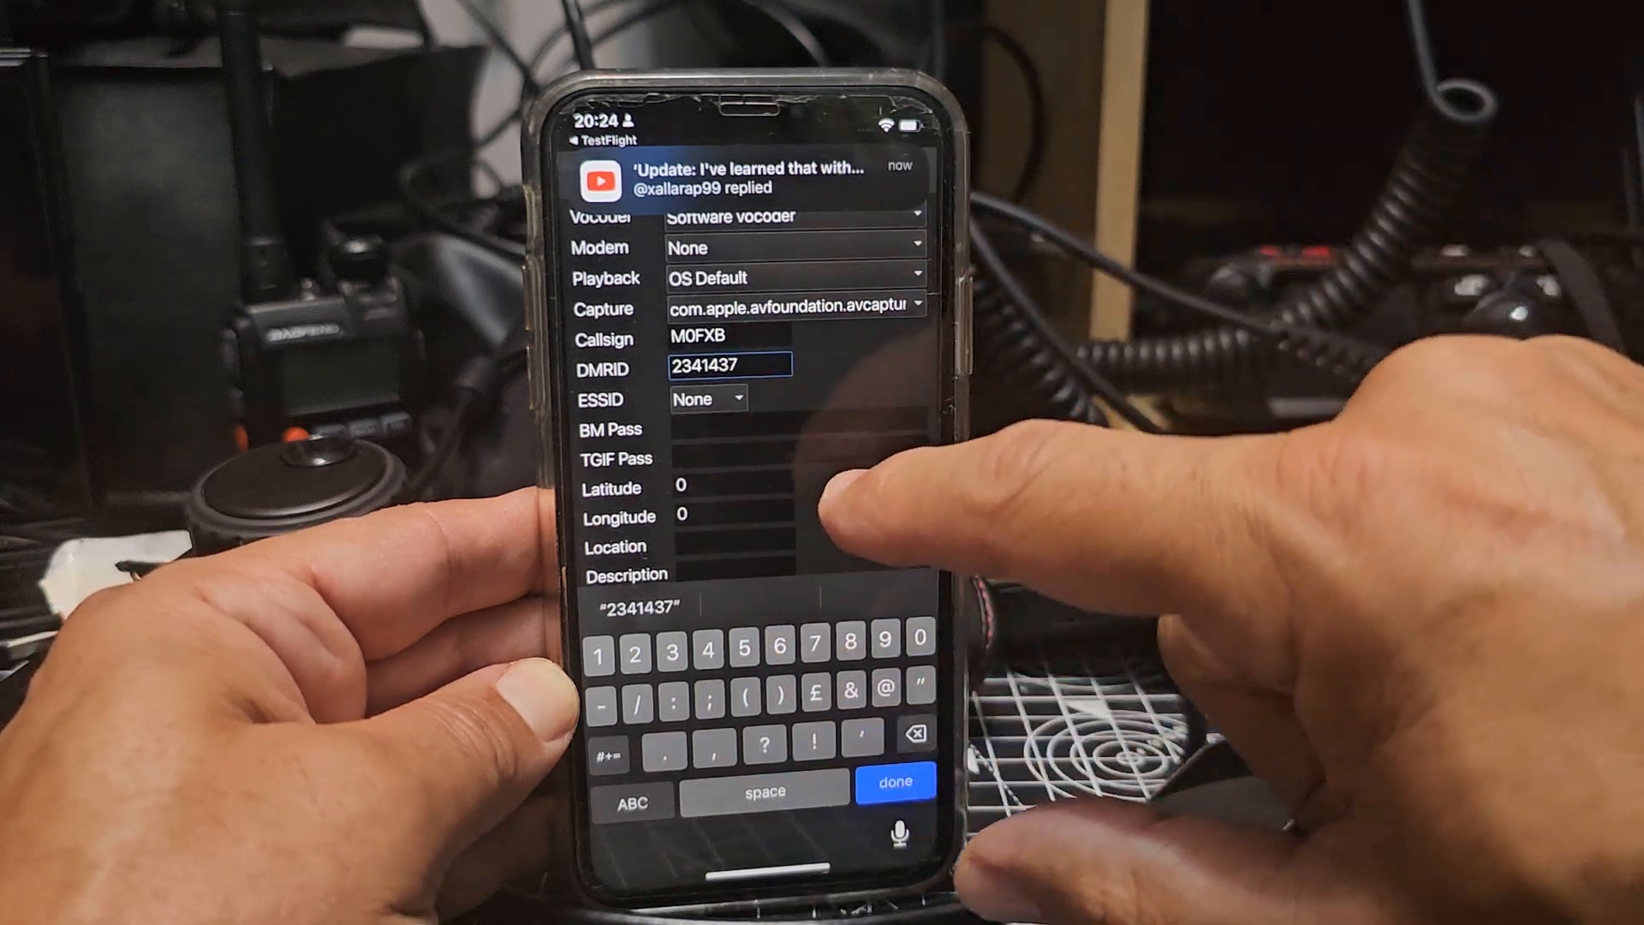
pyautogui.click(796, 429)
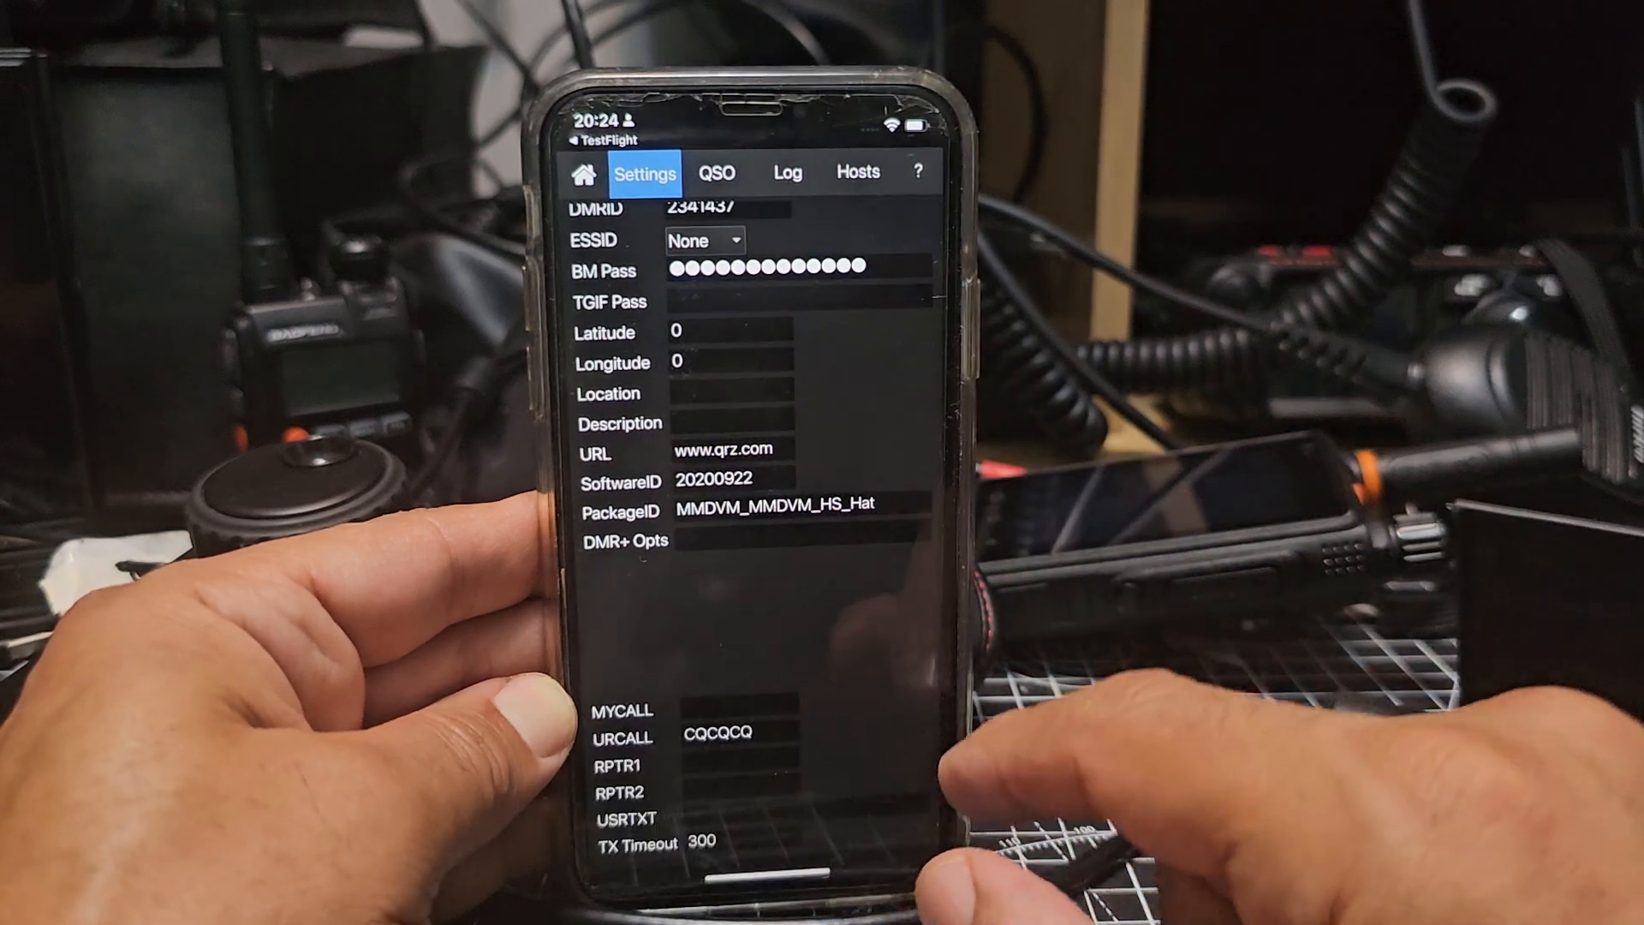
pyautogui.click(585, 173)
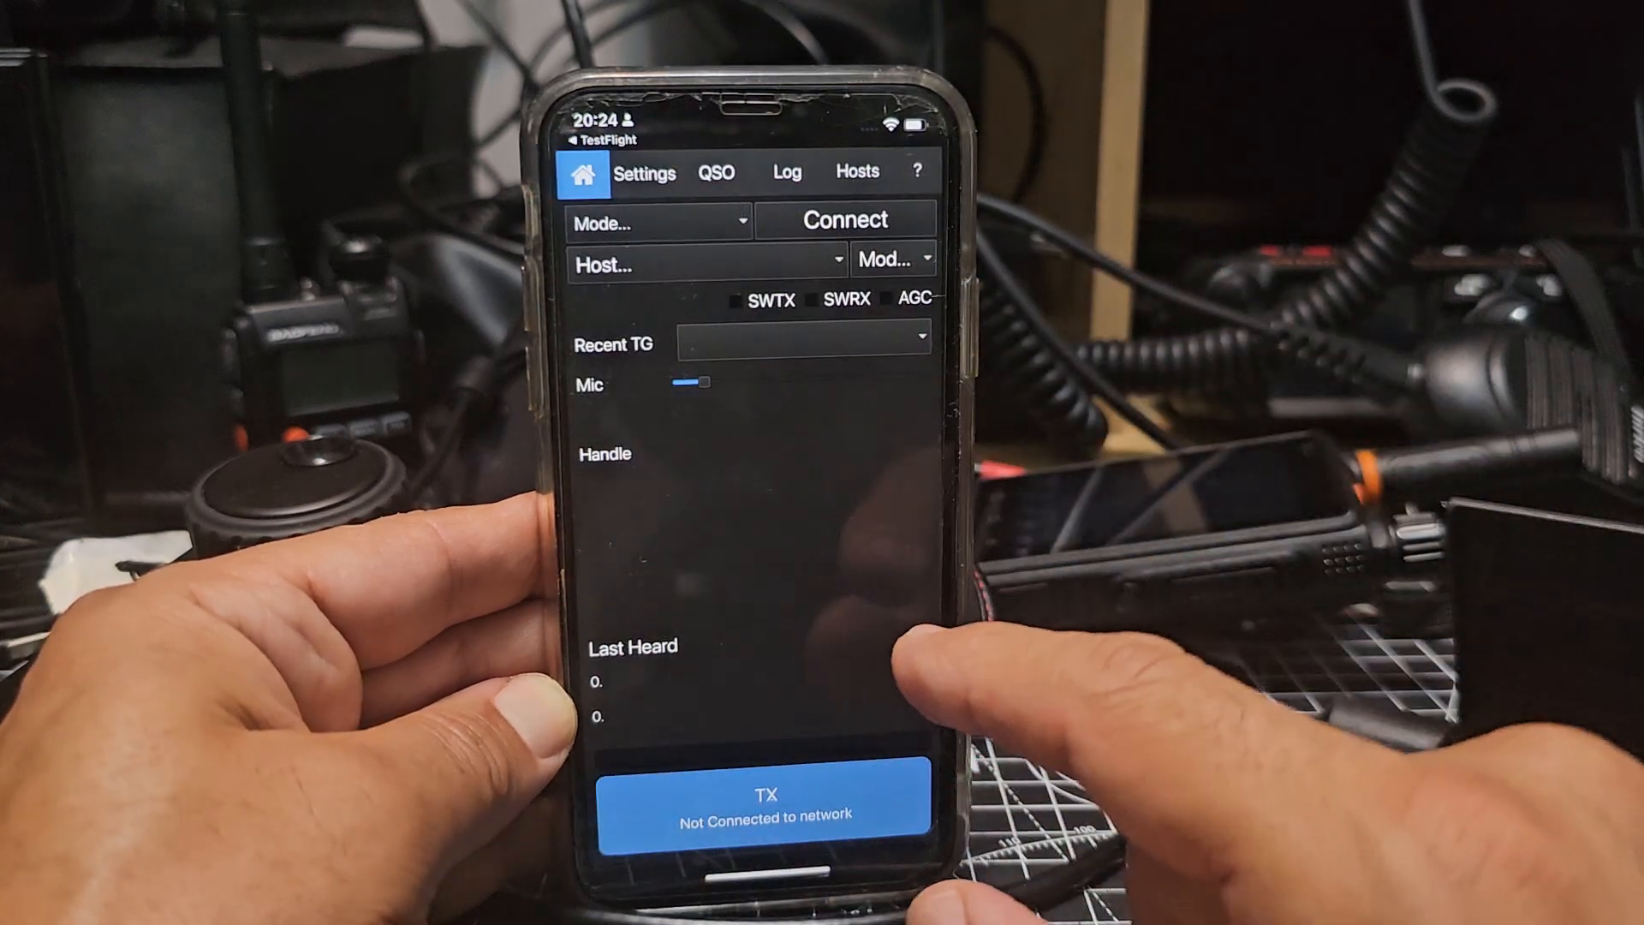
# Connect in DMR mode to BM_2341_United_Kingdom on TGID 91 and view the QSO log
pyautogui.click(656, 221)
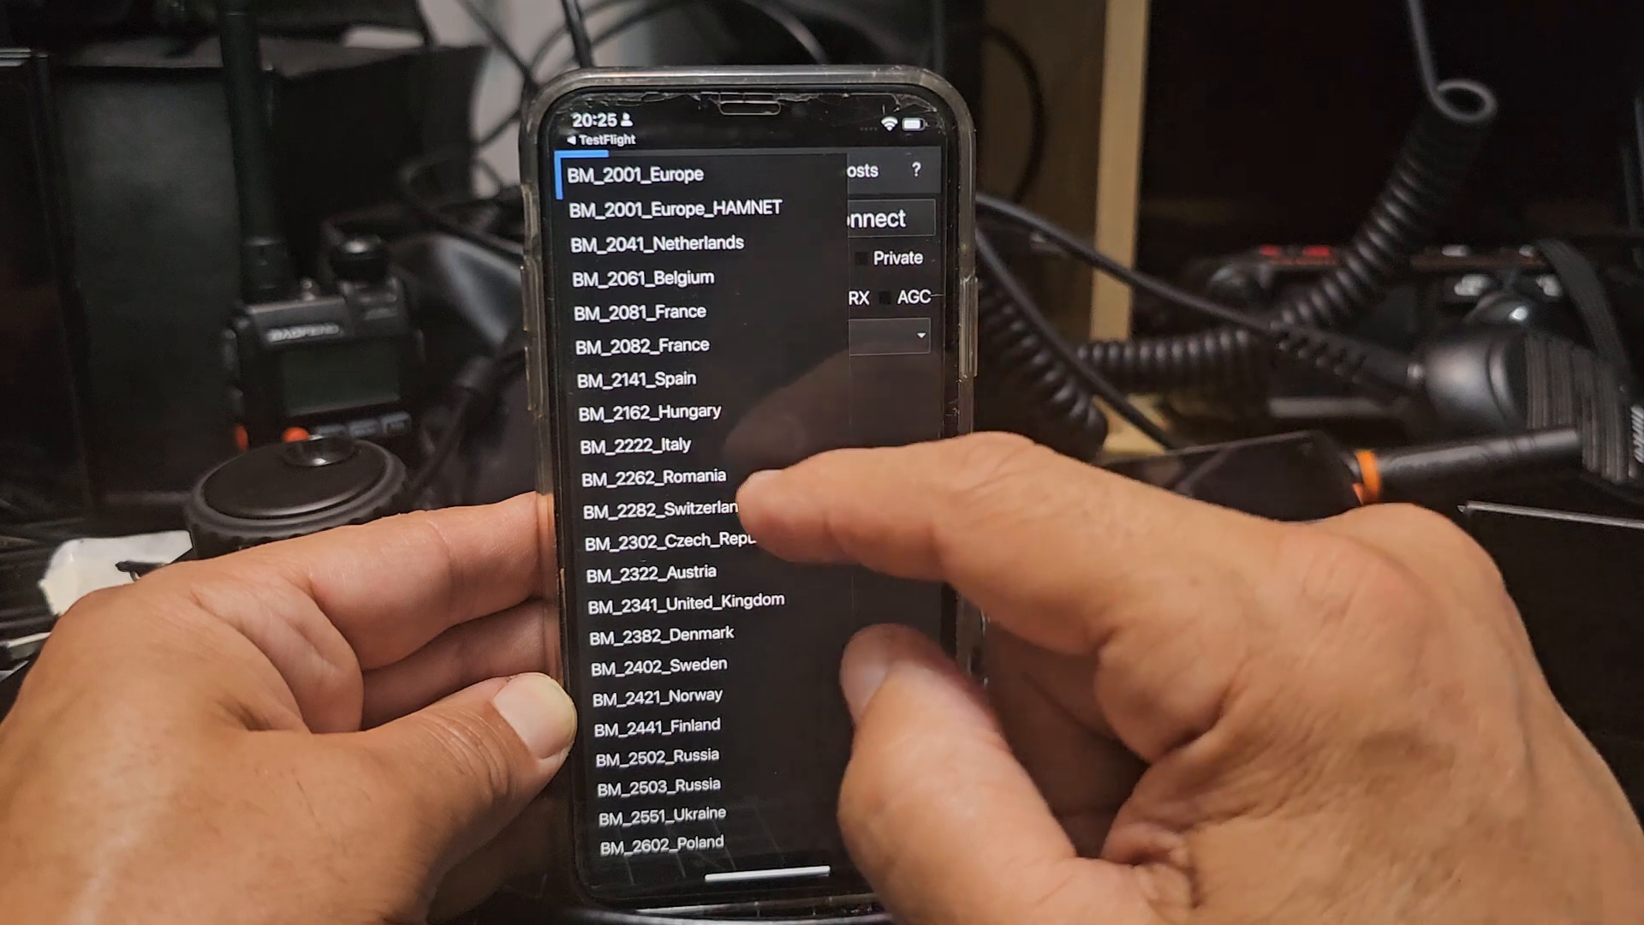
pyautogui.click(690, 600)
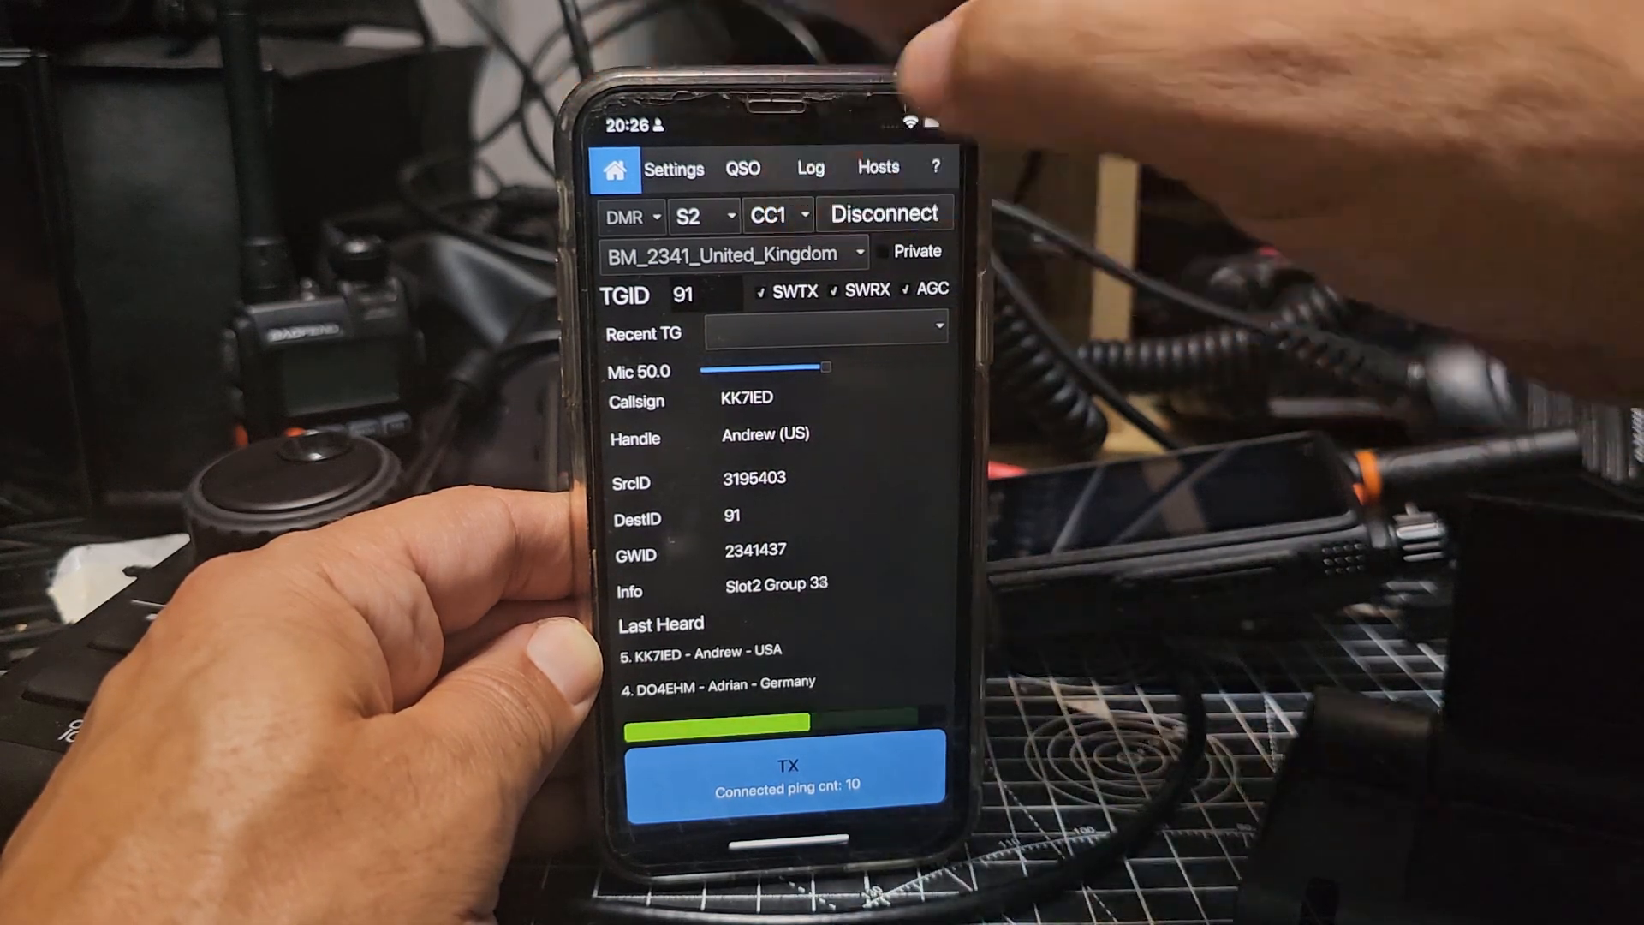
pyautogui.click(741, 168)
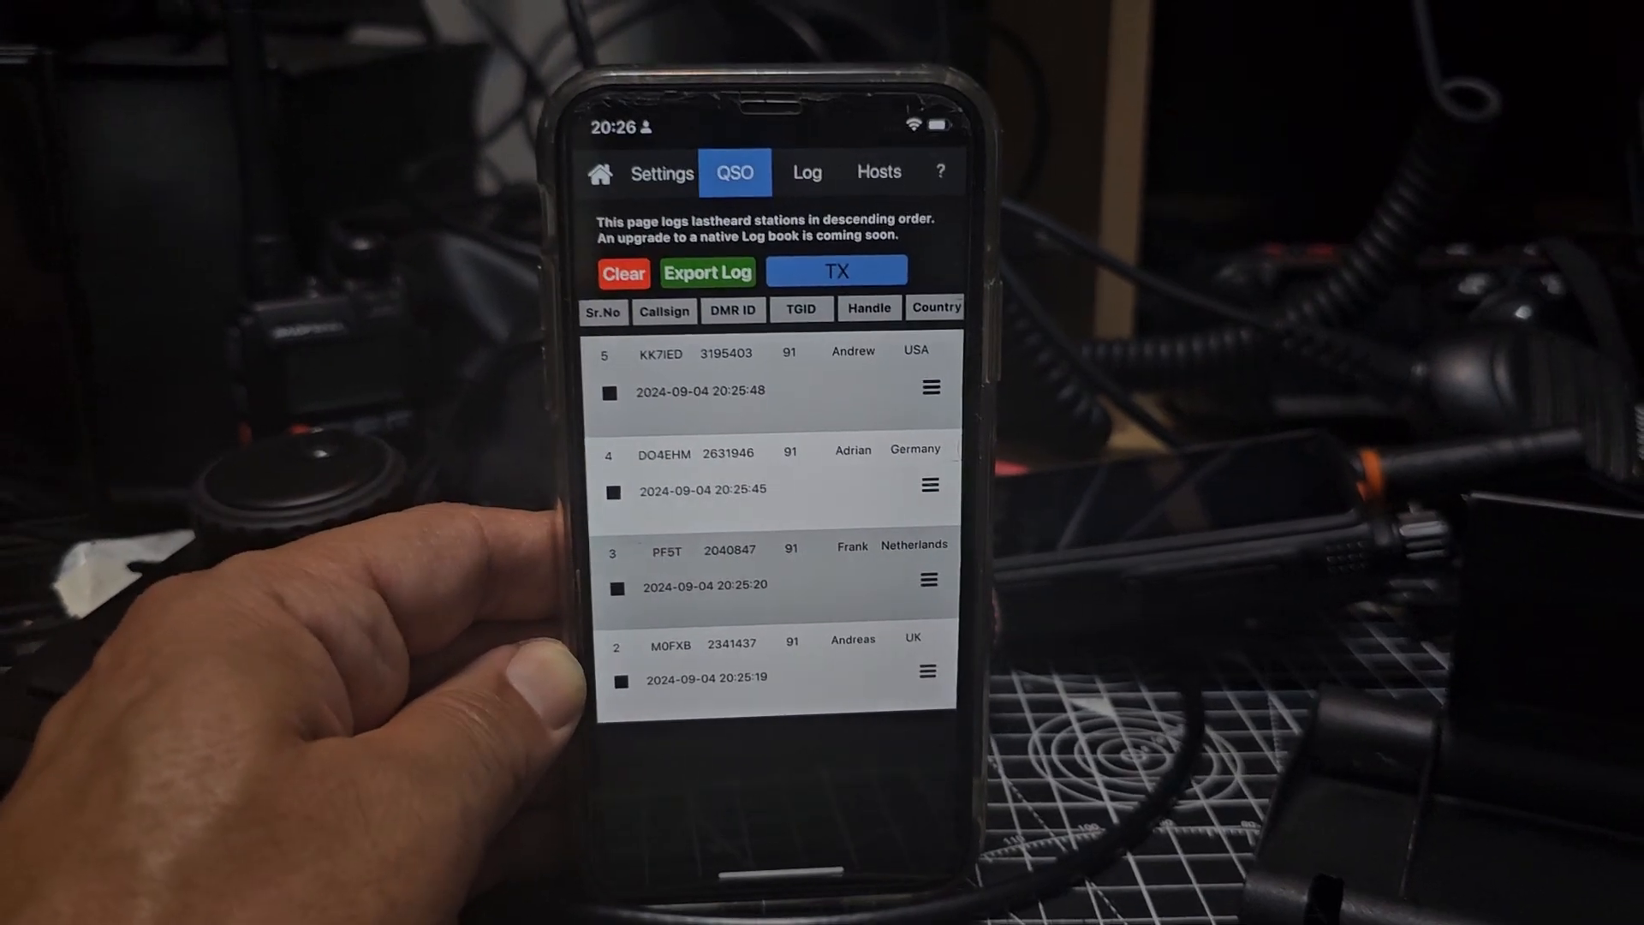
# Check a heard station's Lookup options in the QSO log, then return to the TG91 home screen
pyautogui.click(927, 389)
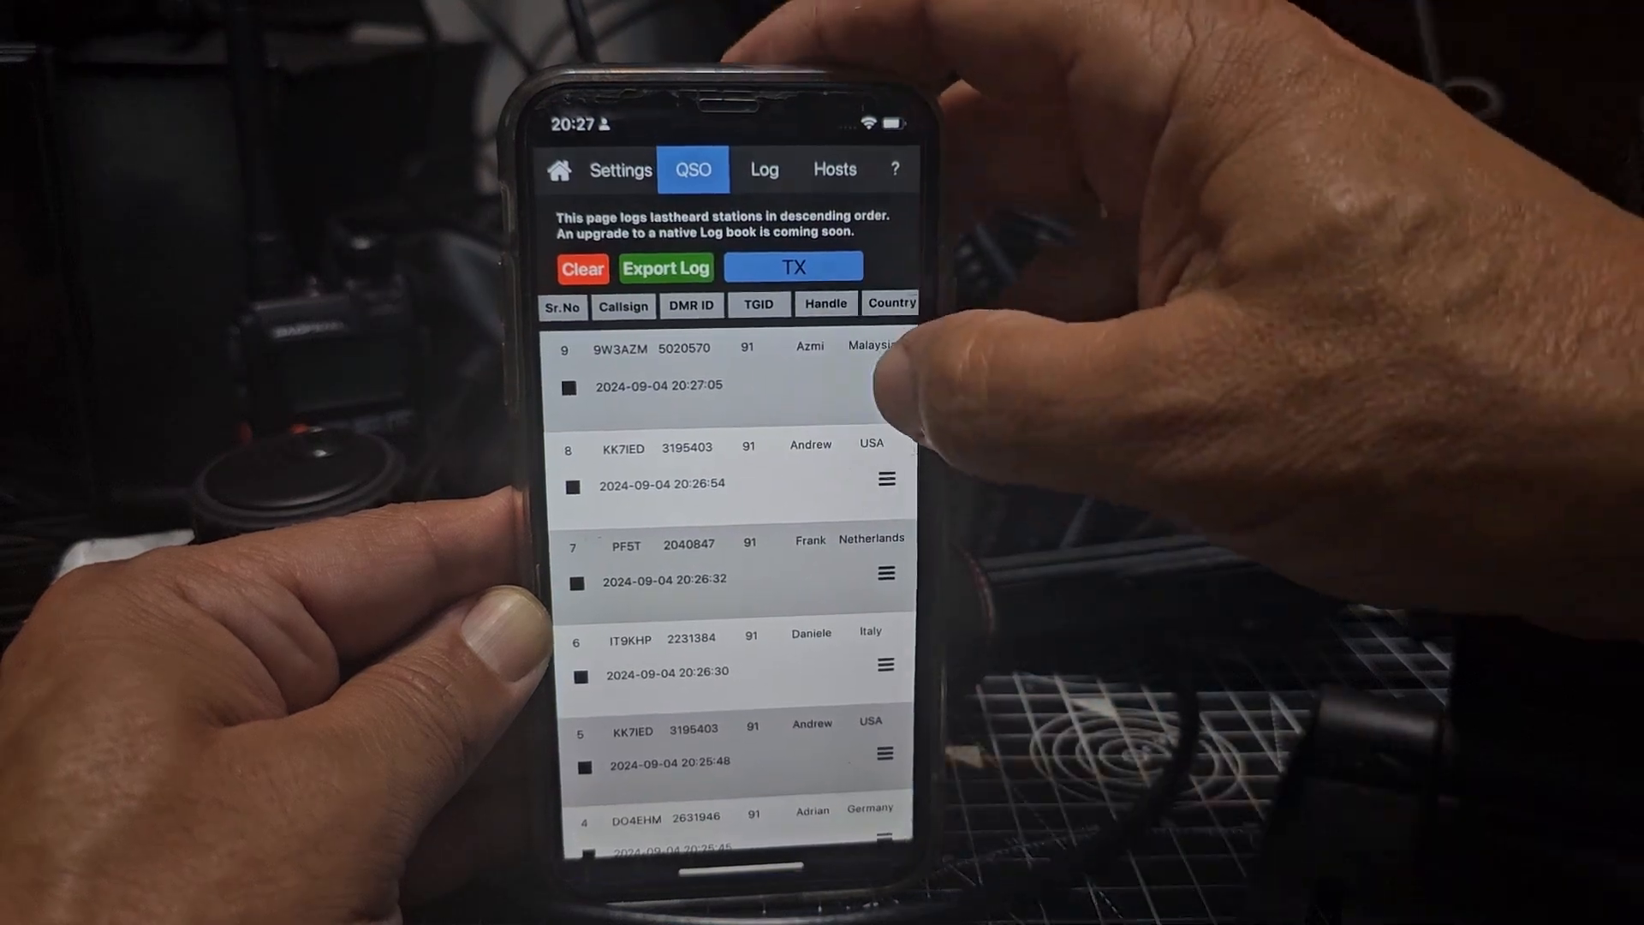
pyautogui.click(885, 480)
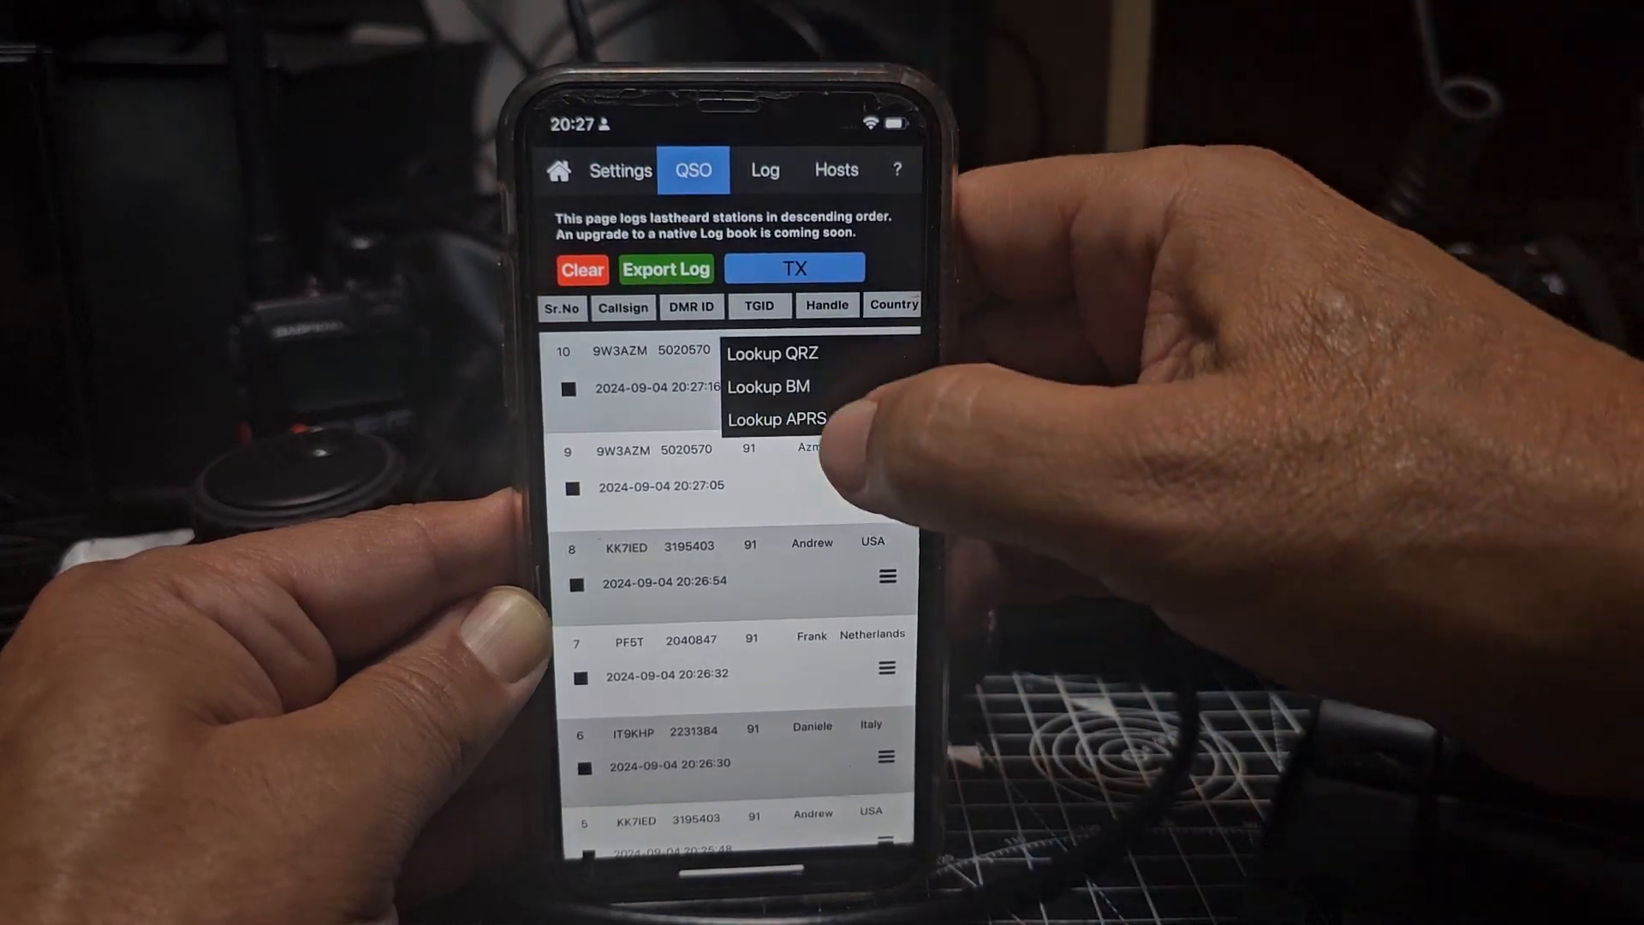
pyautogui.click(776, 420)
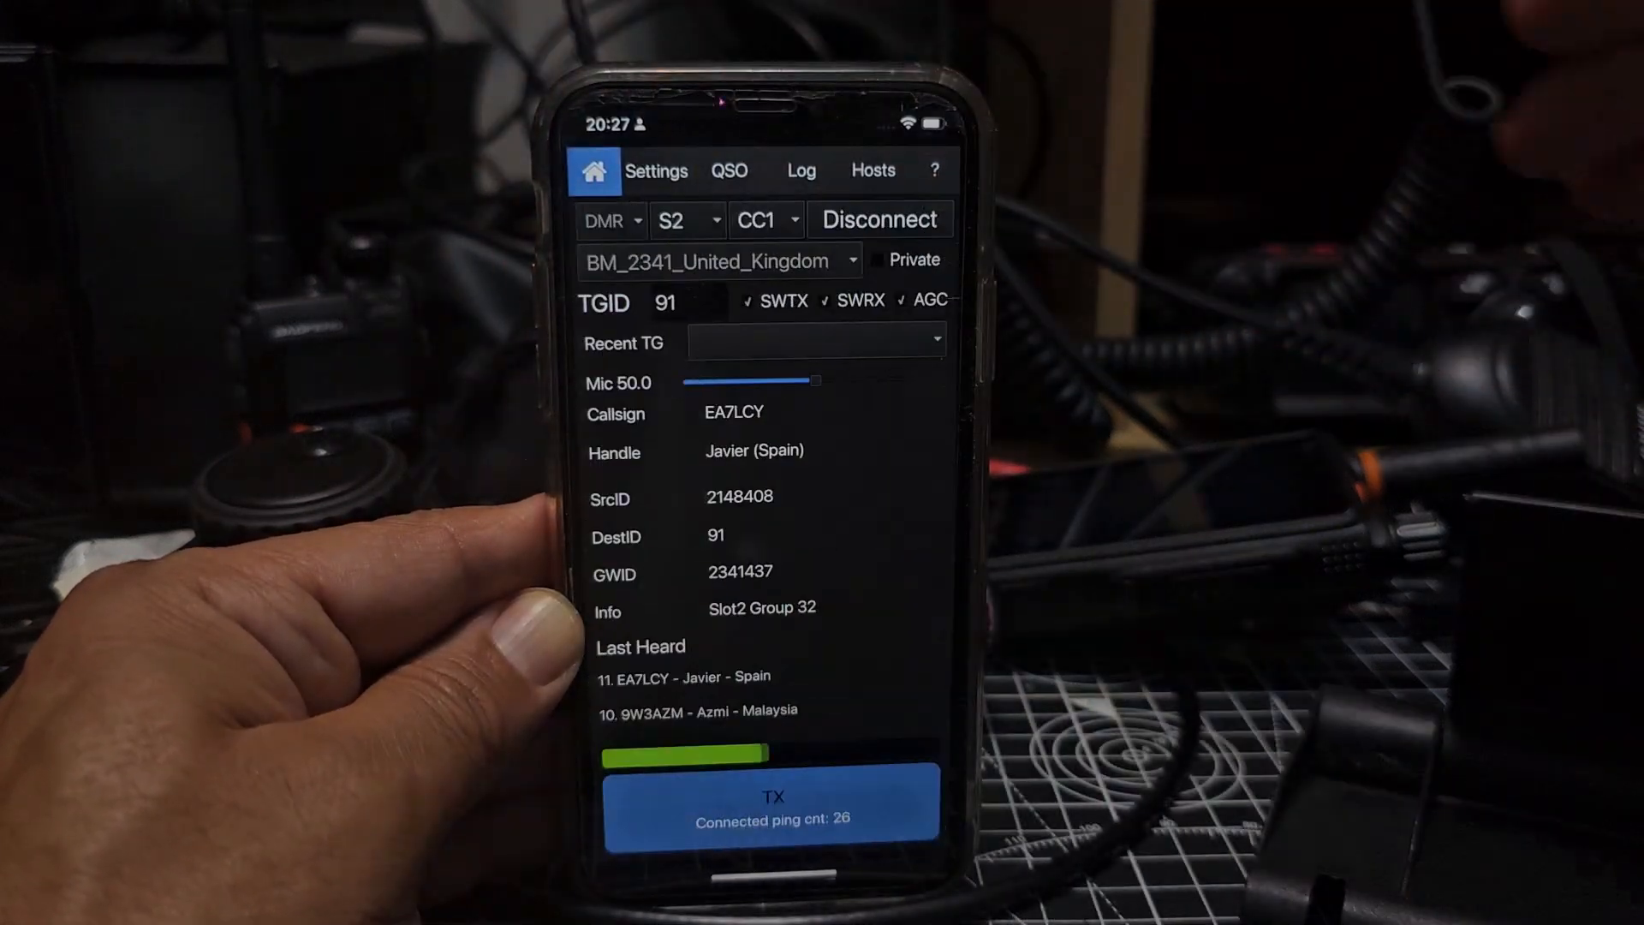
# Disconnect from TG91, switch to YSF and connect to the 00-CQ-UK-C4FM reflector
pyautogui.click(879, 219)
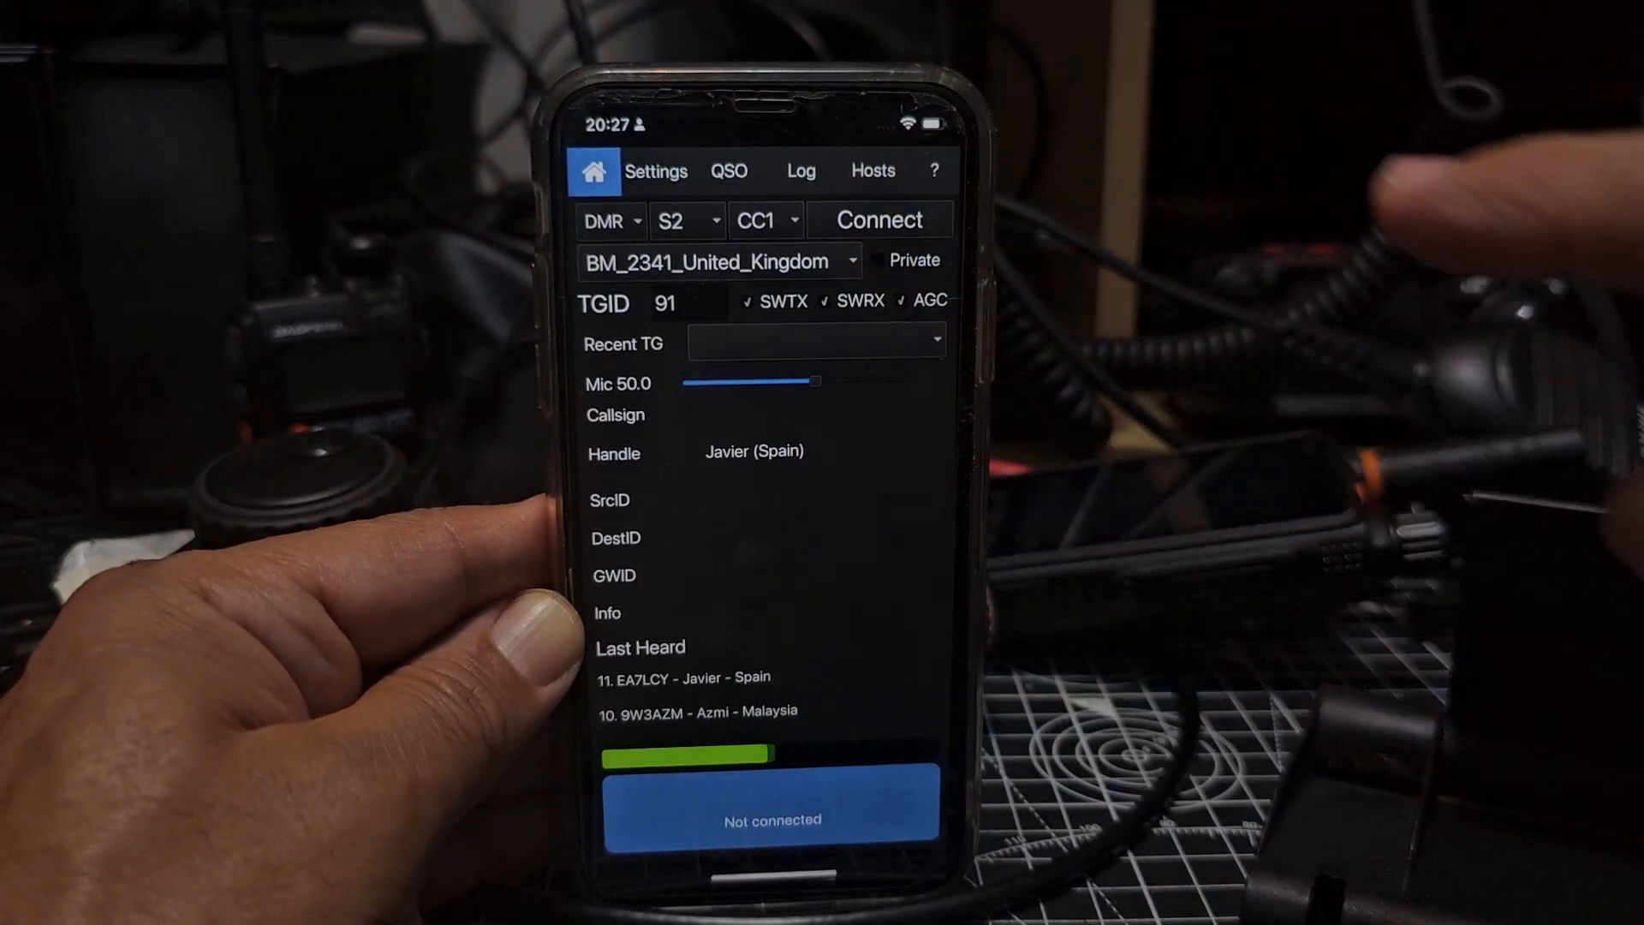
pyautogui.click(607, 221)
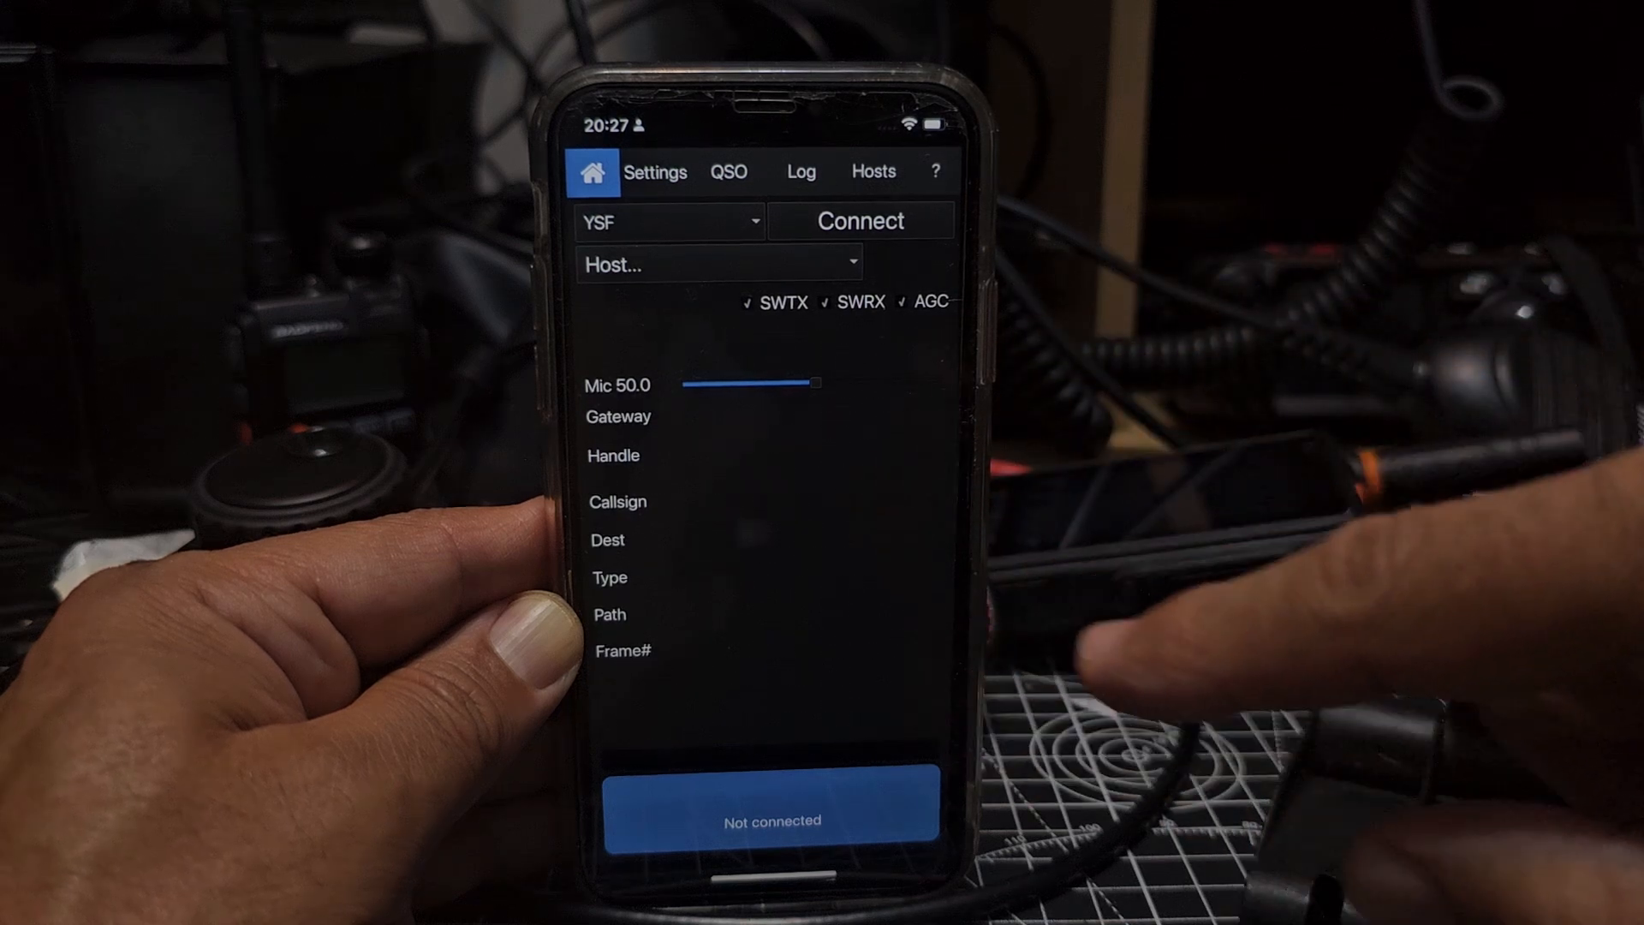
pyautogui.click(860, 221)
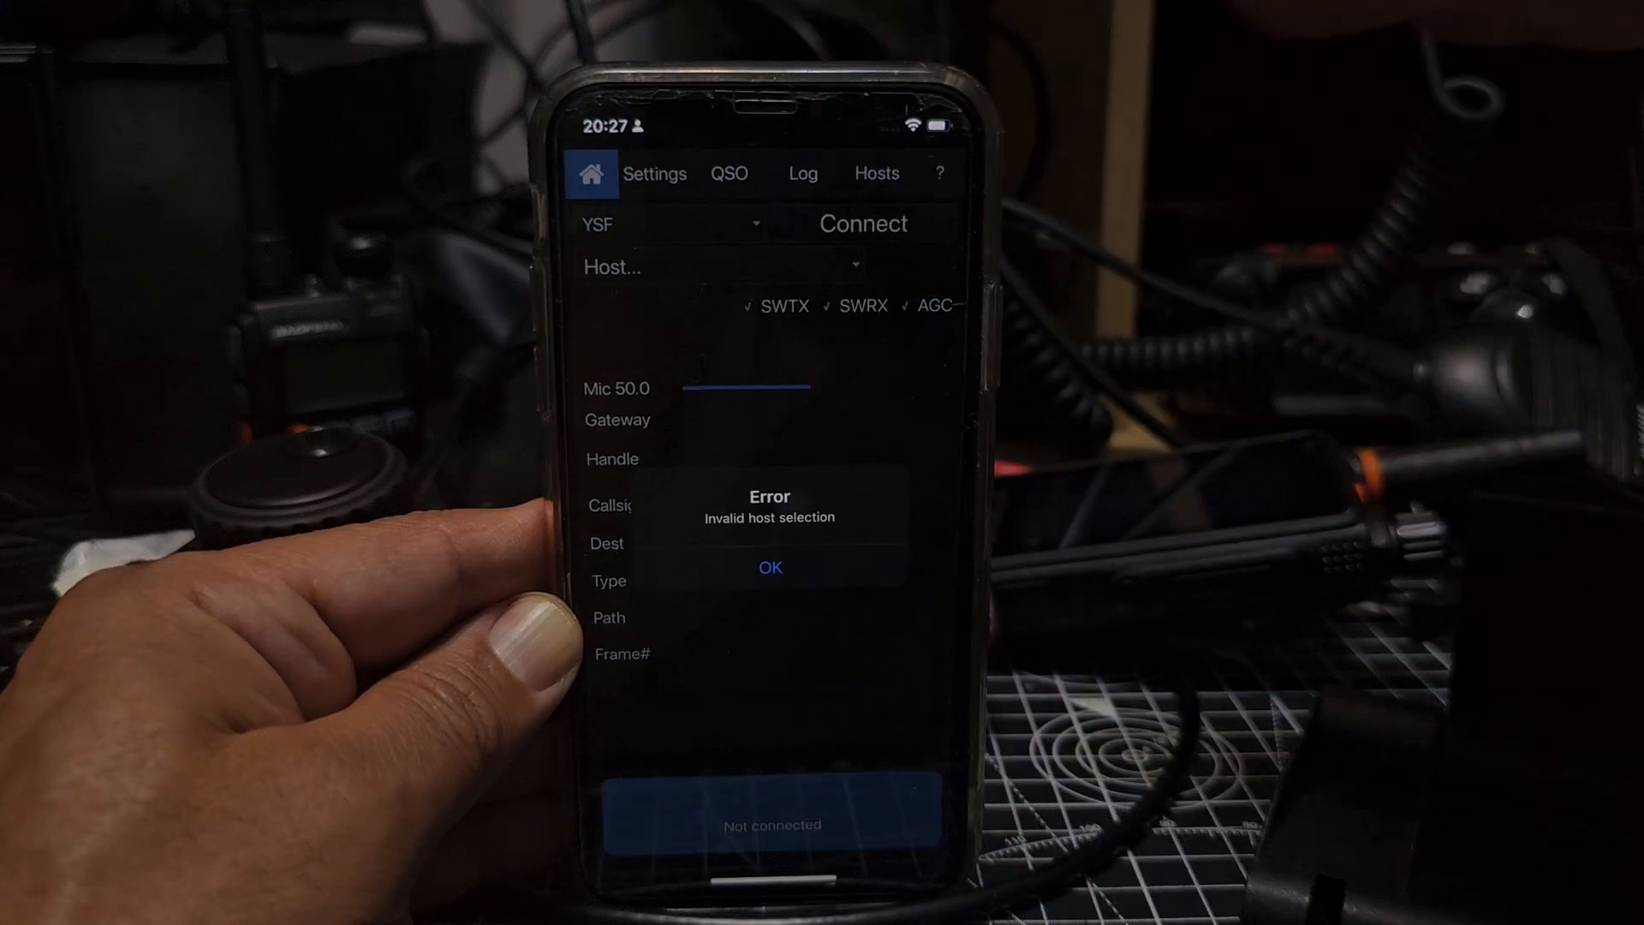
pyautogui.click(769, 567)
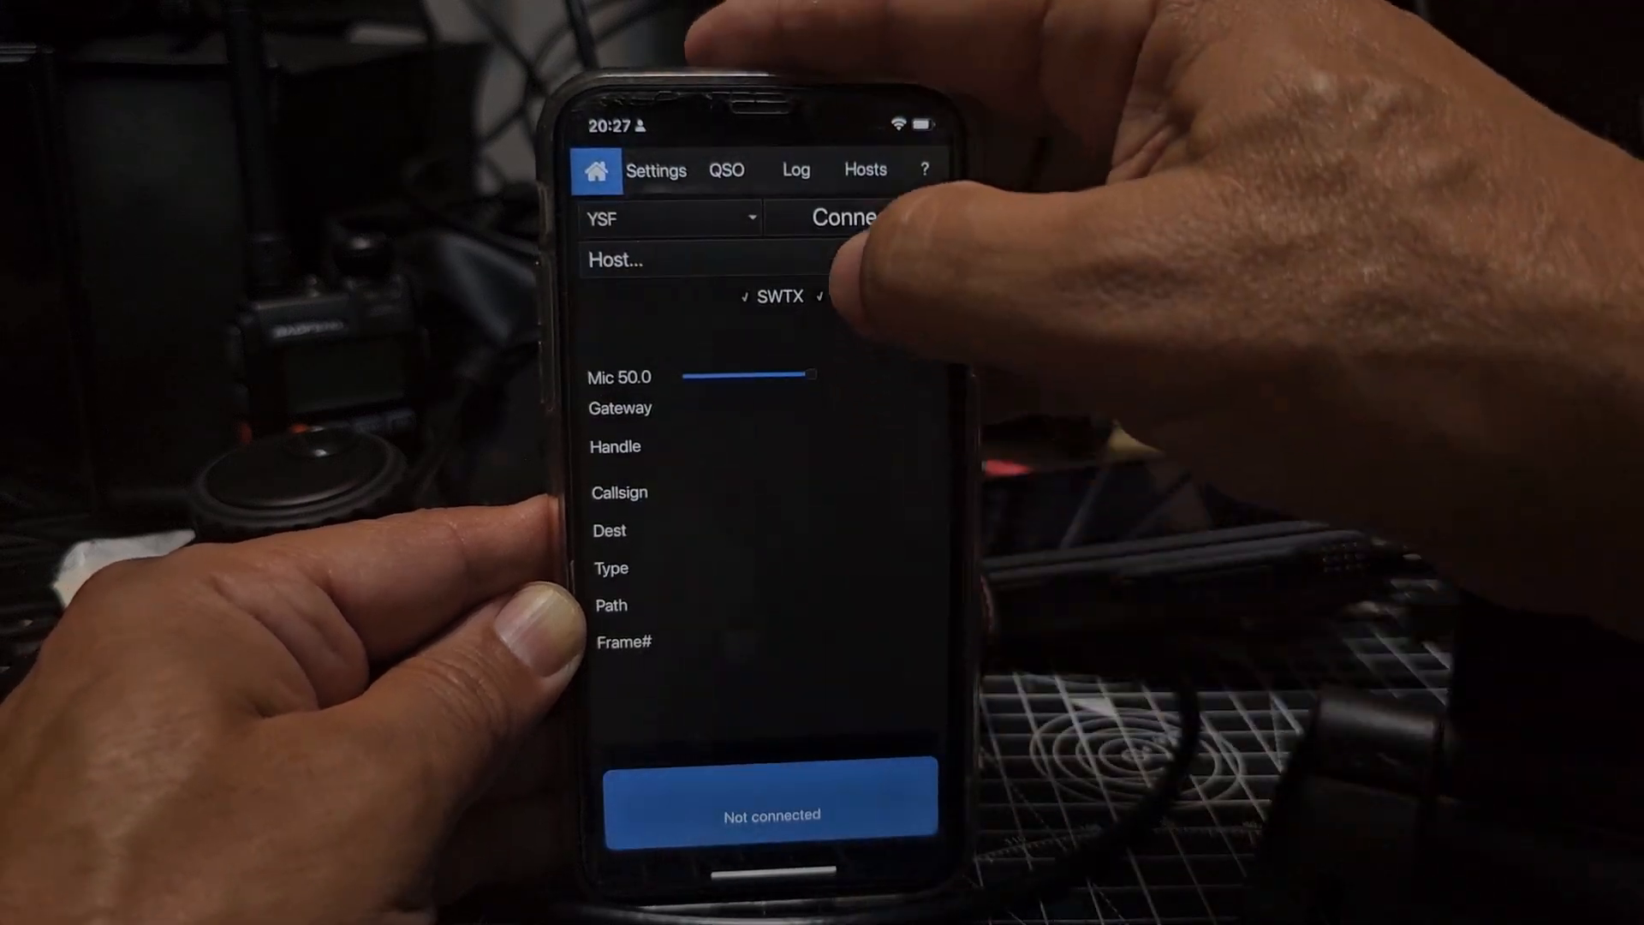
pyautogui.click(671, 260)
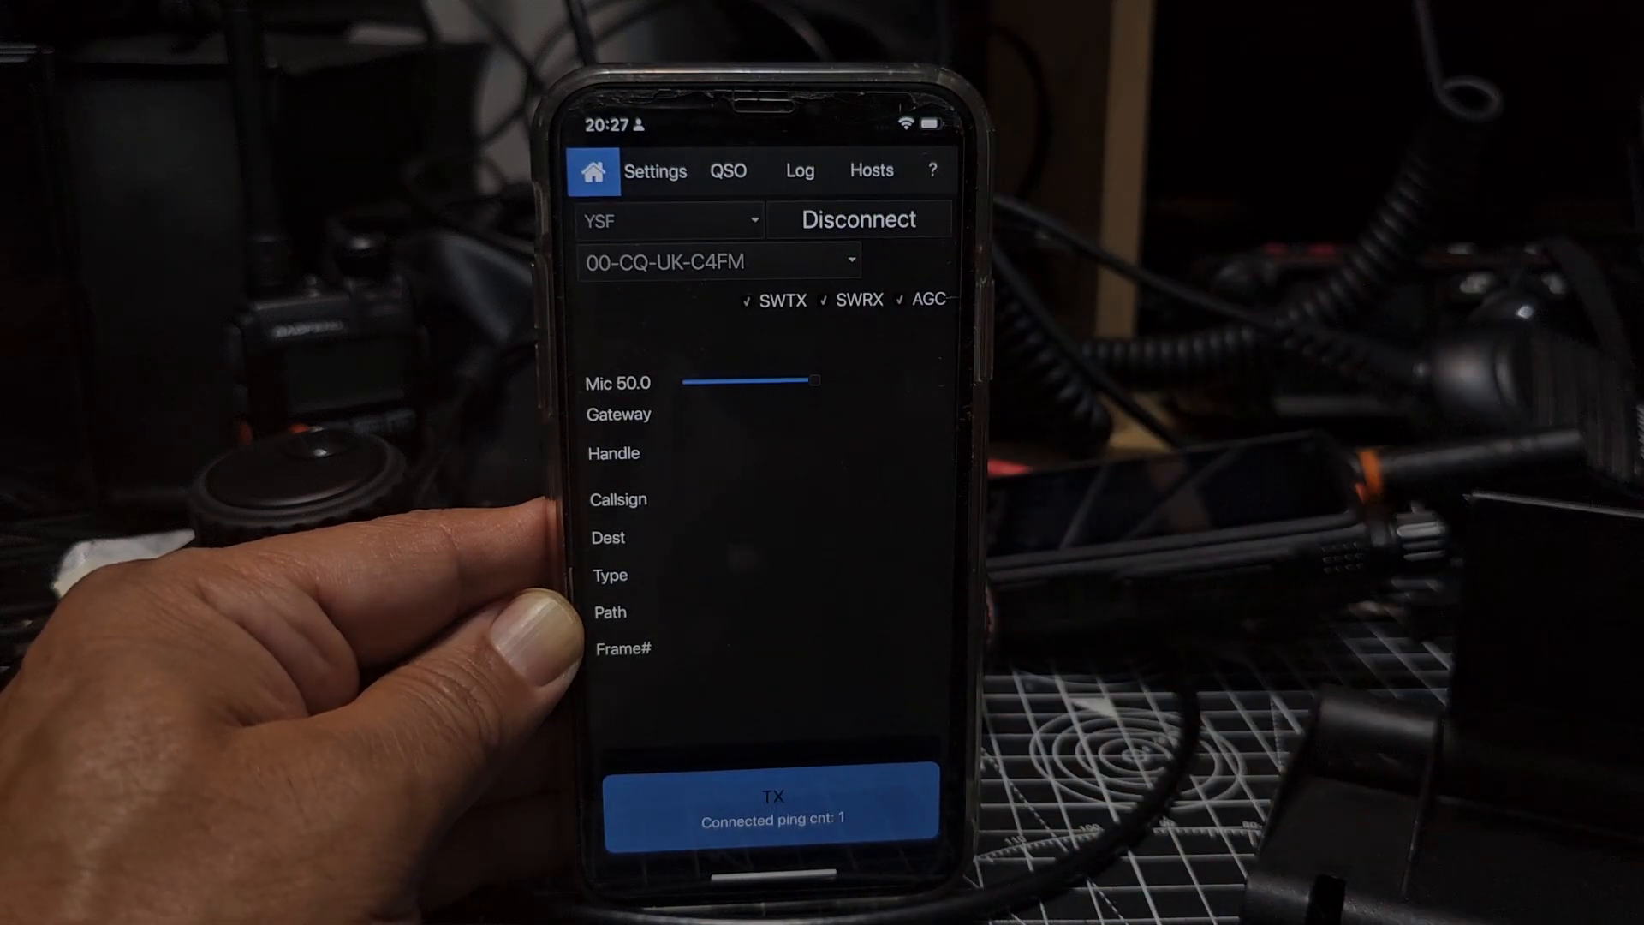
# Review the QSO log and home screen, then bring up the custom host file help
pyautogui.click(773, 801)
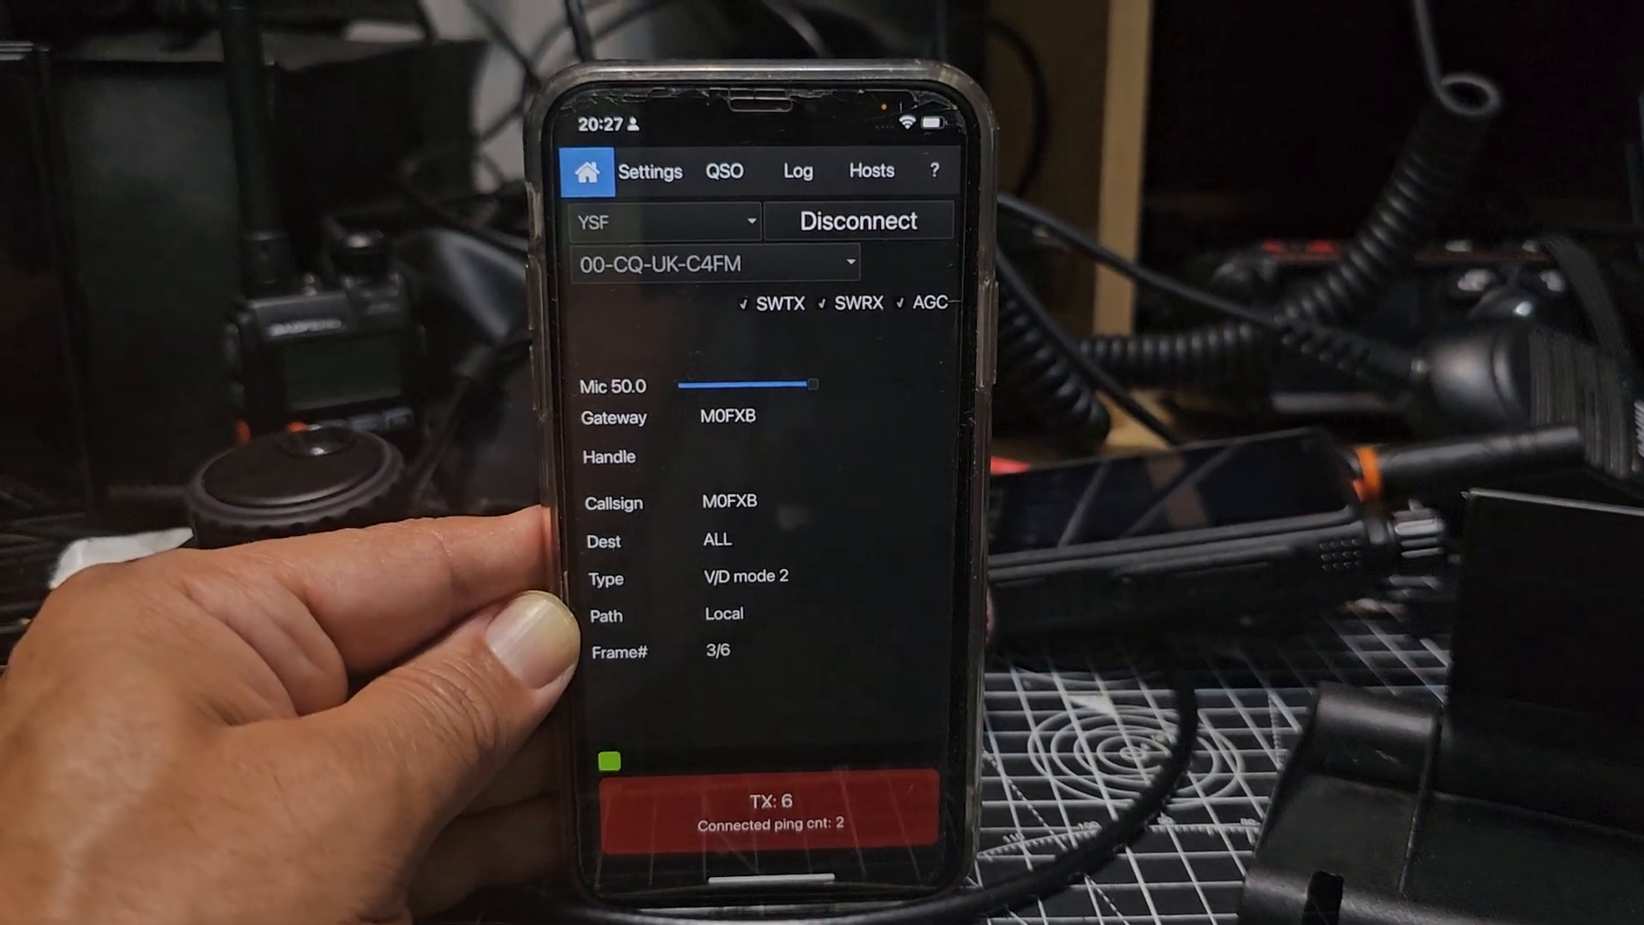
pyautogui.click(764, 807)
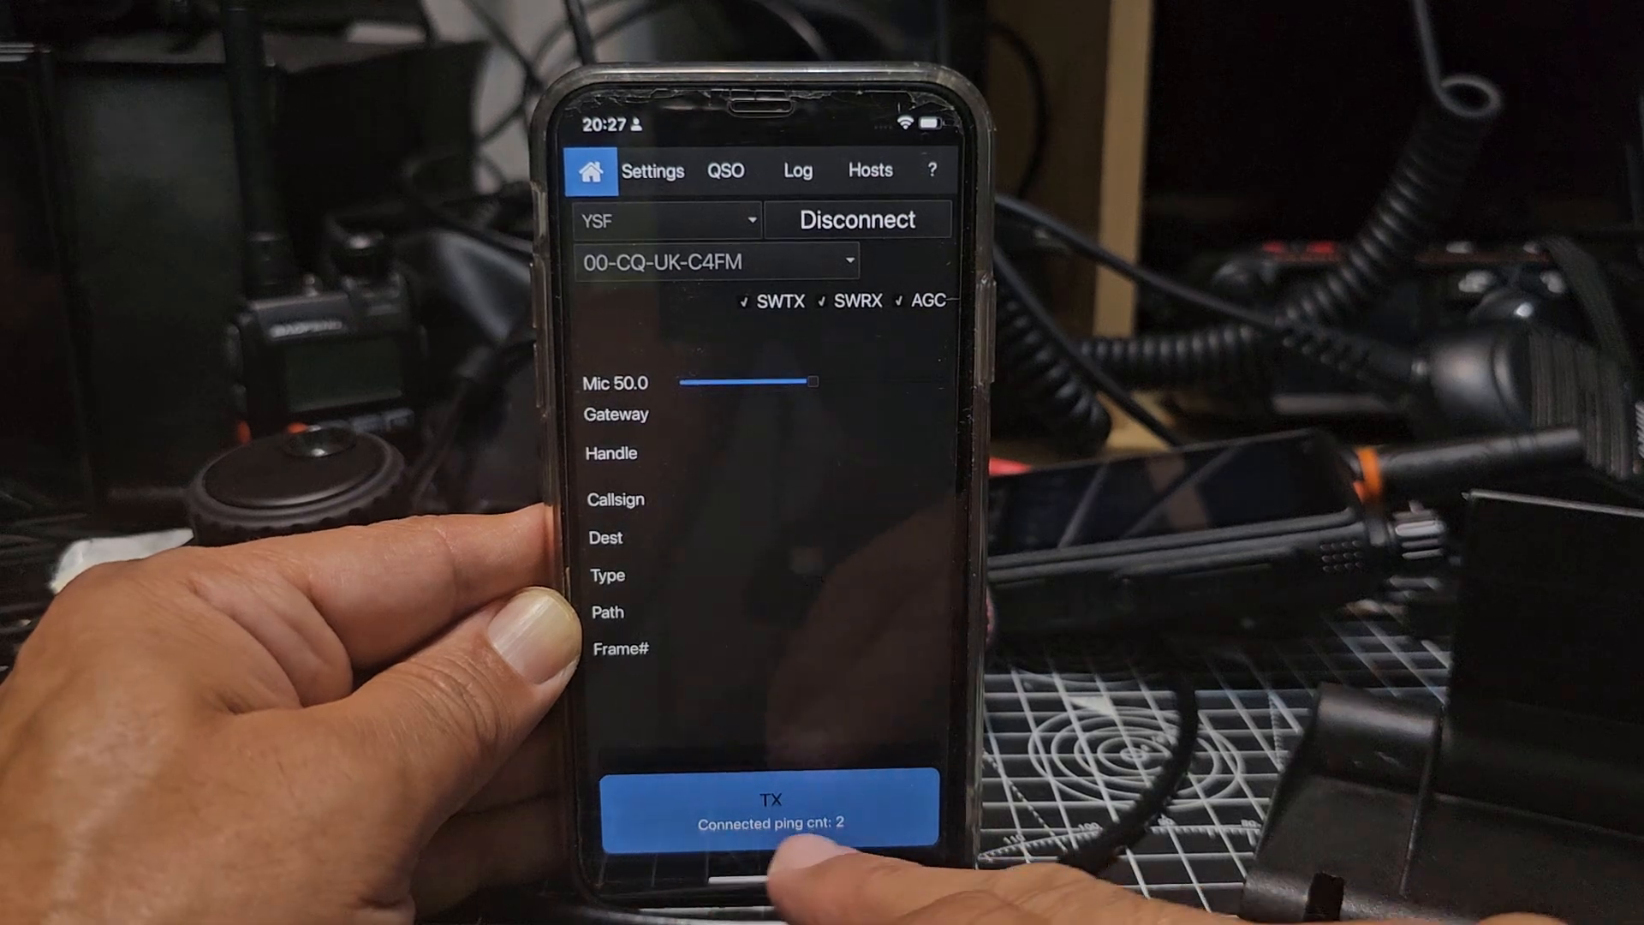
pyautogui.click(725, 169)
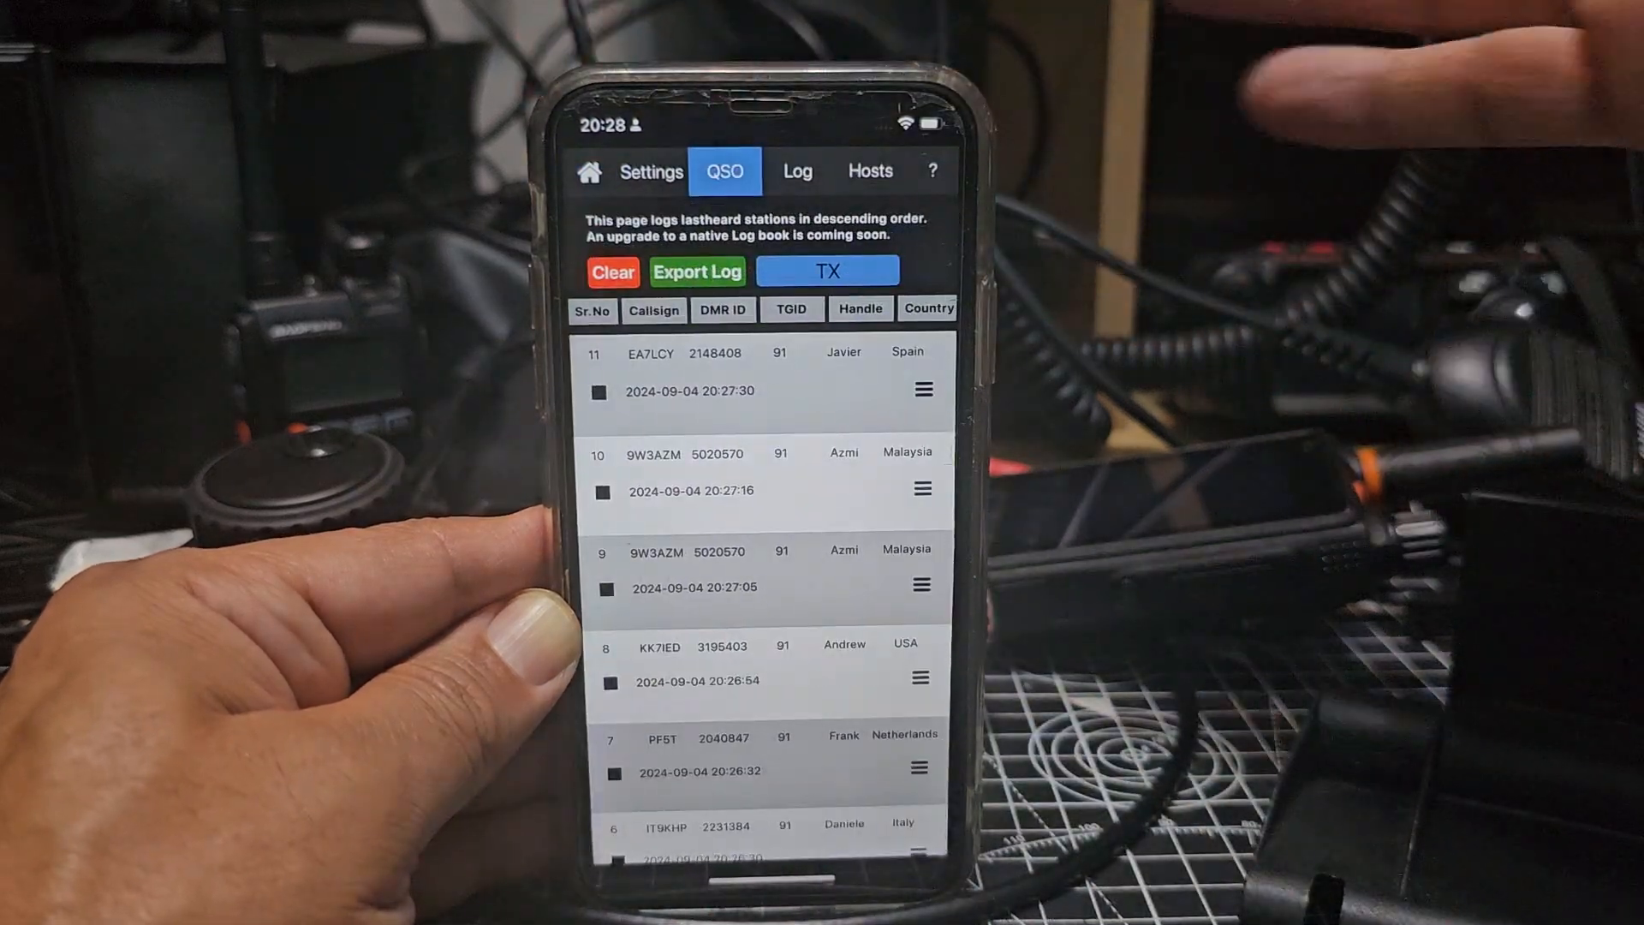
pyautogui.click(588, 171)
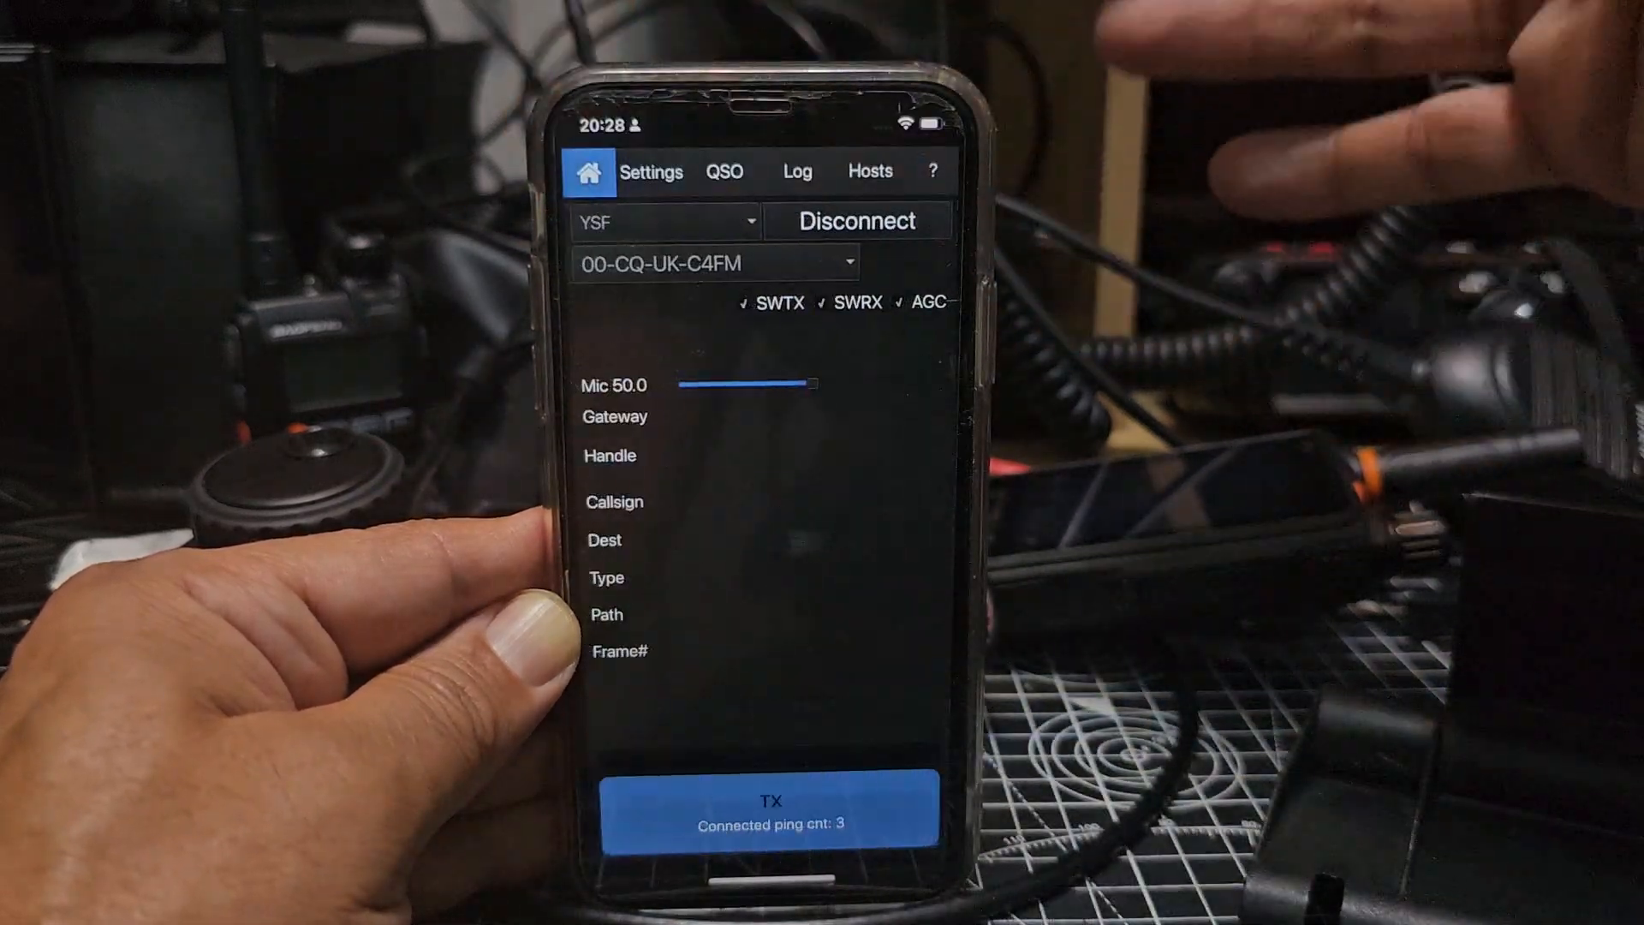
pyautogui.click(797, 171)
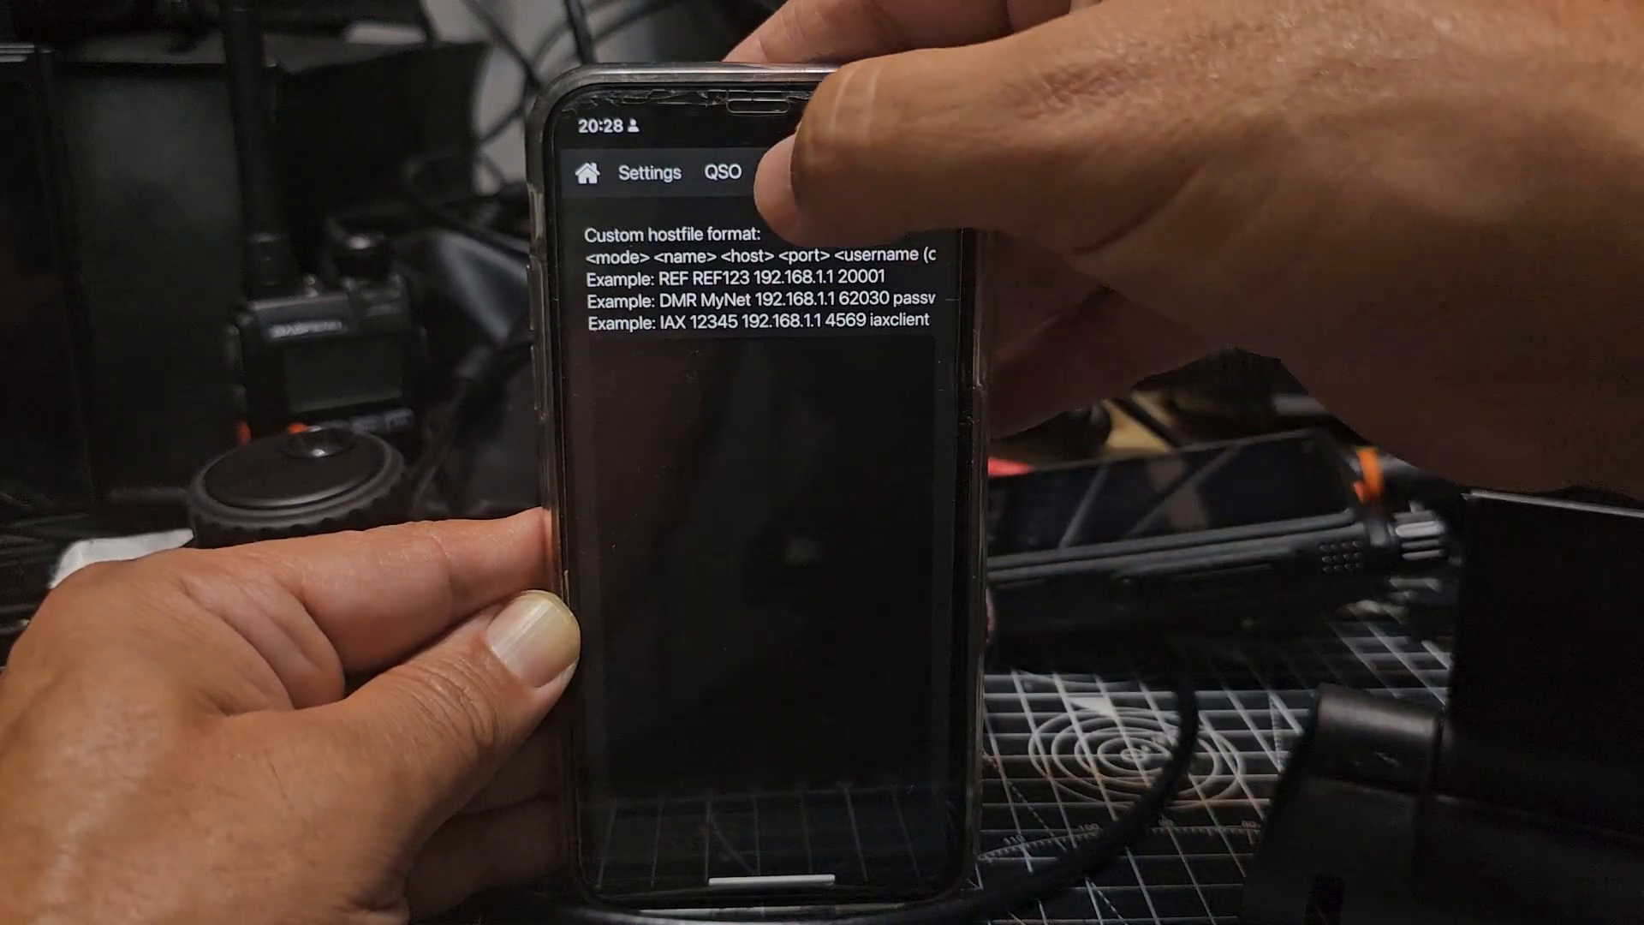
# Look through Settings, then disconnect from the YSF reflector and switch the mode to REF
pyautogui.click(587, 171)
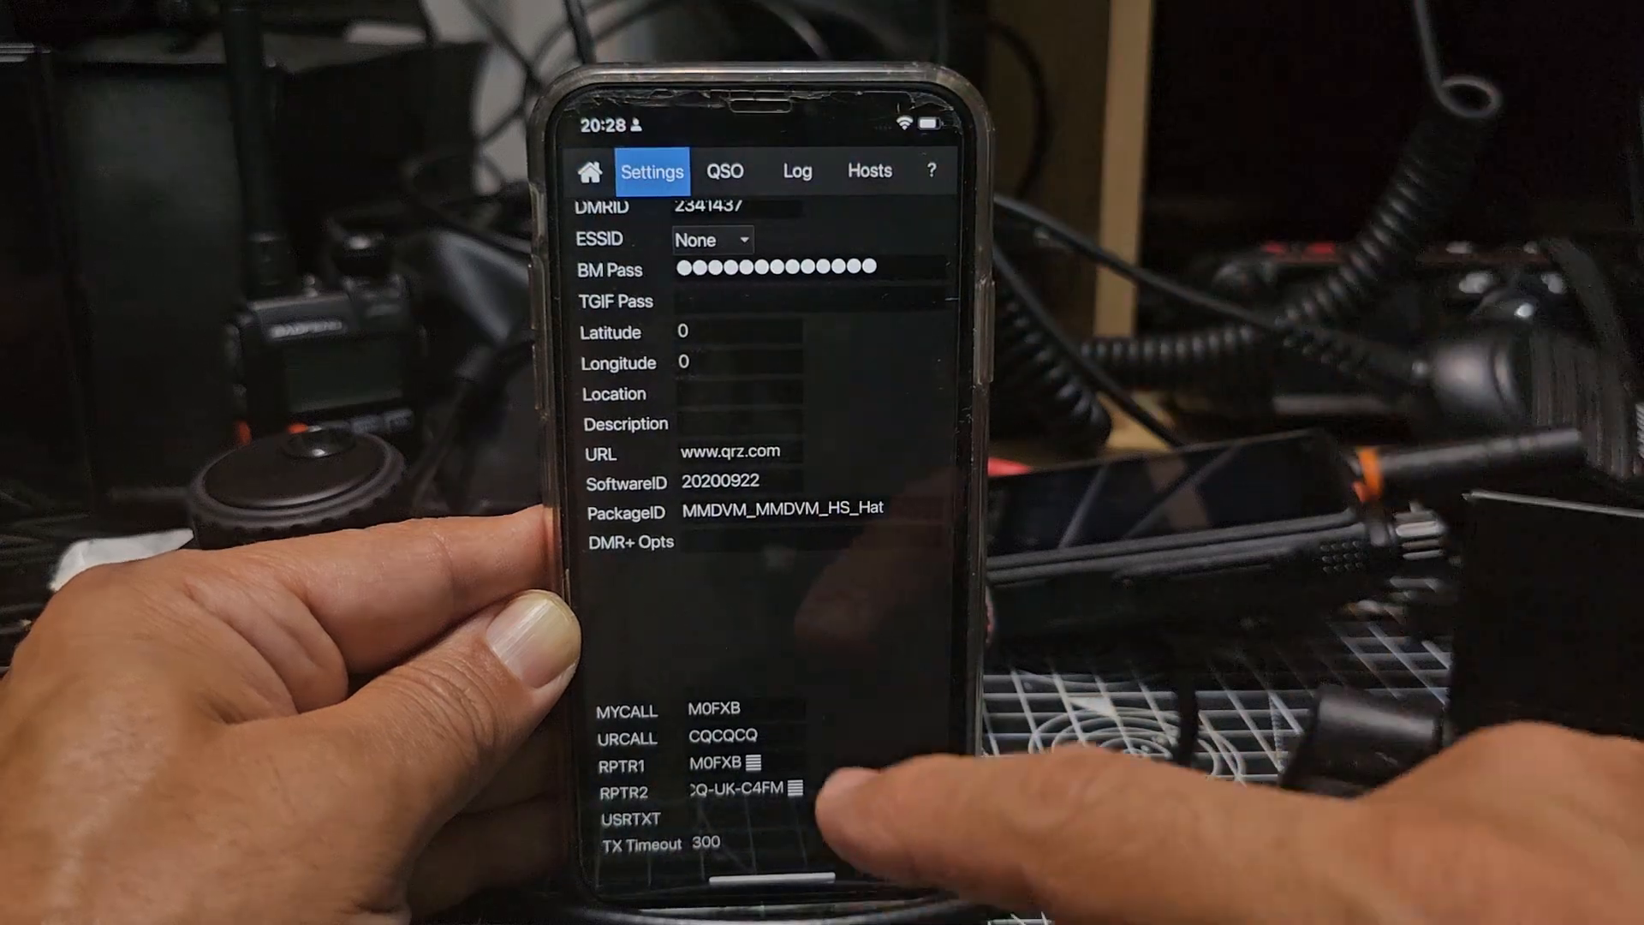
pyautogui.scroll(-3)
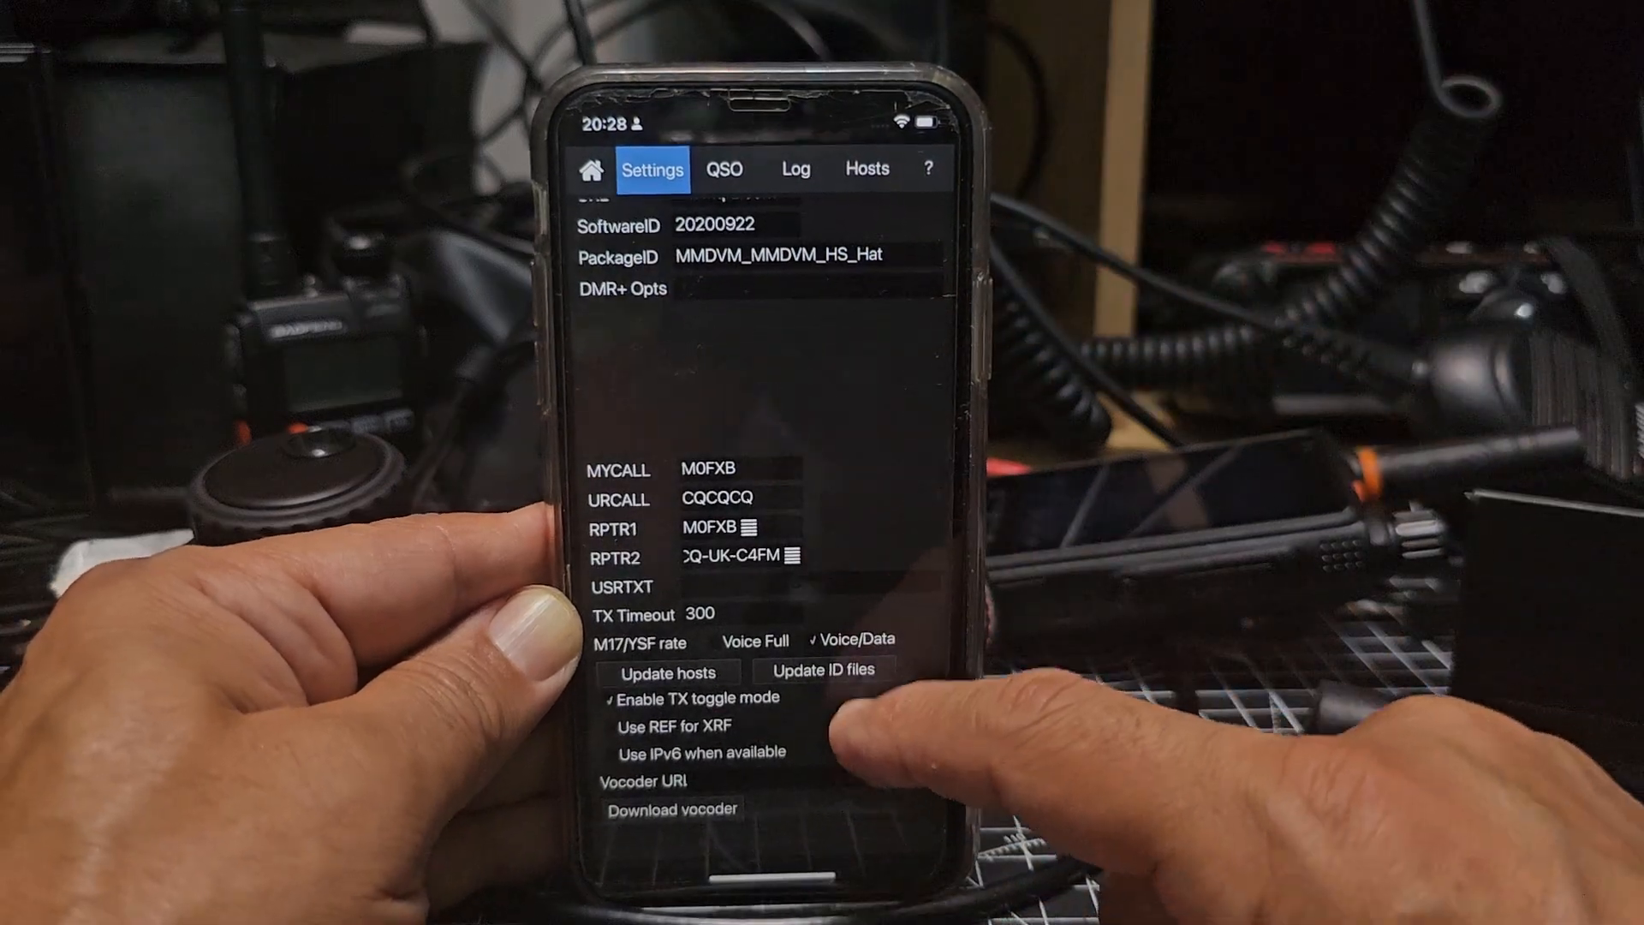
pyautogui.scroll(-3)
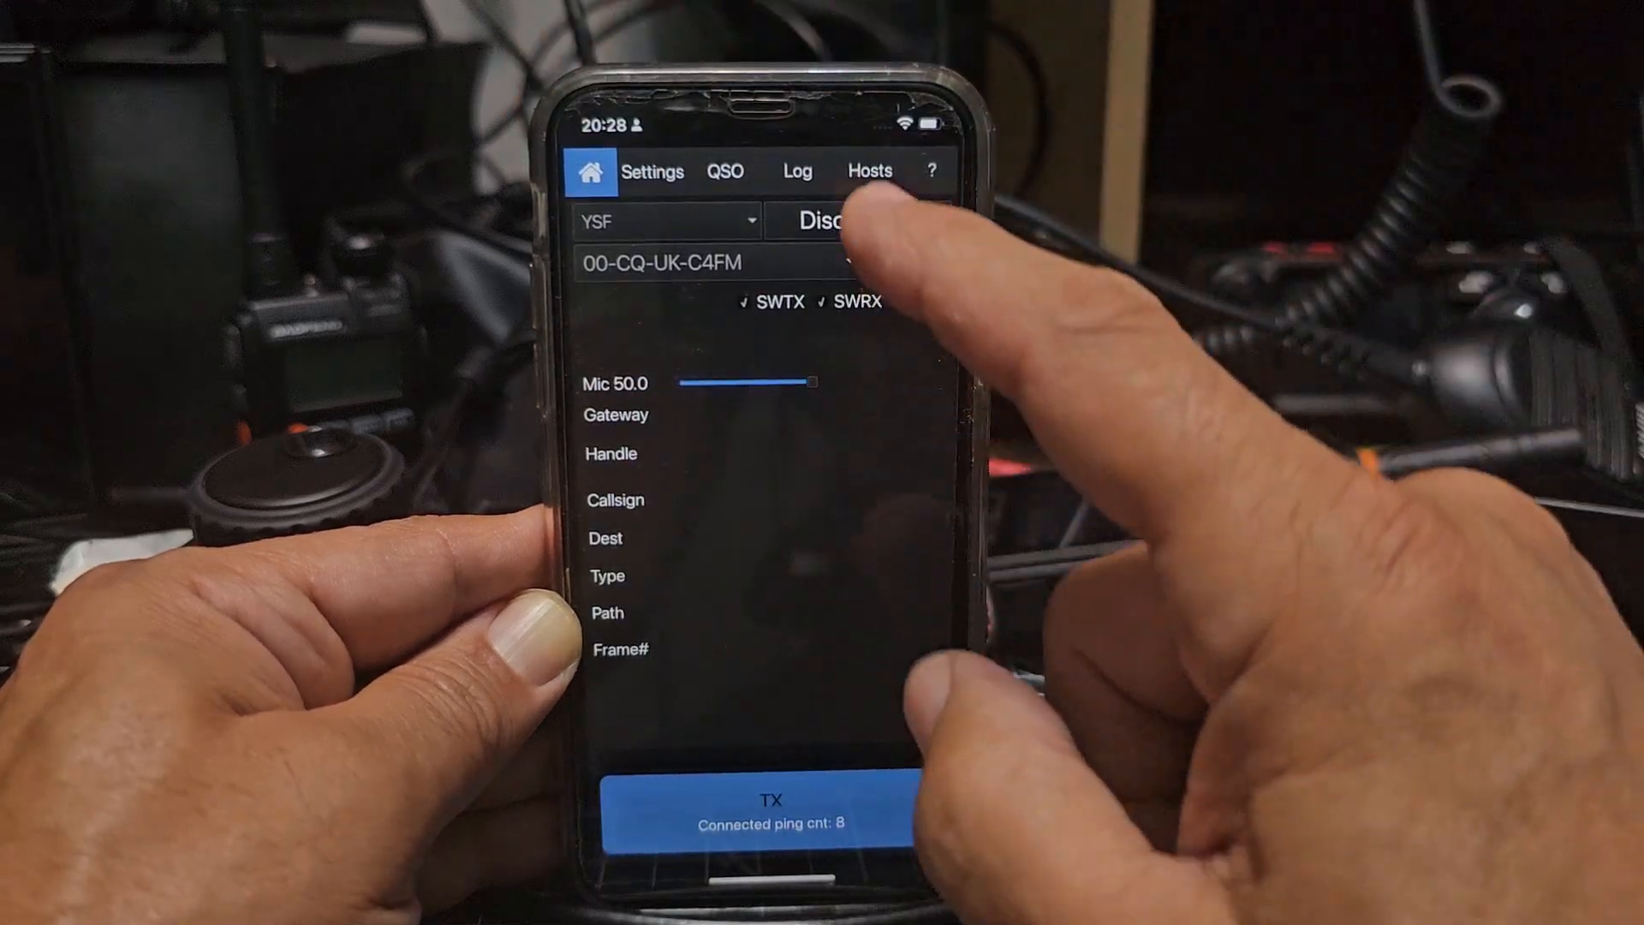
pyautogui.click(826, 221)
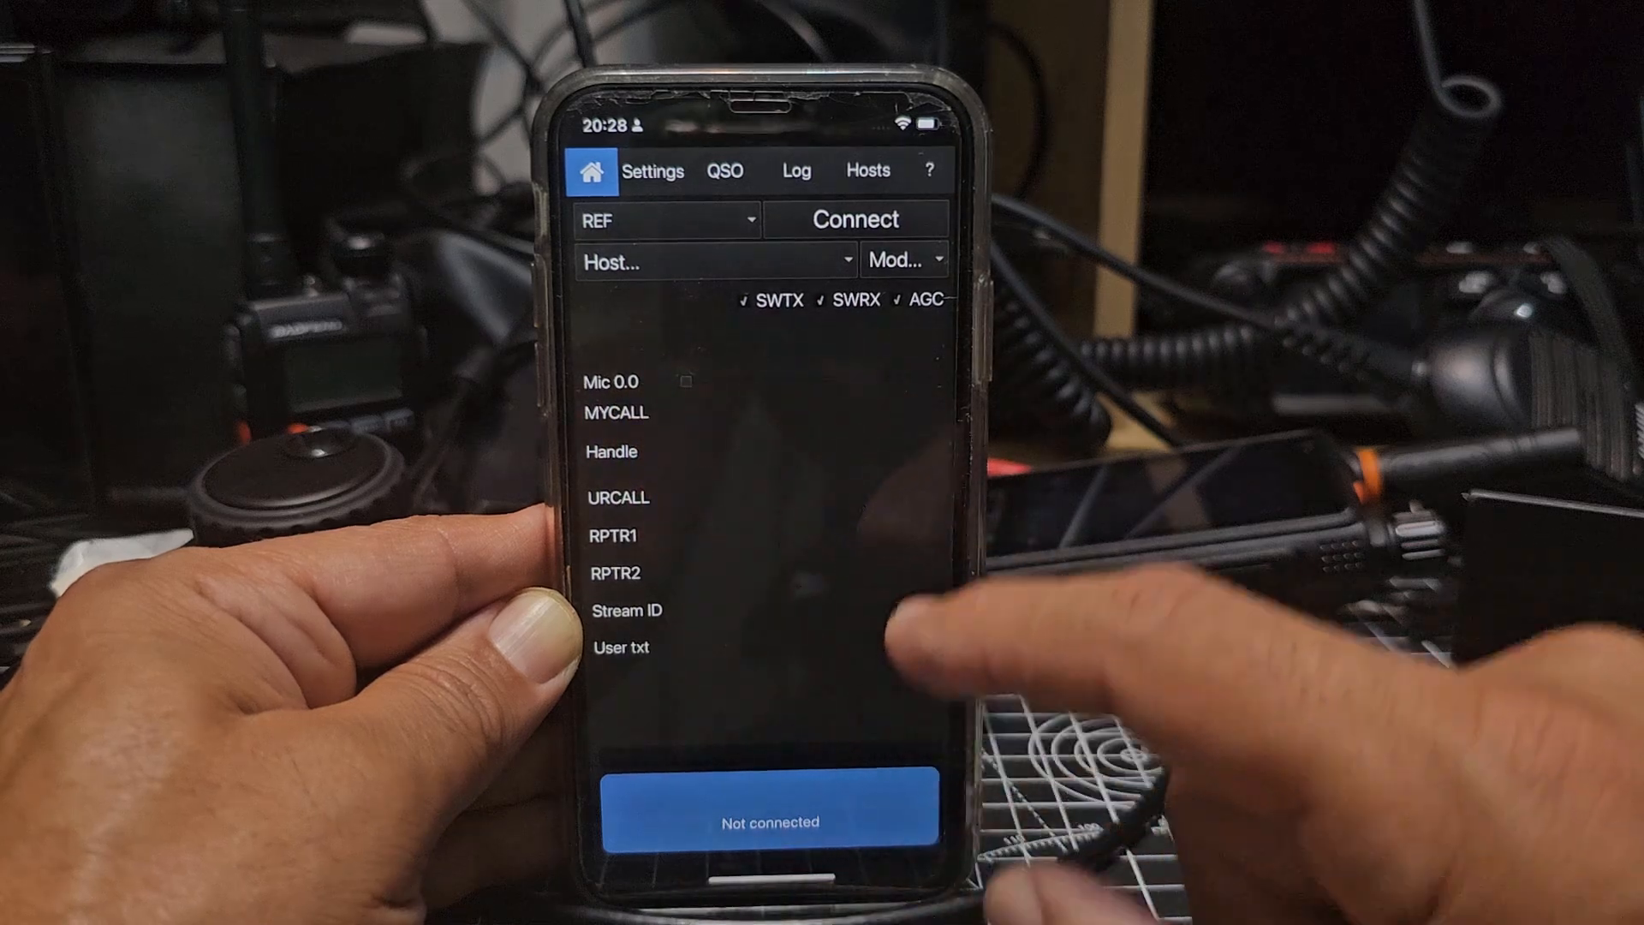
# Scroll through Settings, then return Home and open the D-Star REF Host list
pyautogui.click(653, 170)
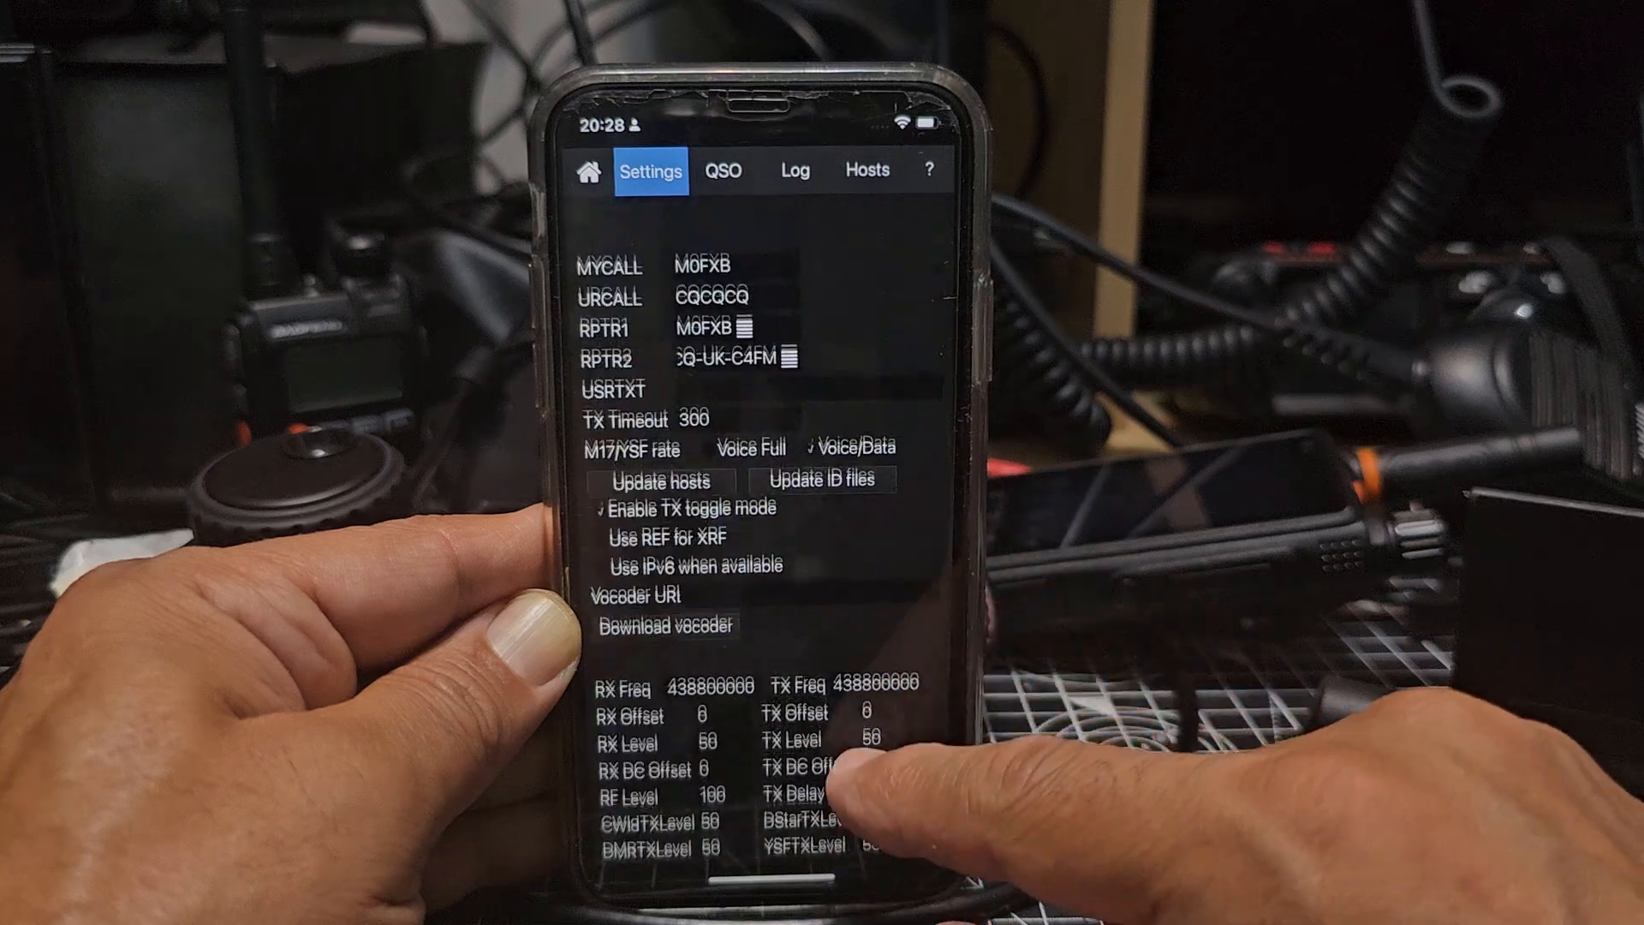
pyautogui.scroll(-3)
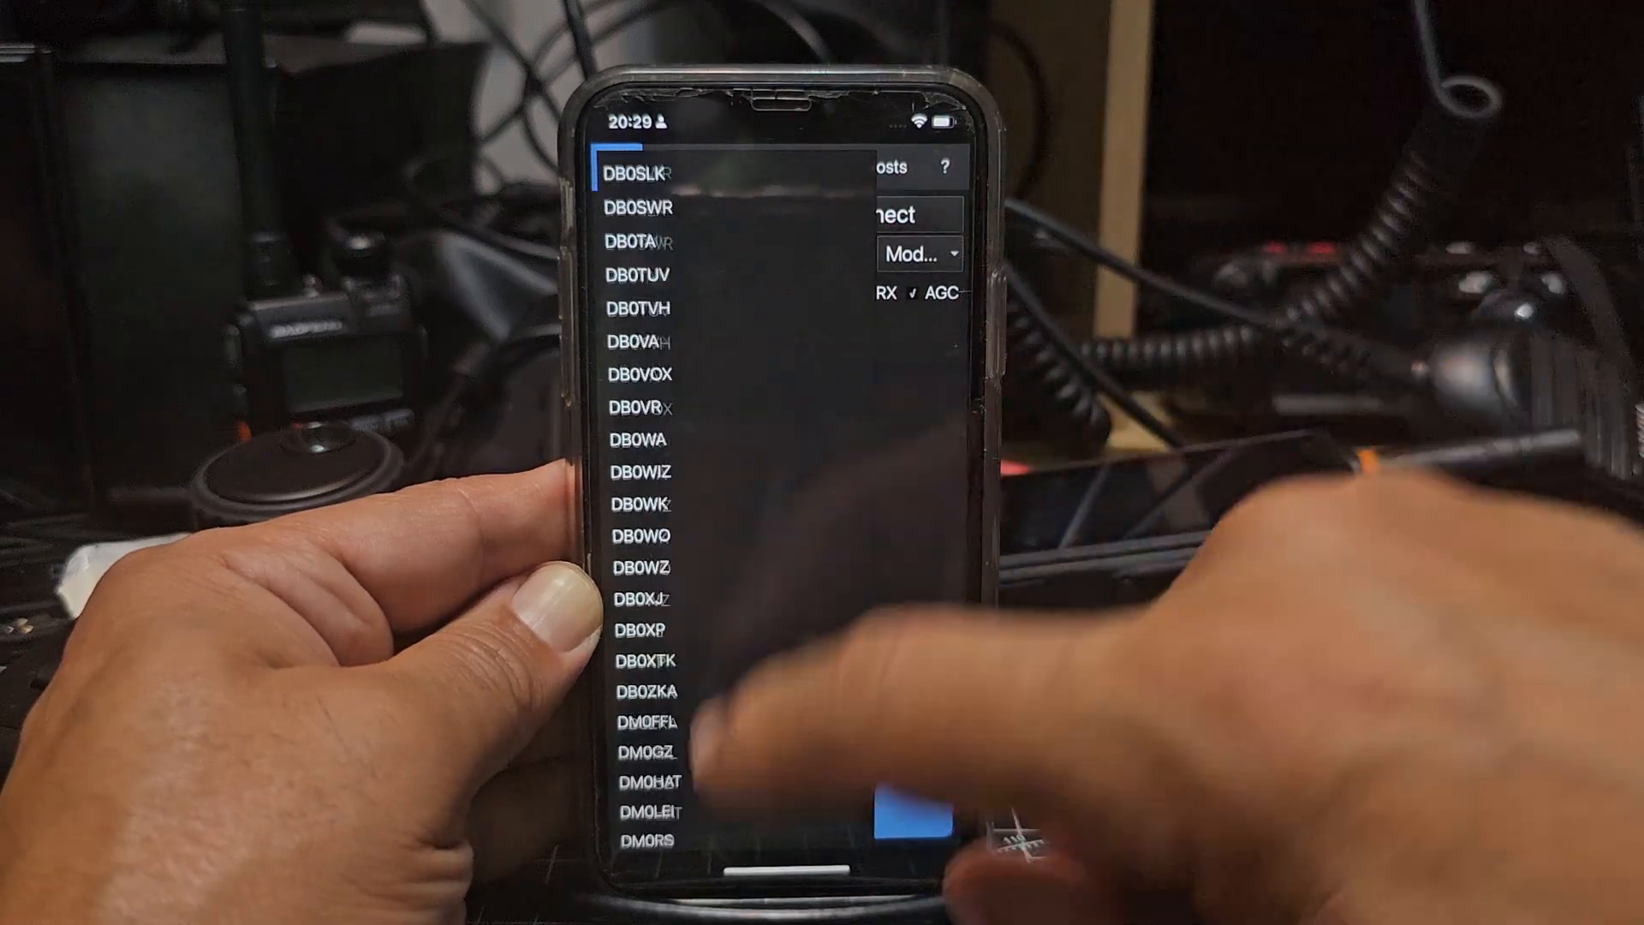
# Scroll the reflector host list and select REF001 as the D-Star reflector
pyautogui.scroll(-3)
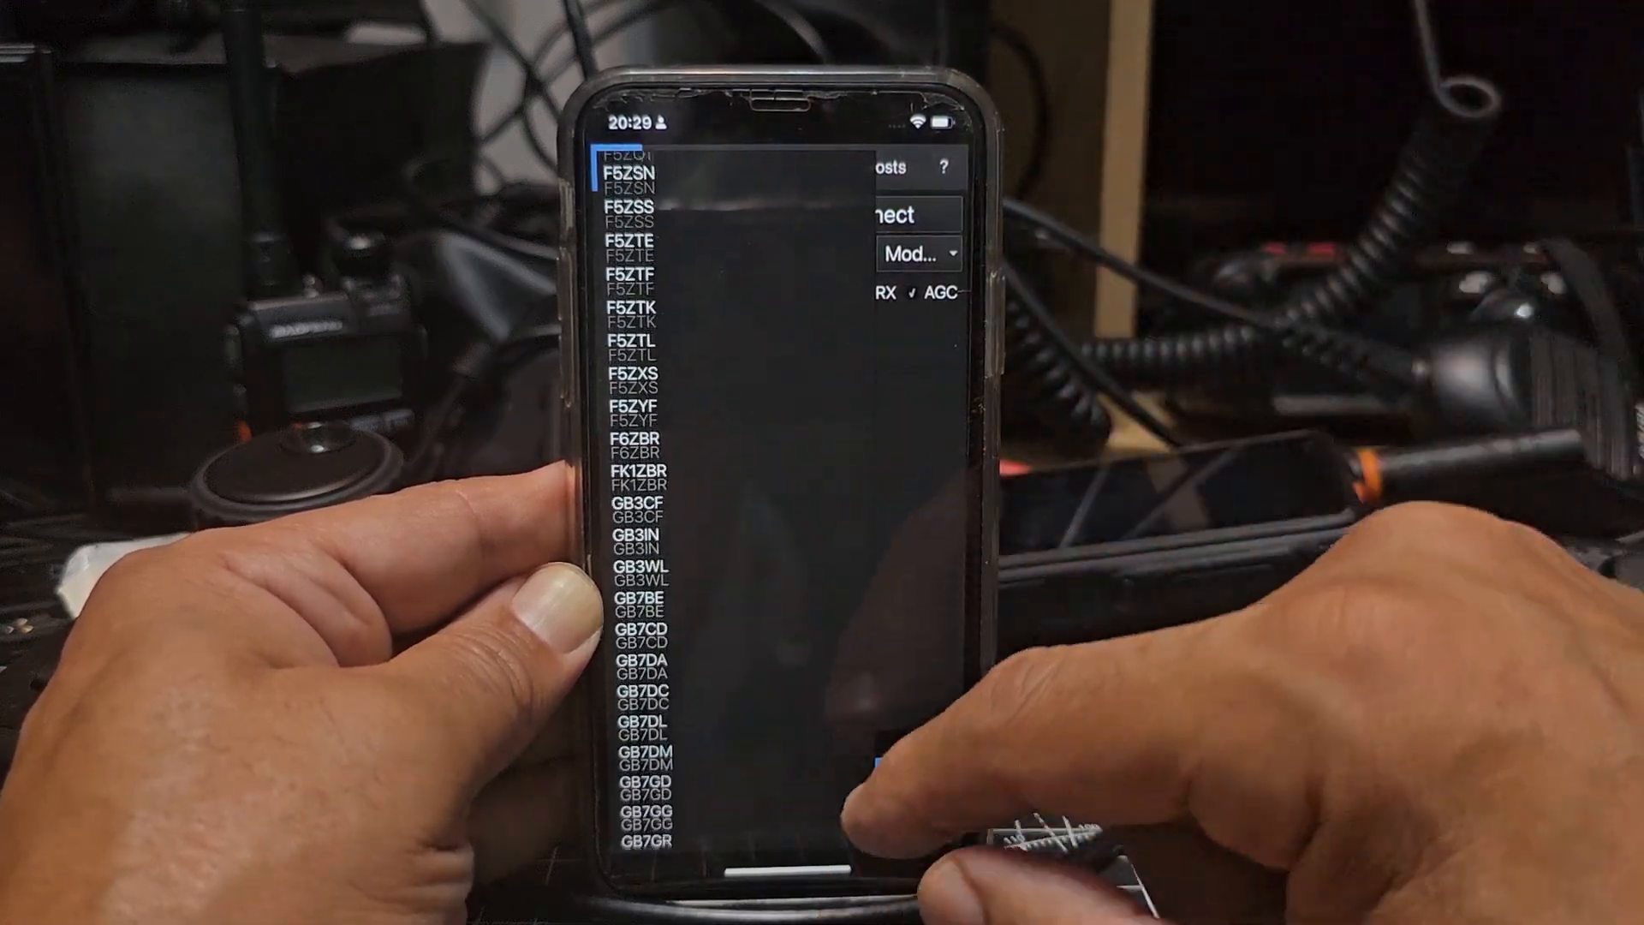
pyautogui.scroll(-3)
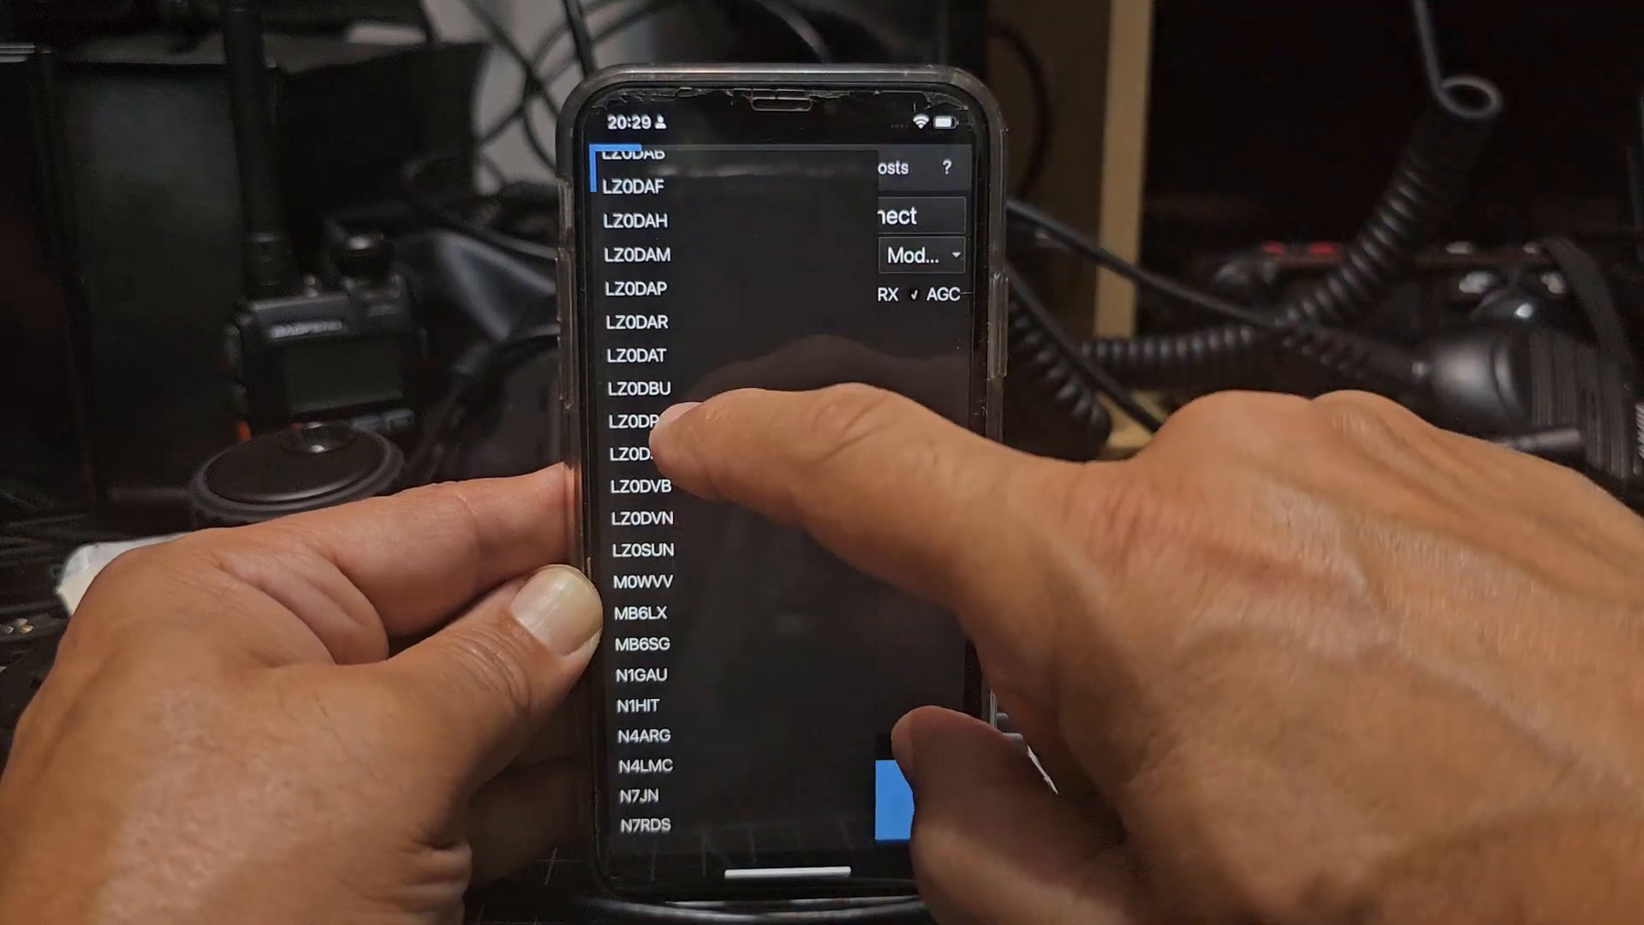
pyautogui.scroll(-3)
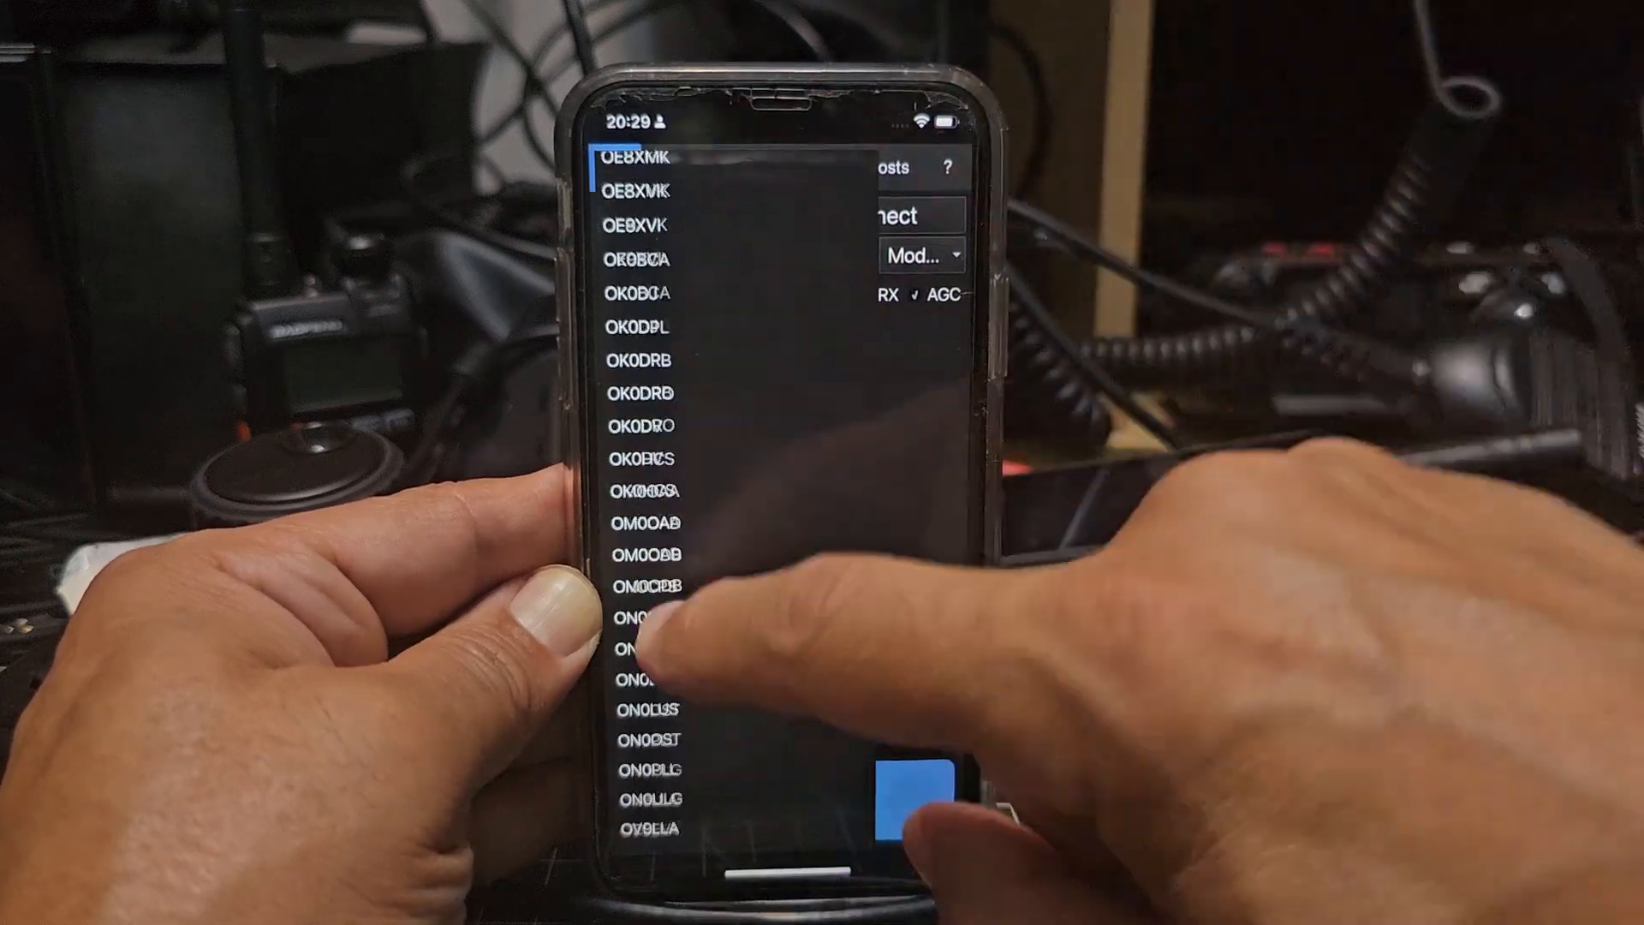
pyautogui.scroll(-3)
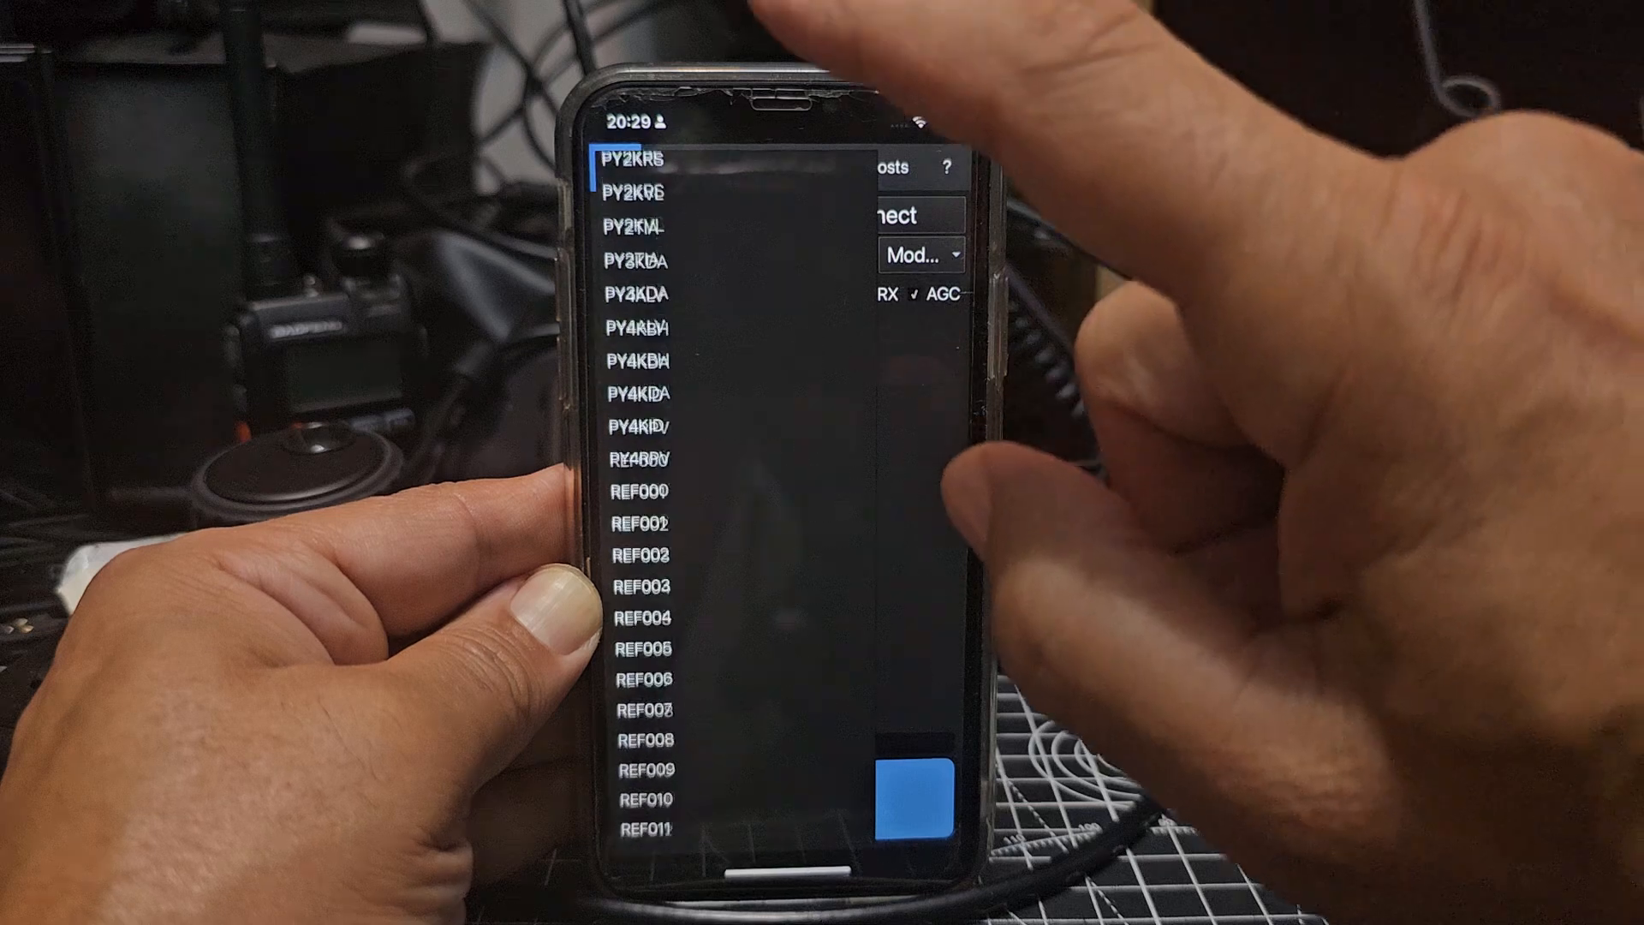
pyautogui.scroll(-3)
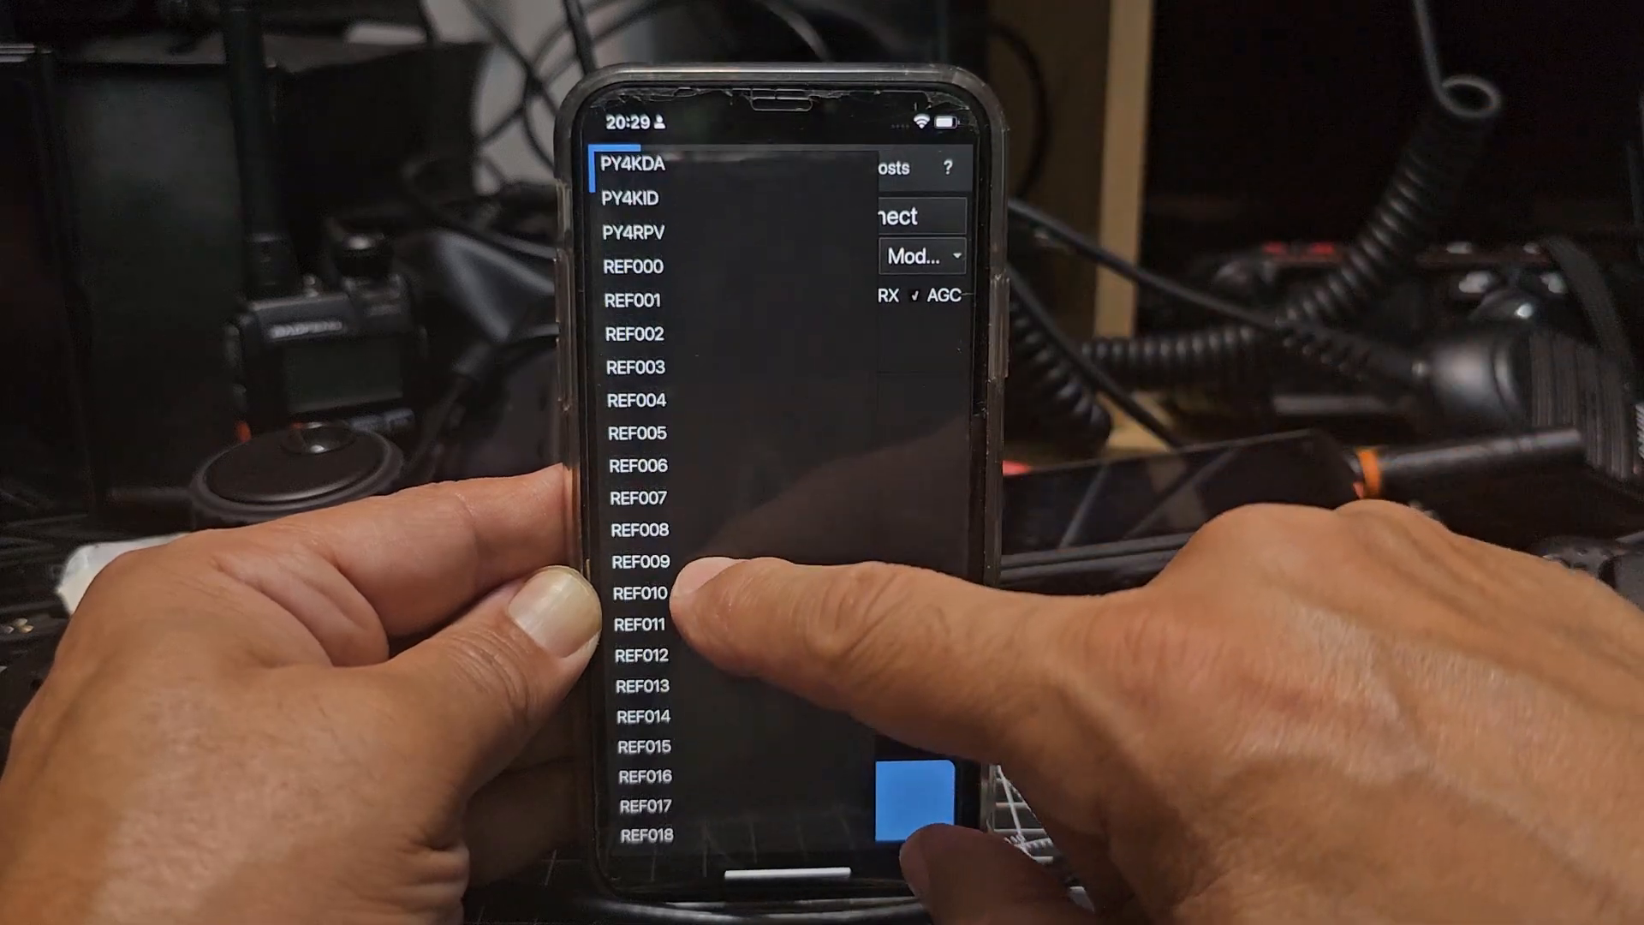
pyautogui.click(647, 300)
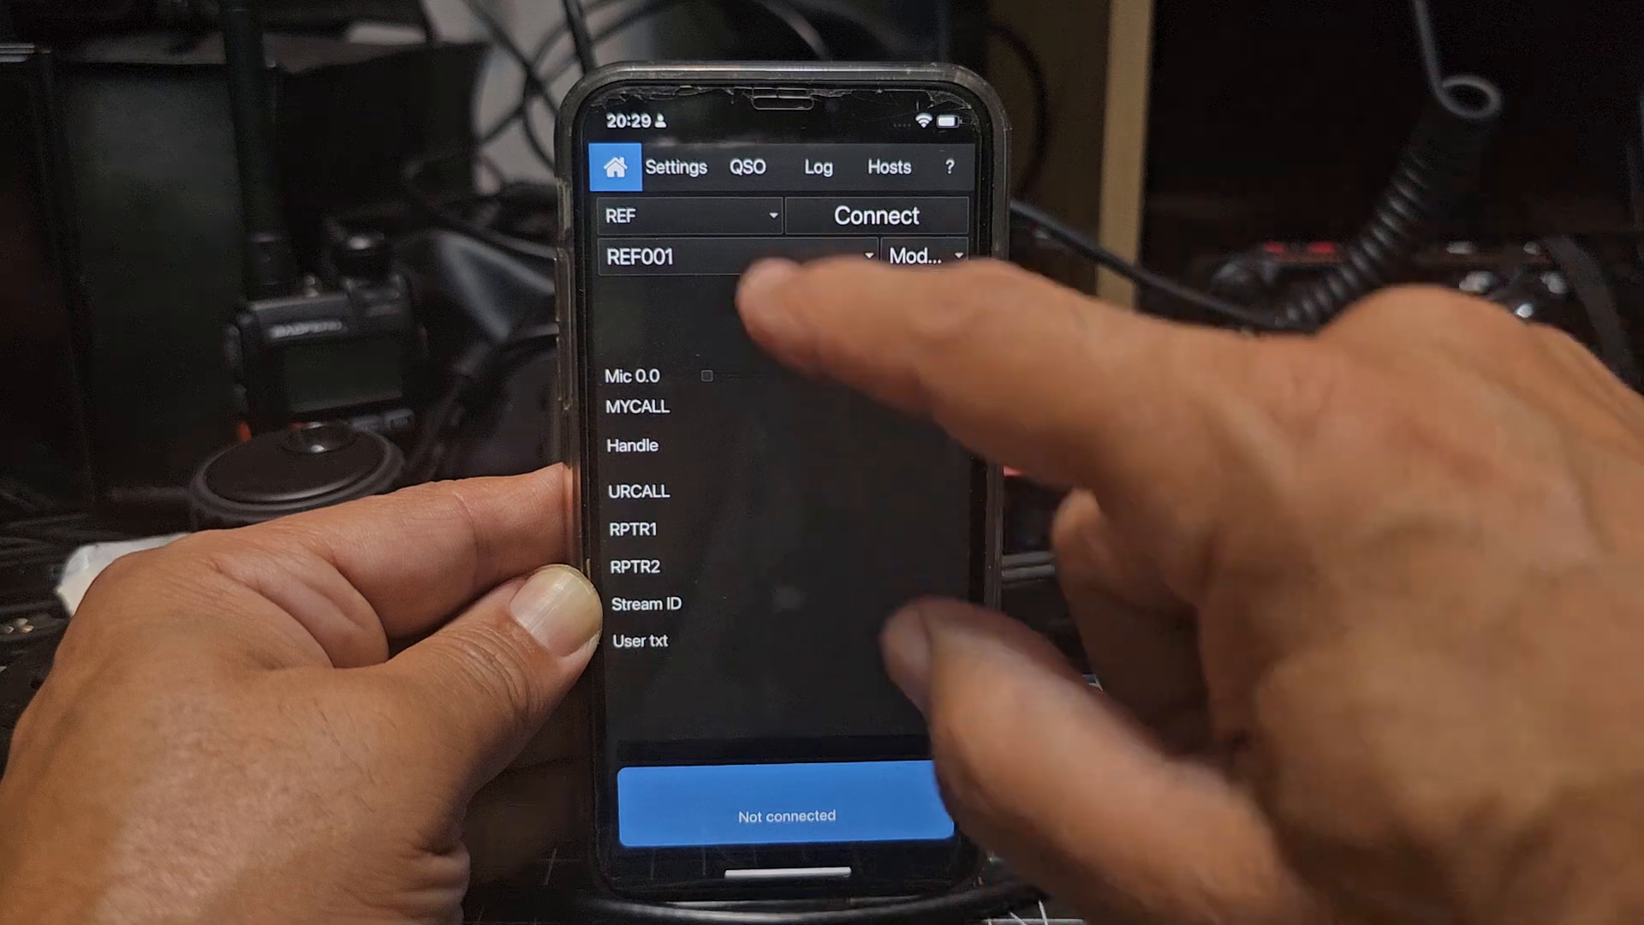
# Glance at Settings, return to the radio screen and send a first test transmission to REF001 C
pyautogui.click(675, 166)
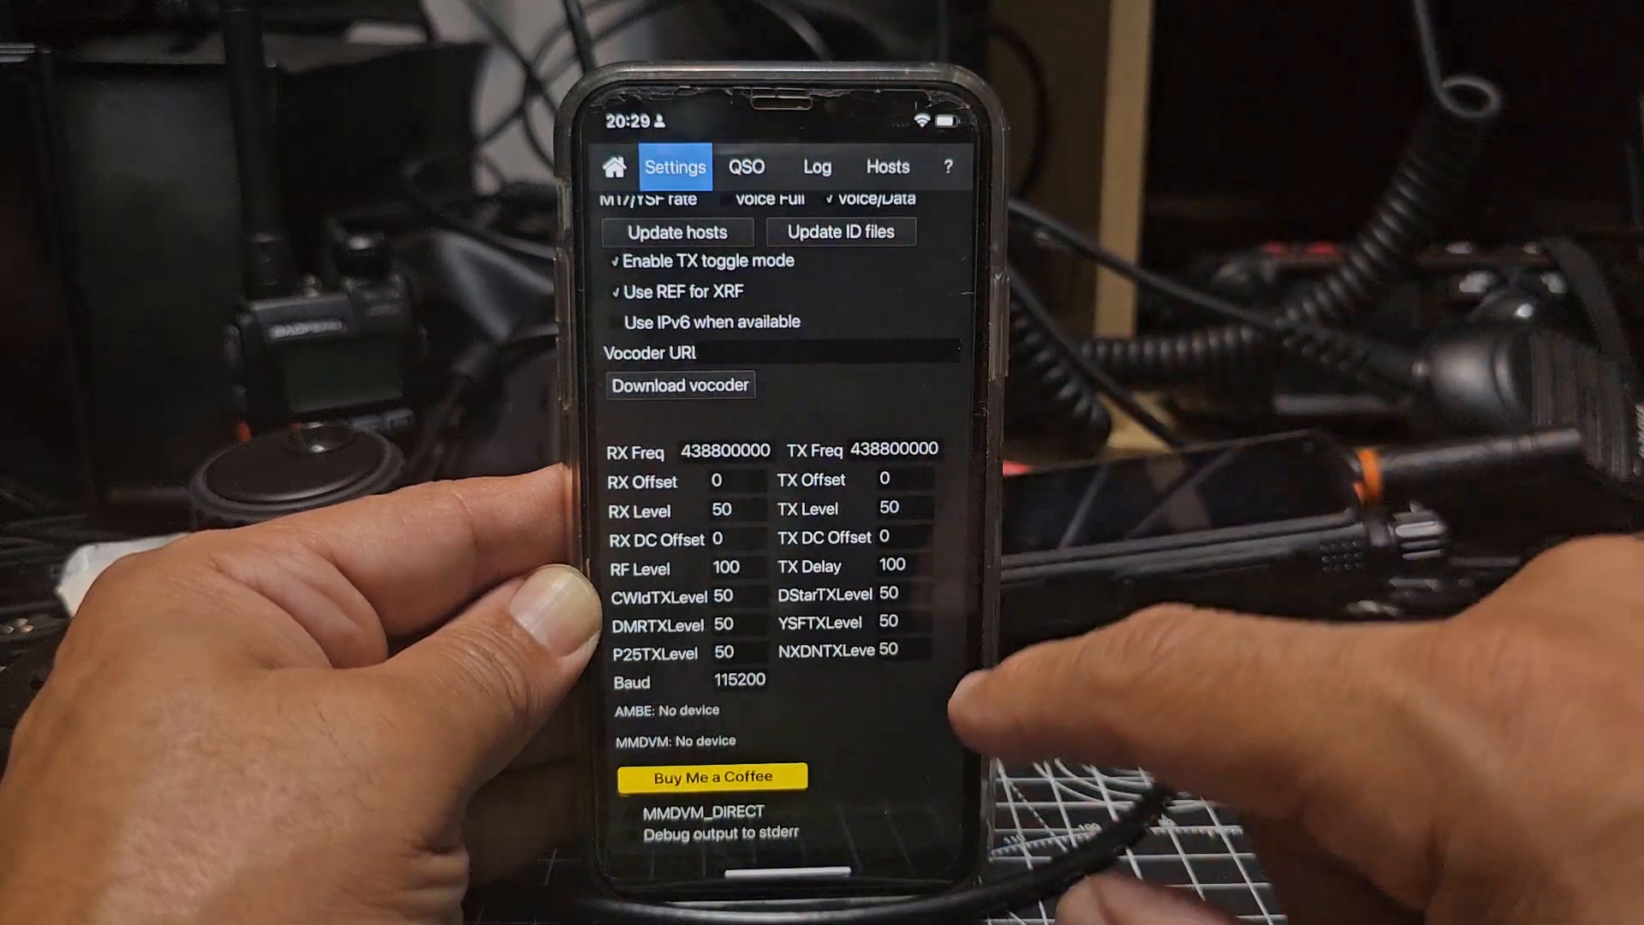
pyautogui.click(615, 166)
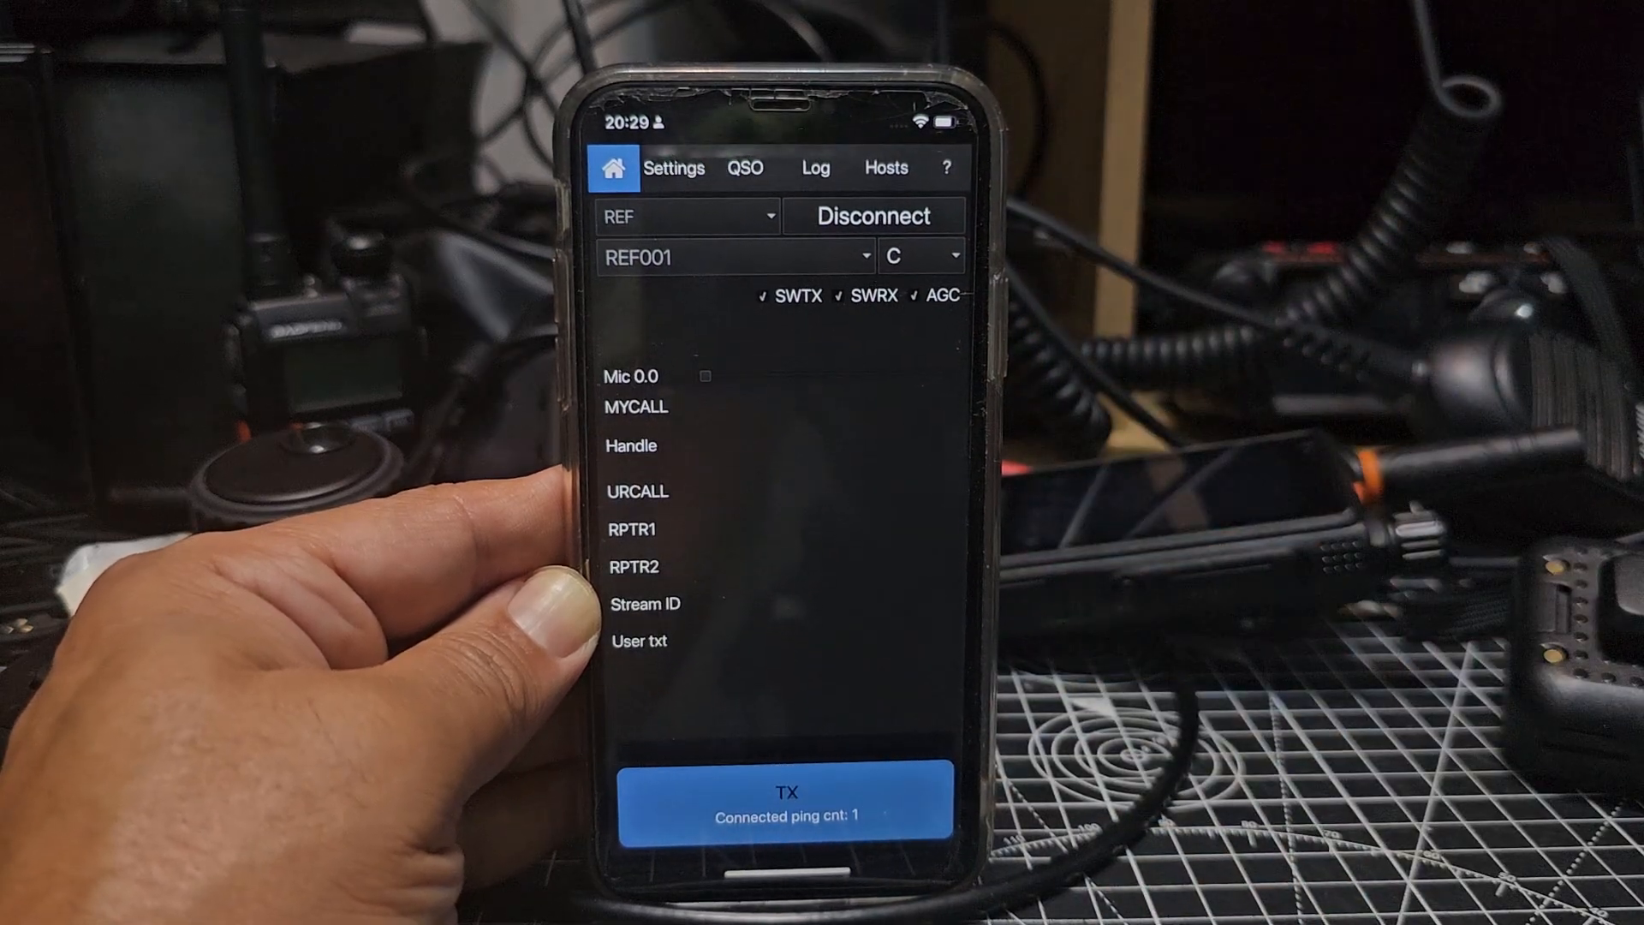
pyautogui.click(786, 791)
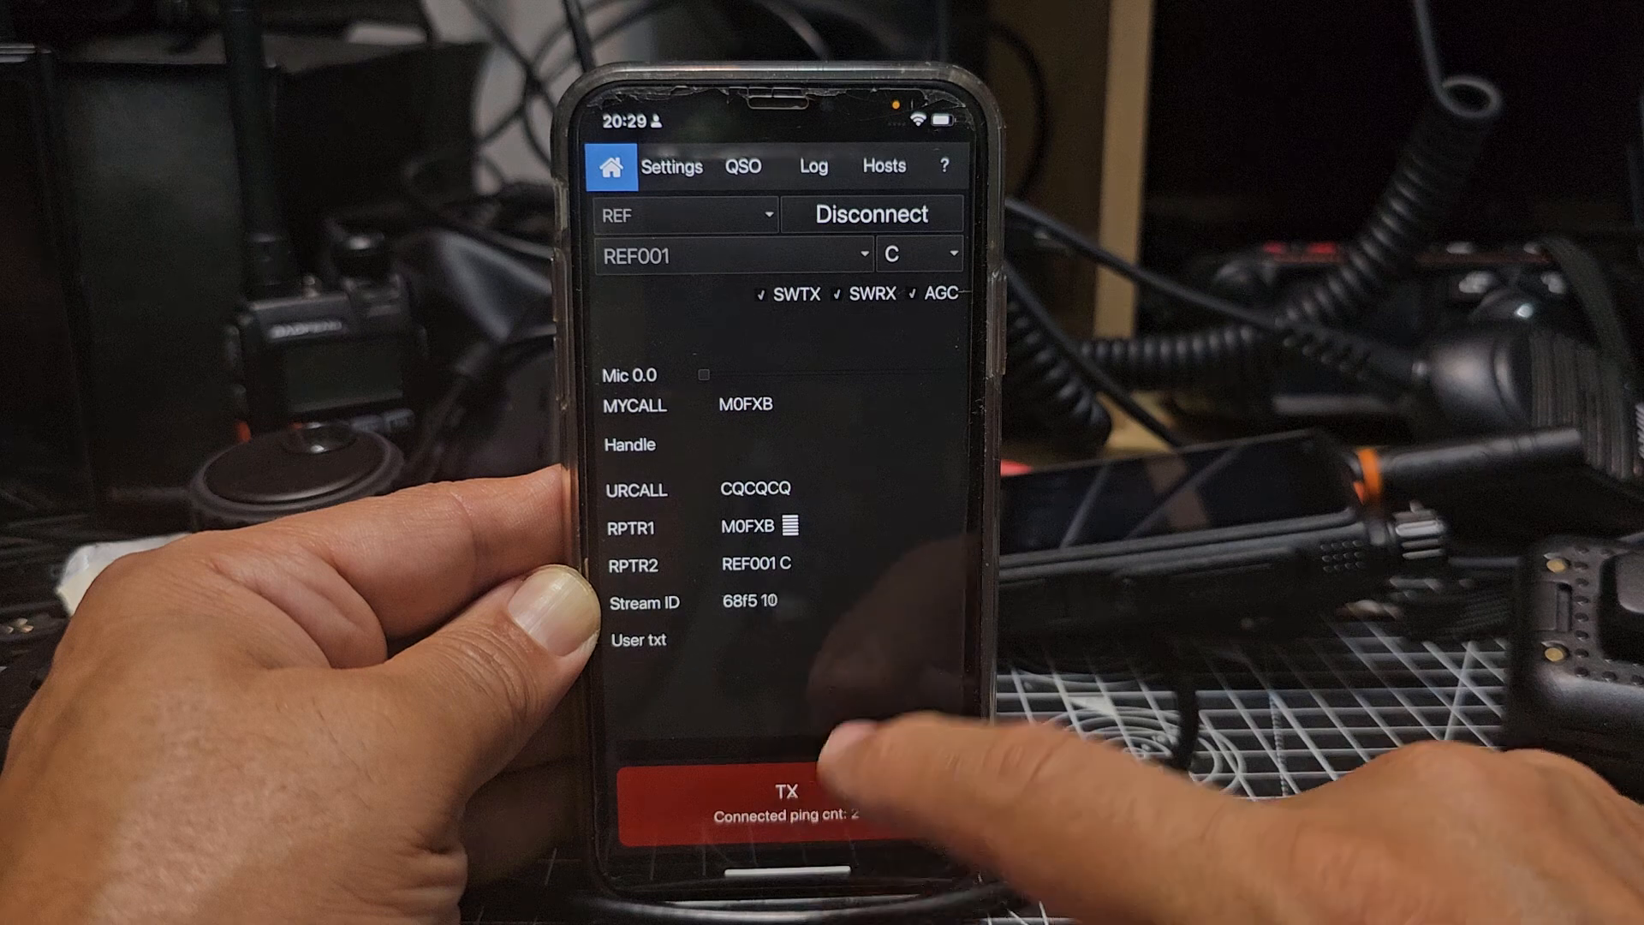
pyautogui.click(786, 791)
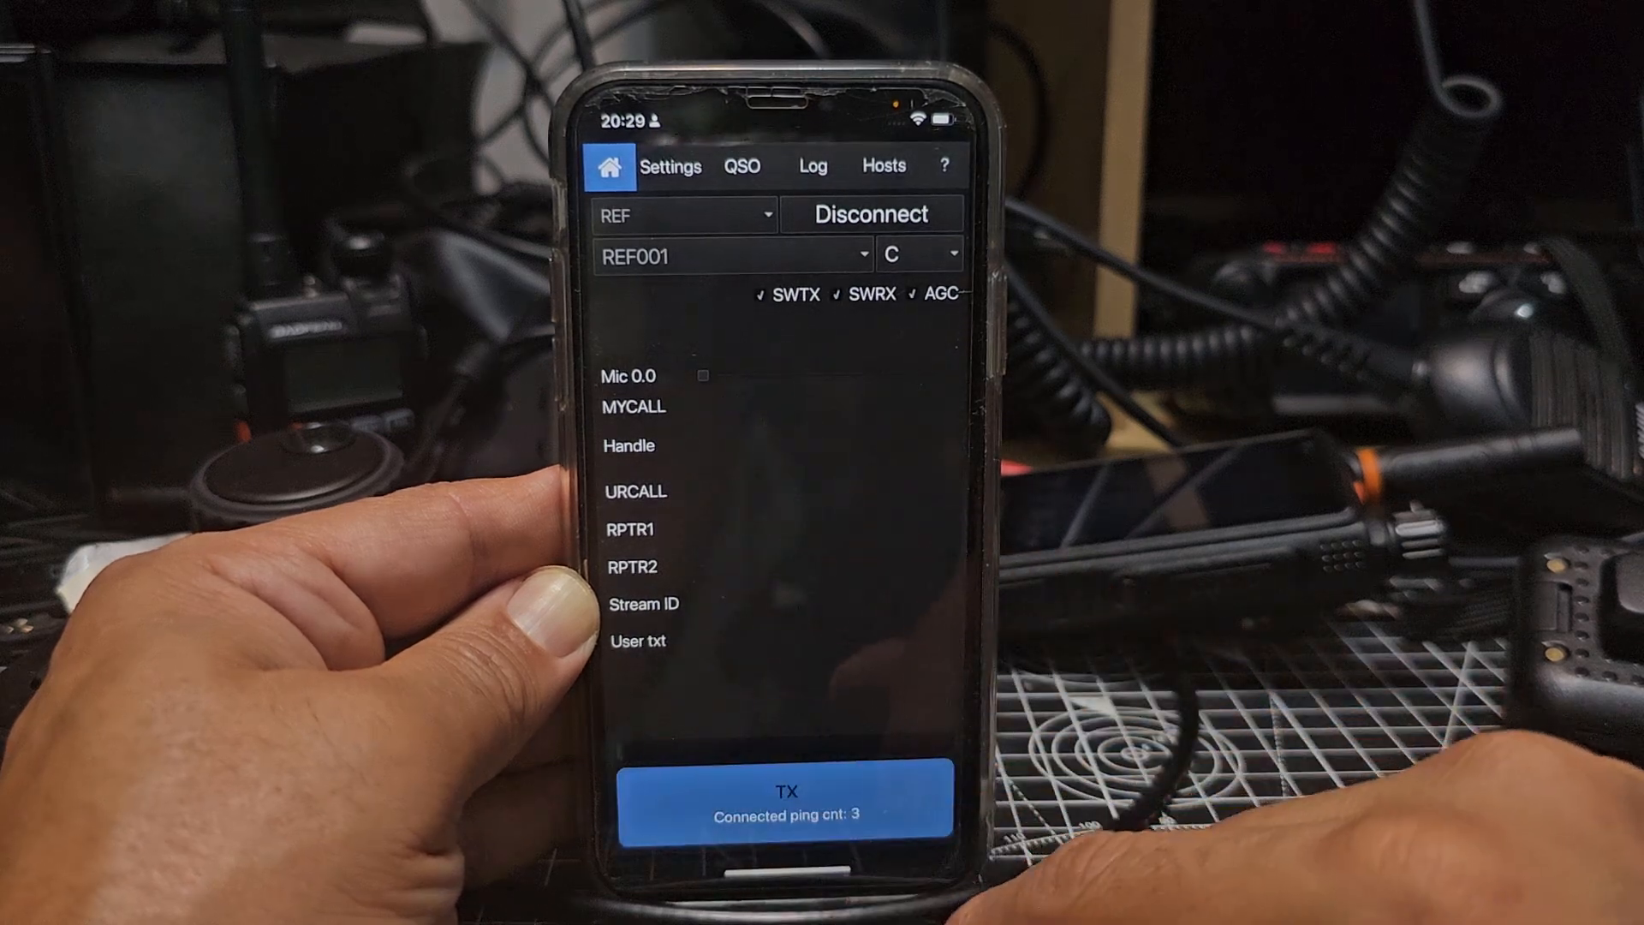
# Send a second brief test transmission, then go to the Settings screen
pyautogui.click(786, 791)
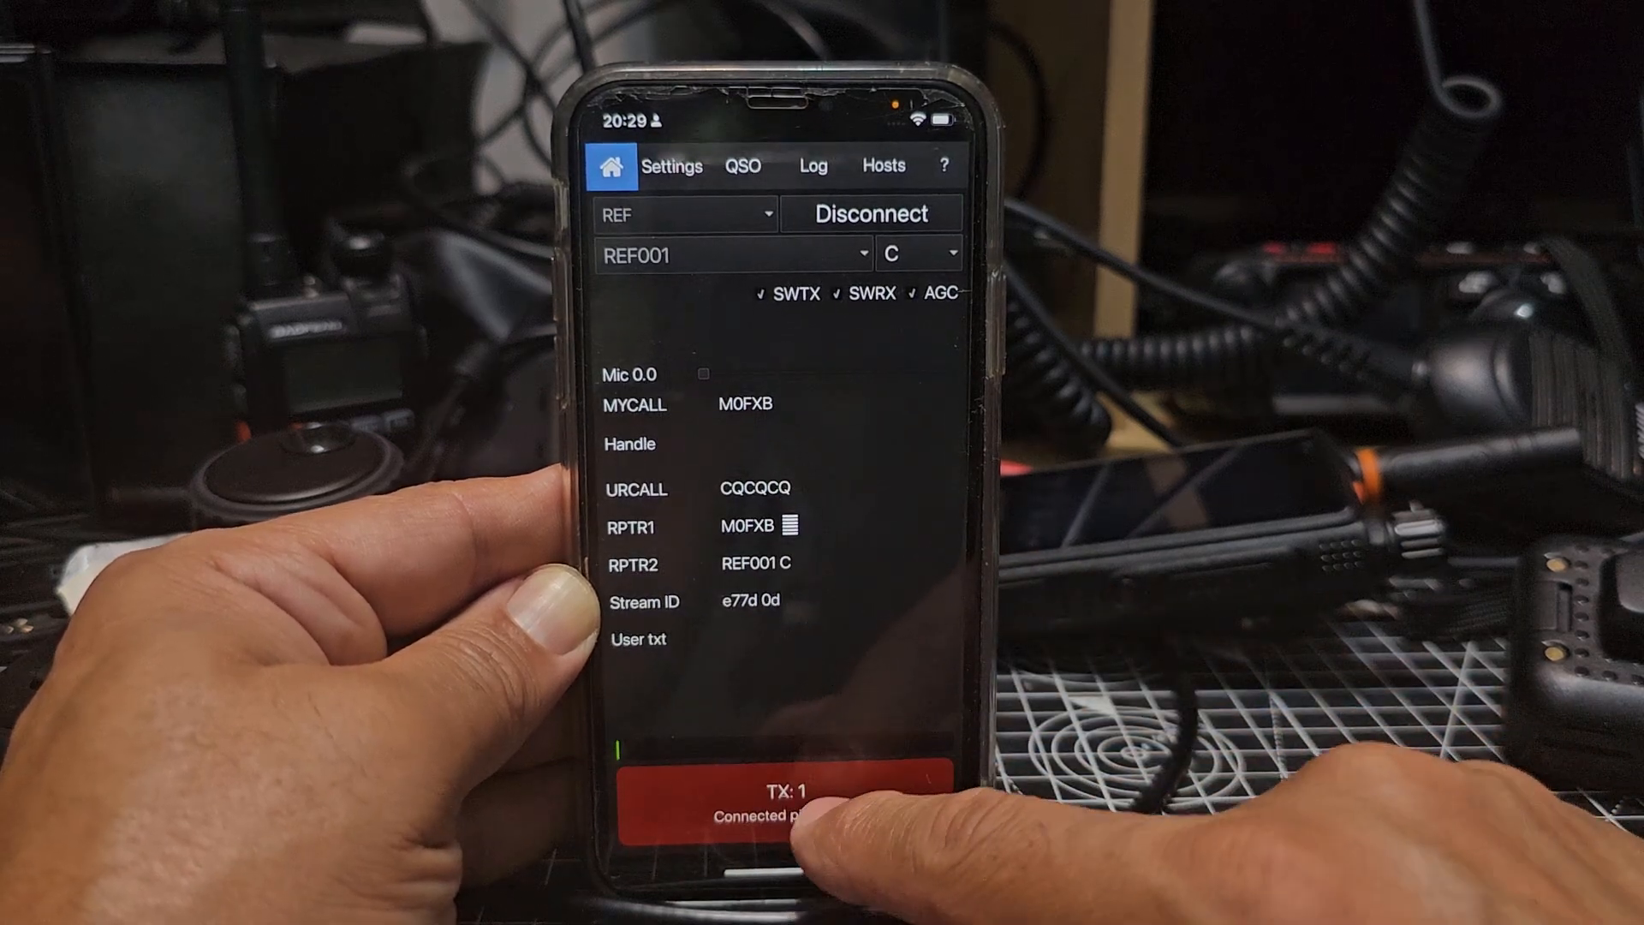
pyautogui.click(784, 795)
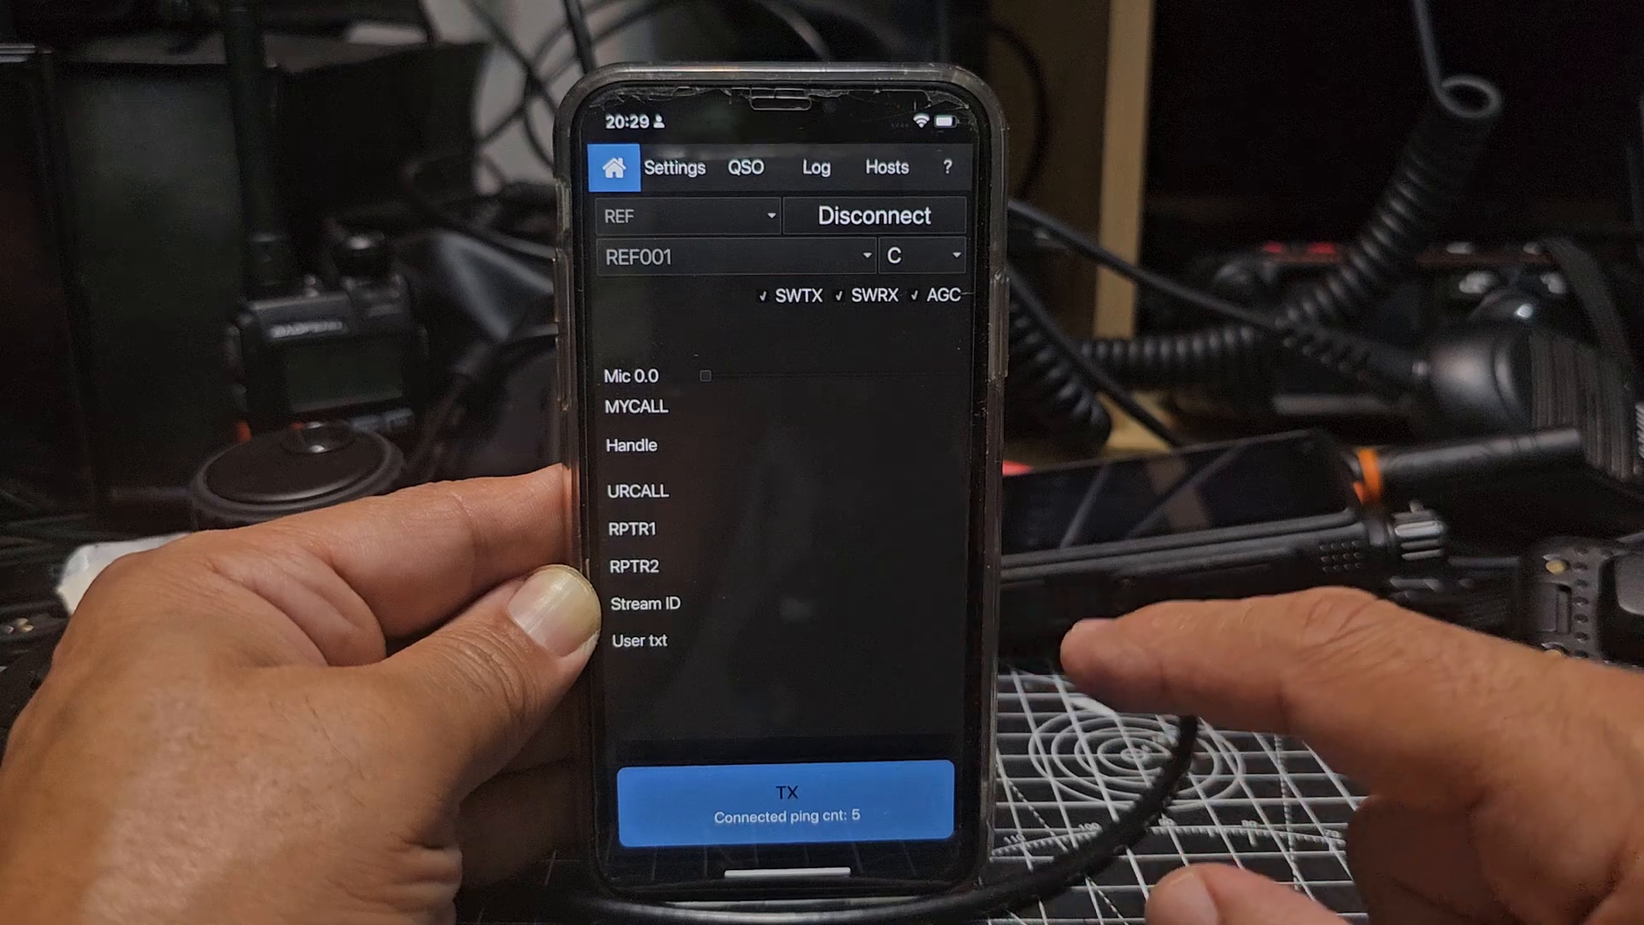
pyautogui.click(675, 166)
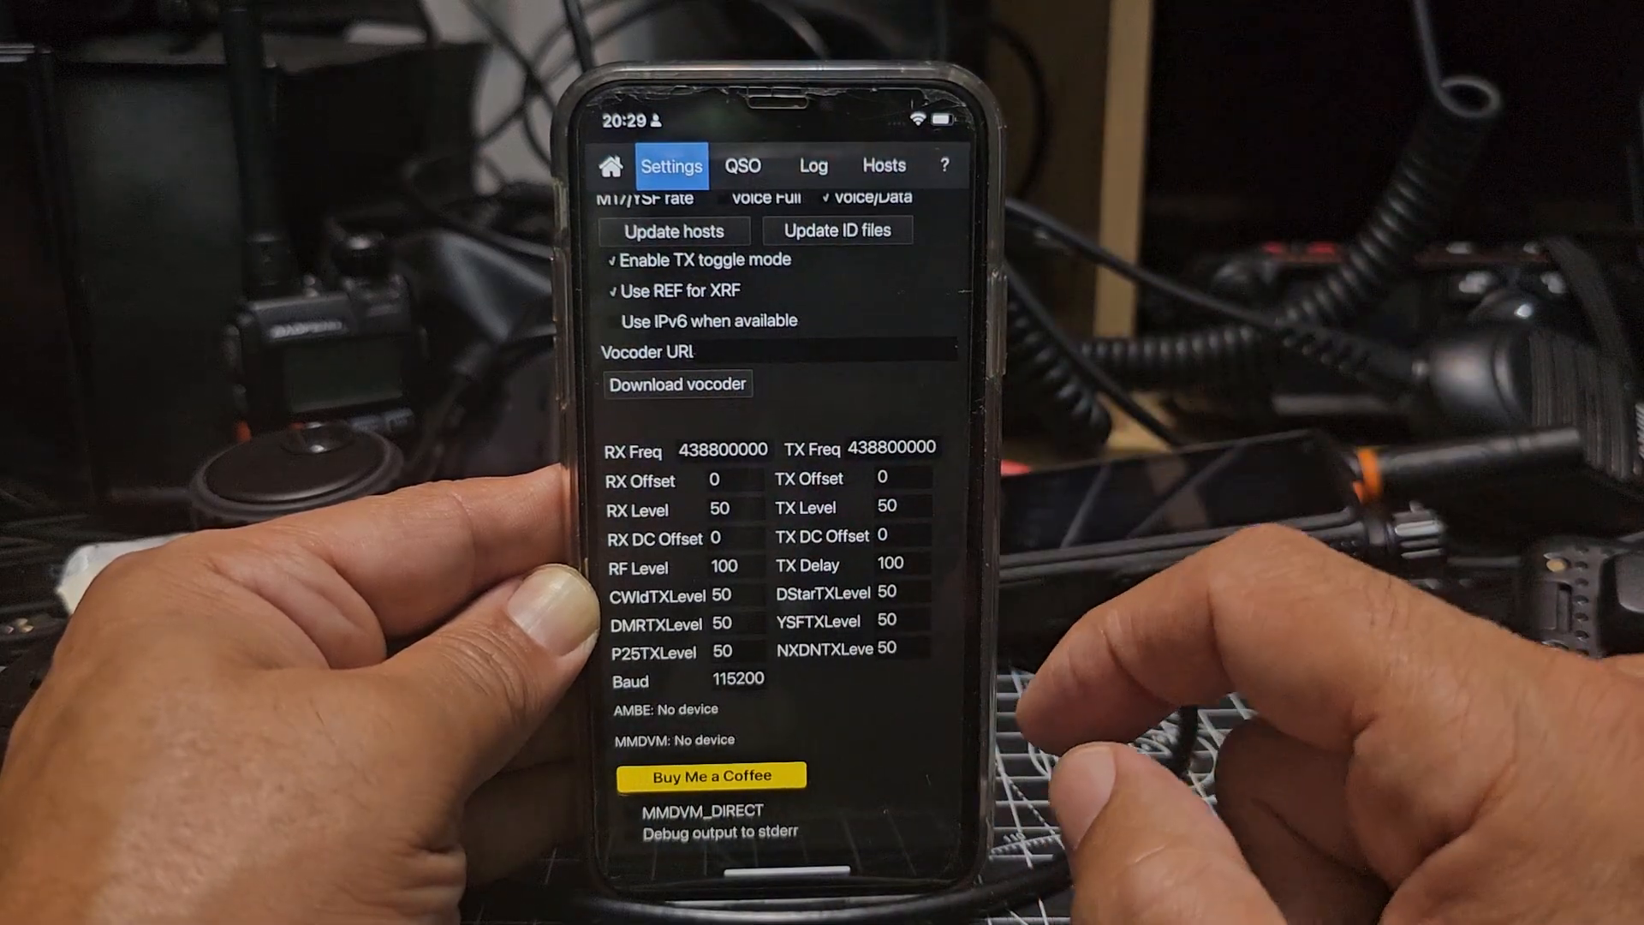
# Scroll through the station settings, check the heard-stations Log, and return to the main radio screen
pyautogui.scroll(-3)
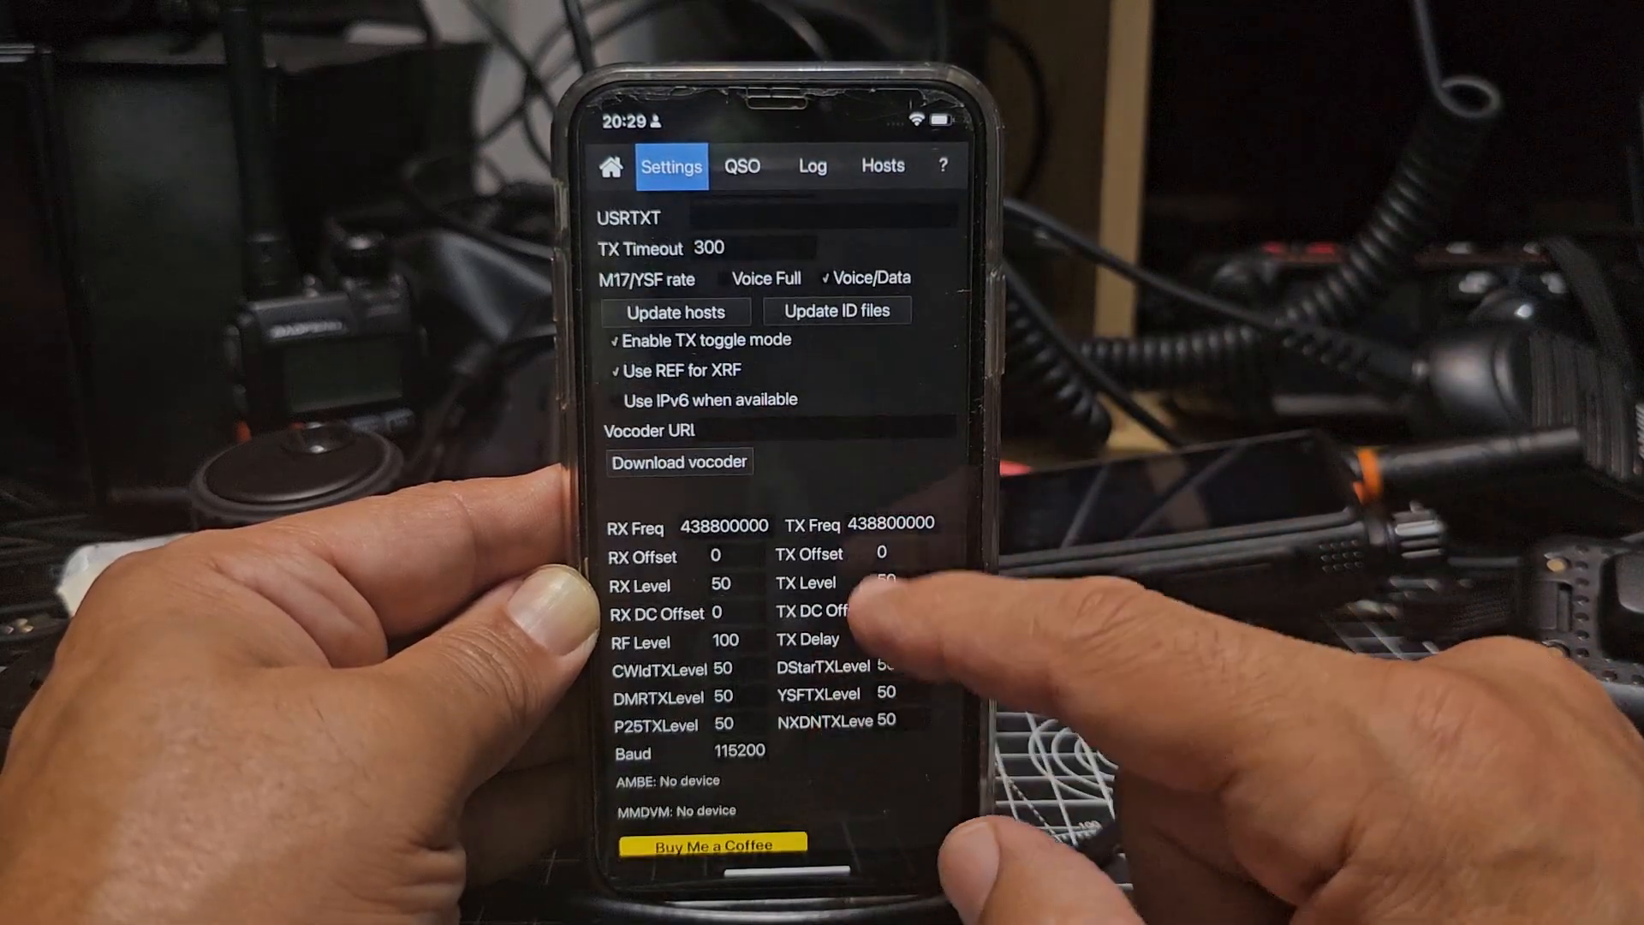
pyautogui.scroll(-3)
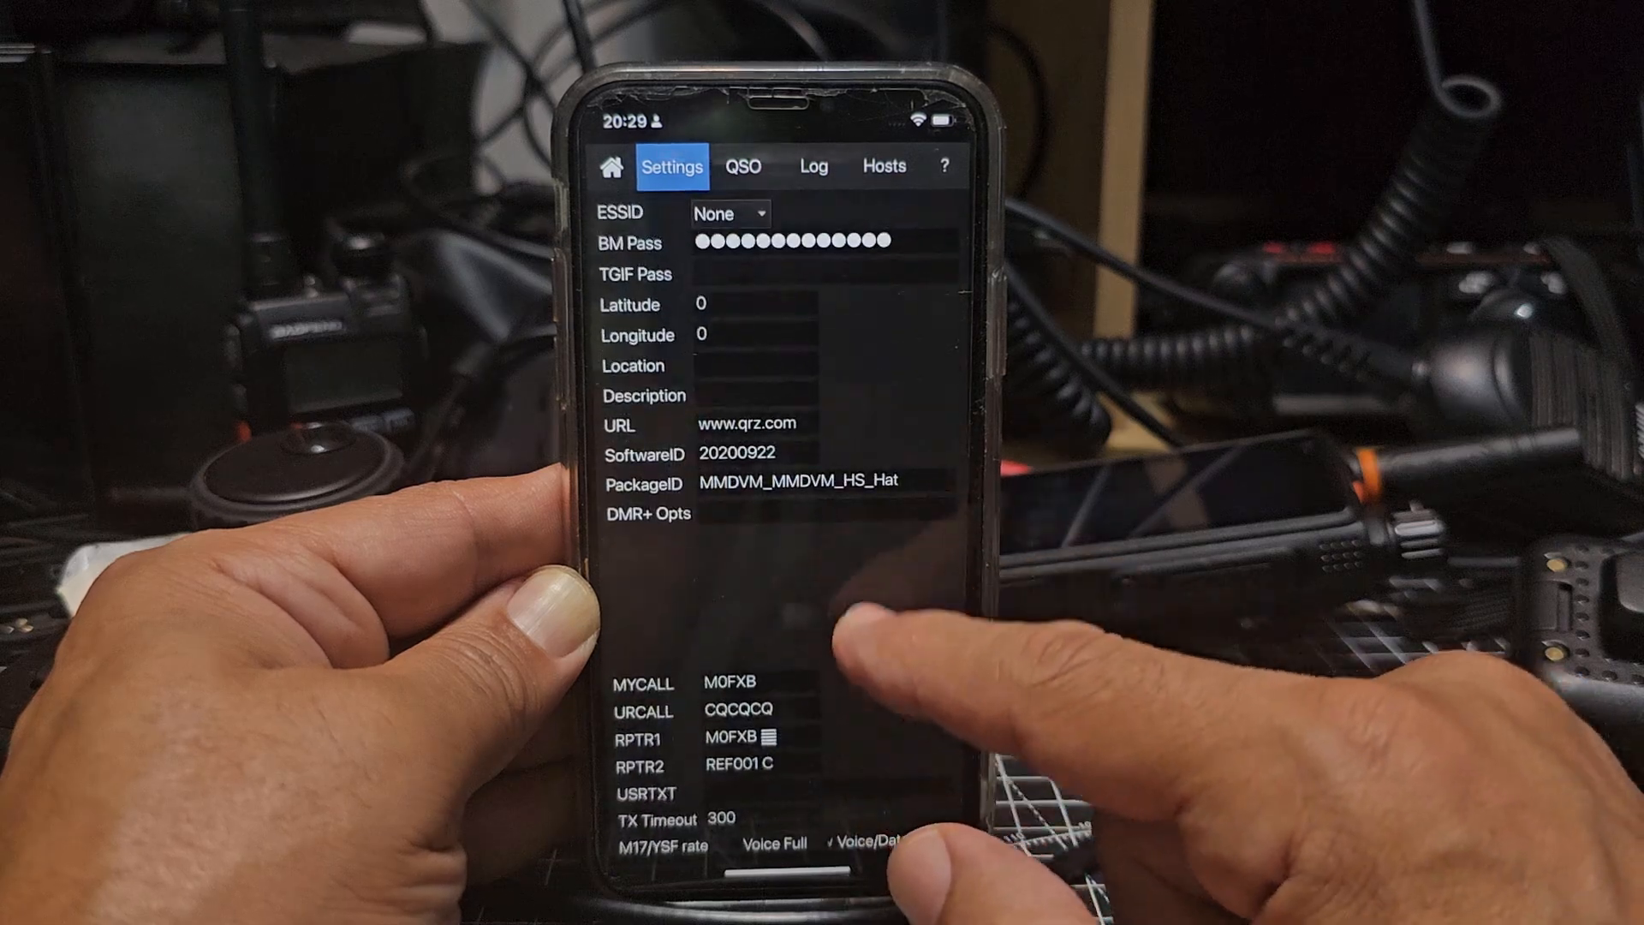
pyautogui.scroll(-3)
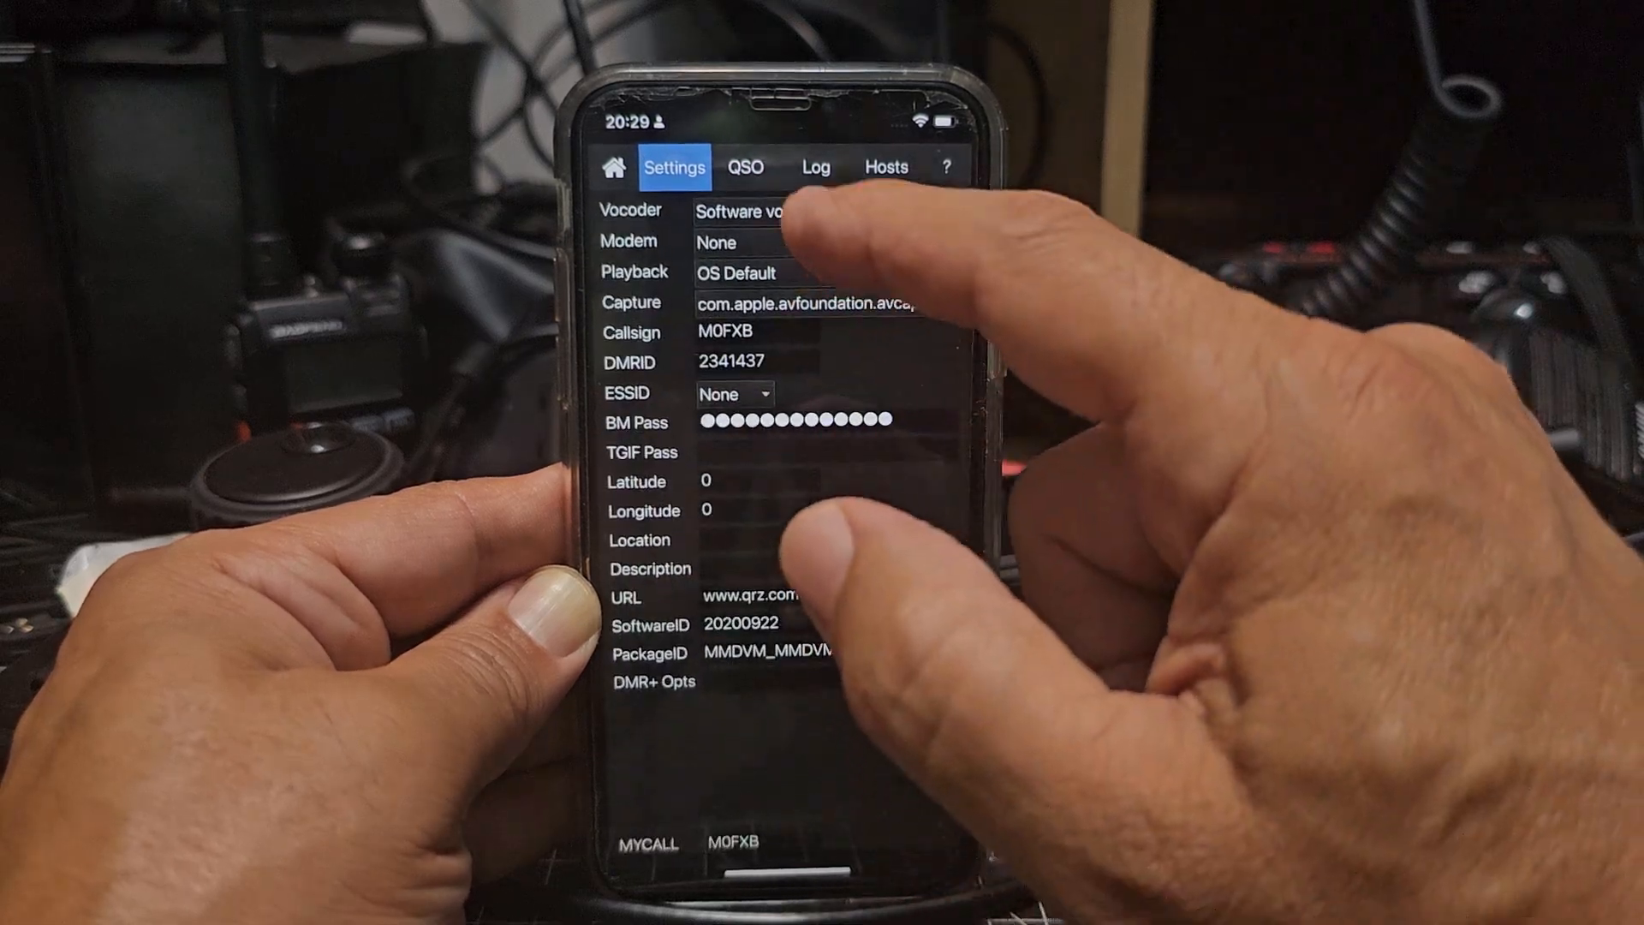
pyautogui.click(817, 166)
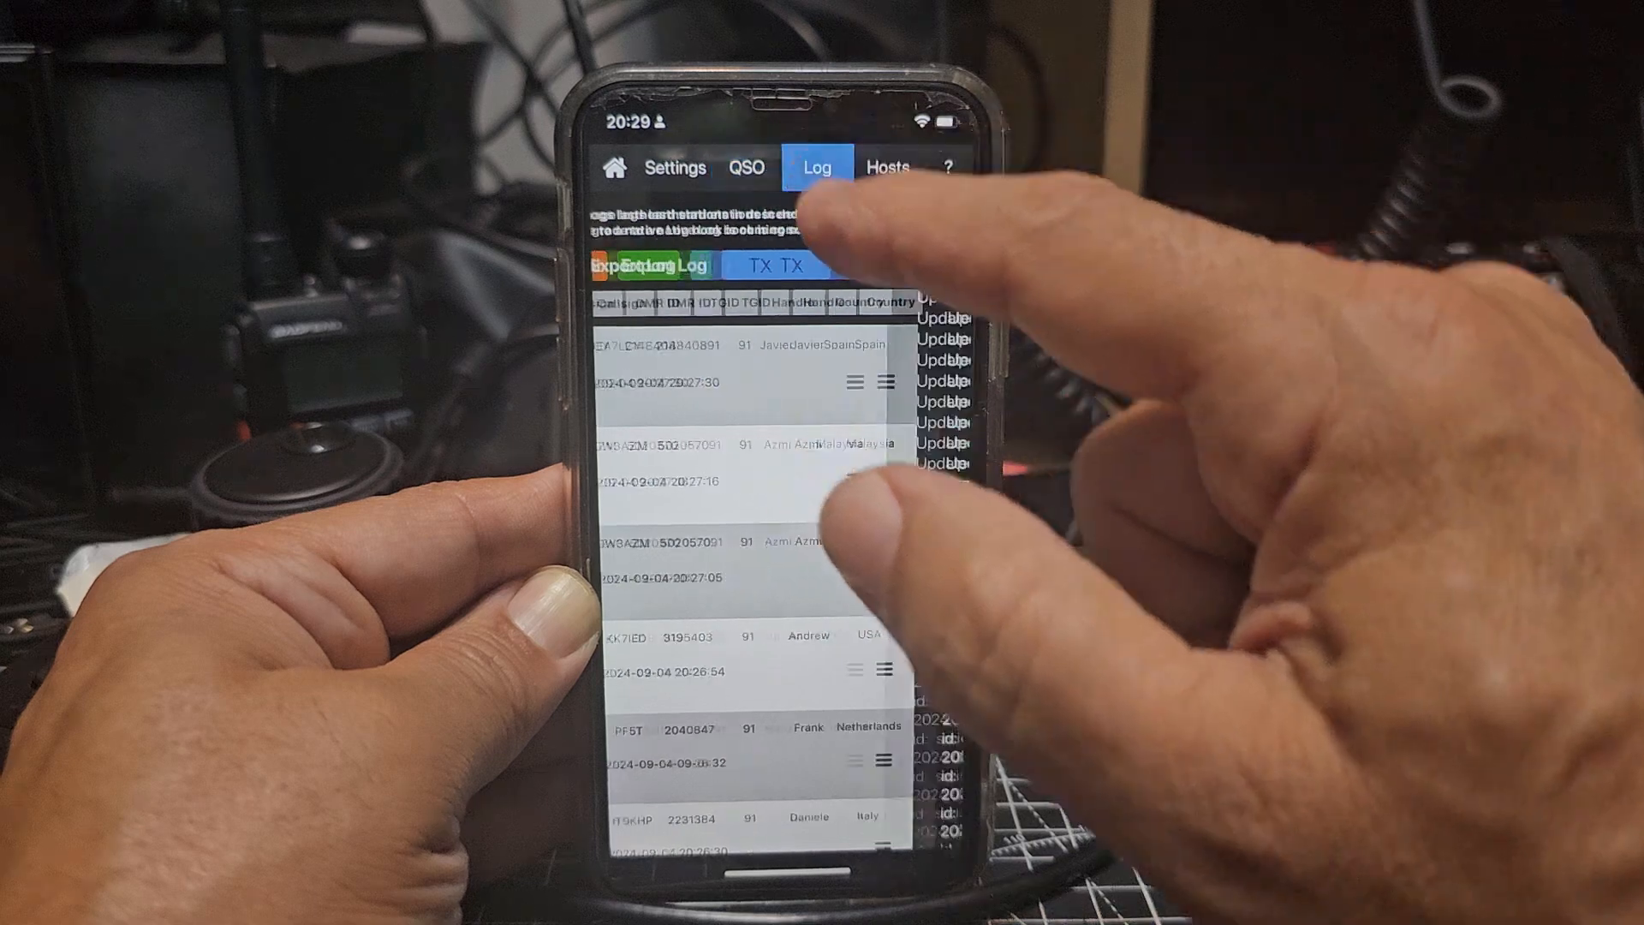
pyautogui.click(613, 166)
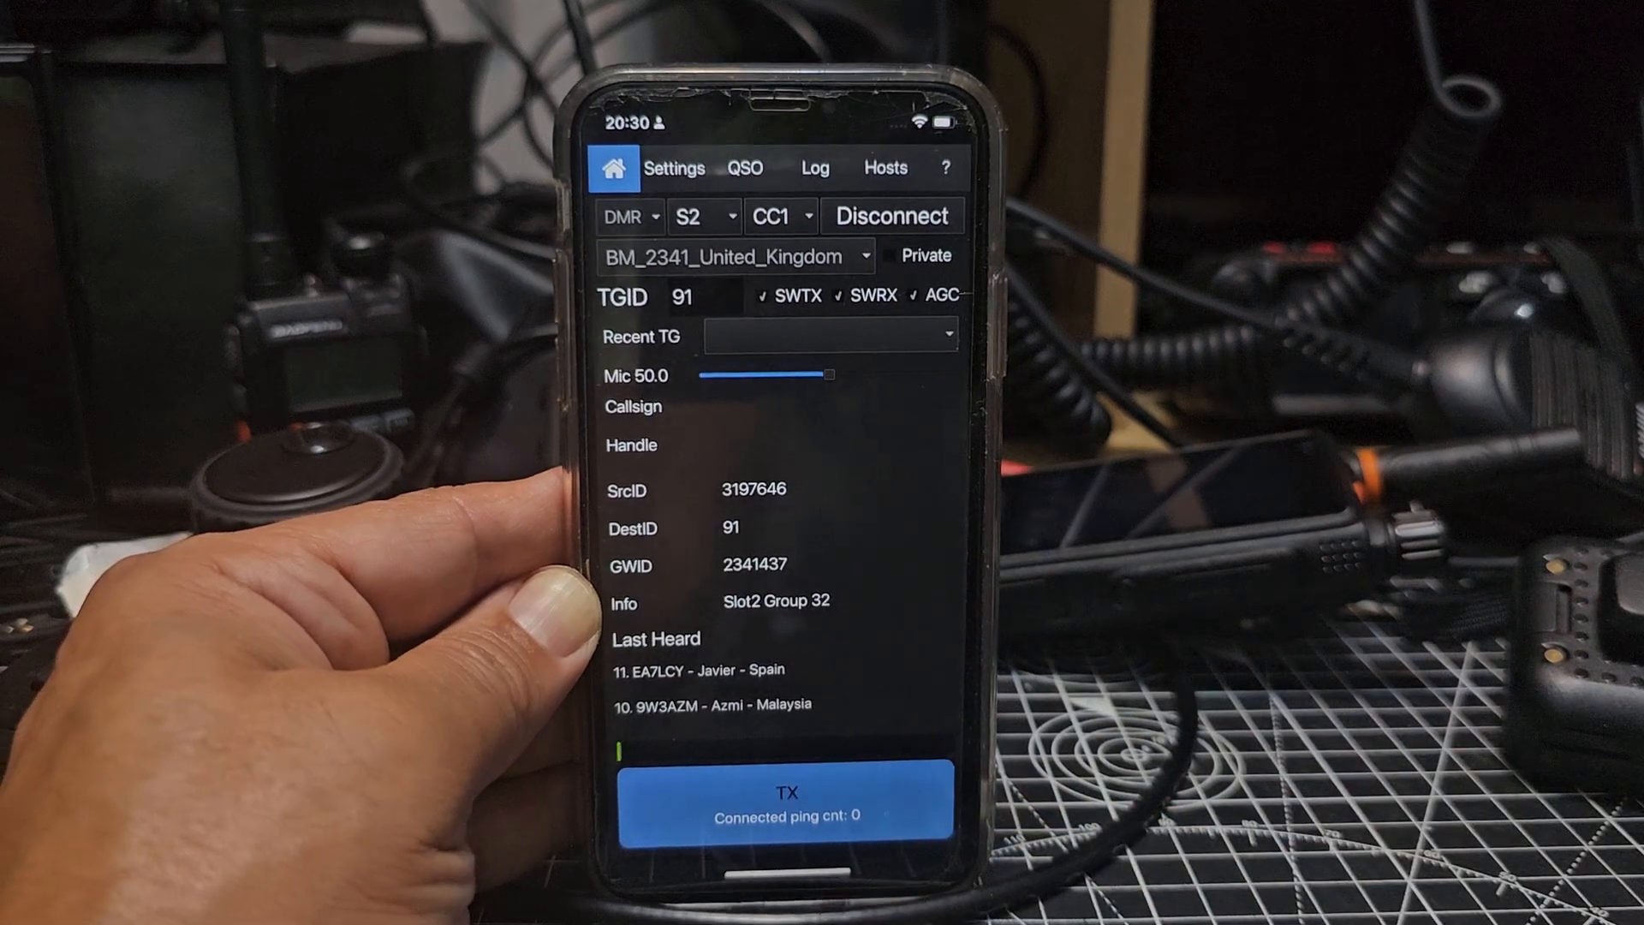
# Transmit a call on talkgroup 91 as M0FXB, then unkey to listen for replies
pyautogui.click(788, 800)
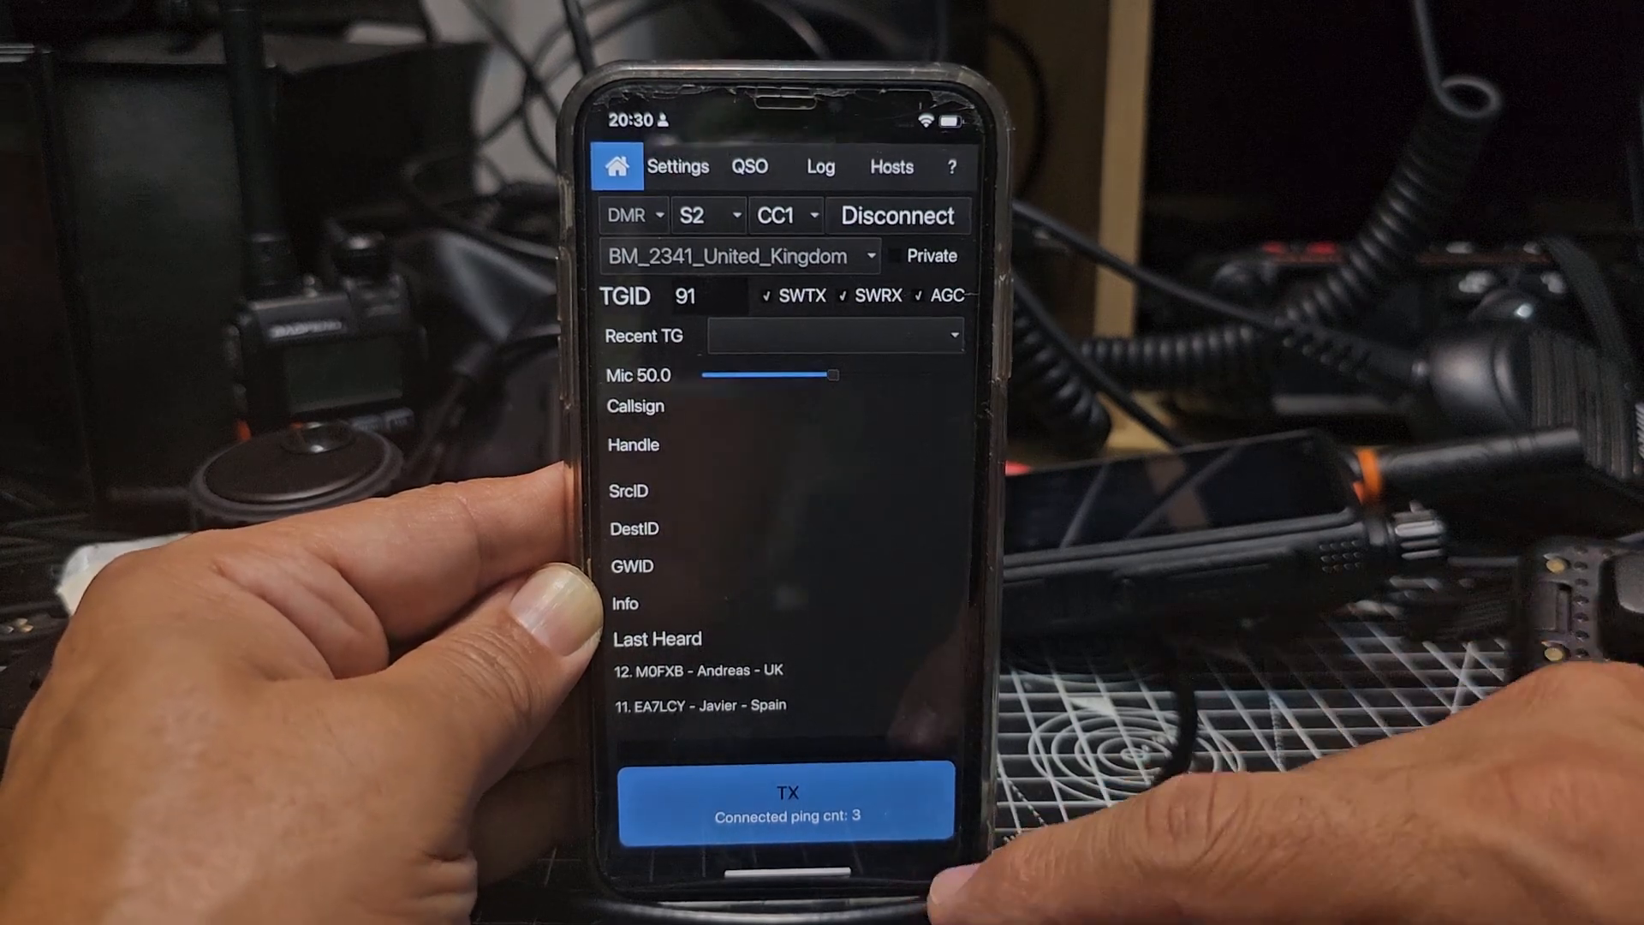
pyautogui.click(788, 791)
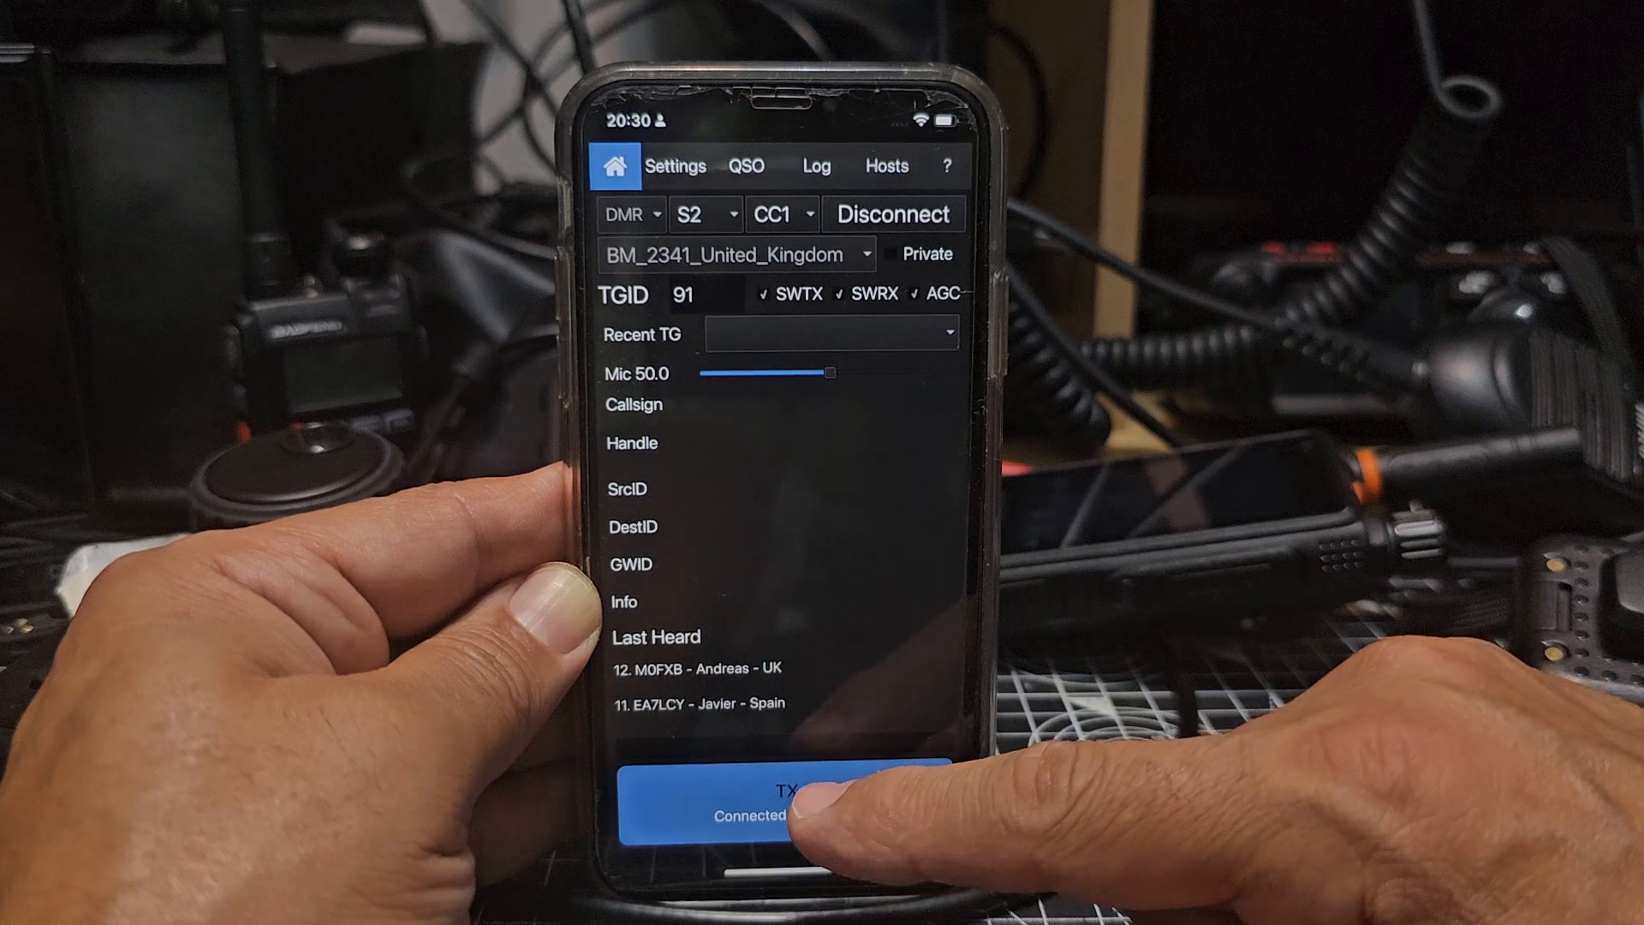
pyautogui.click(781, 797)
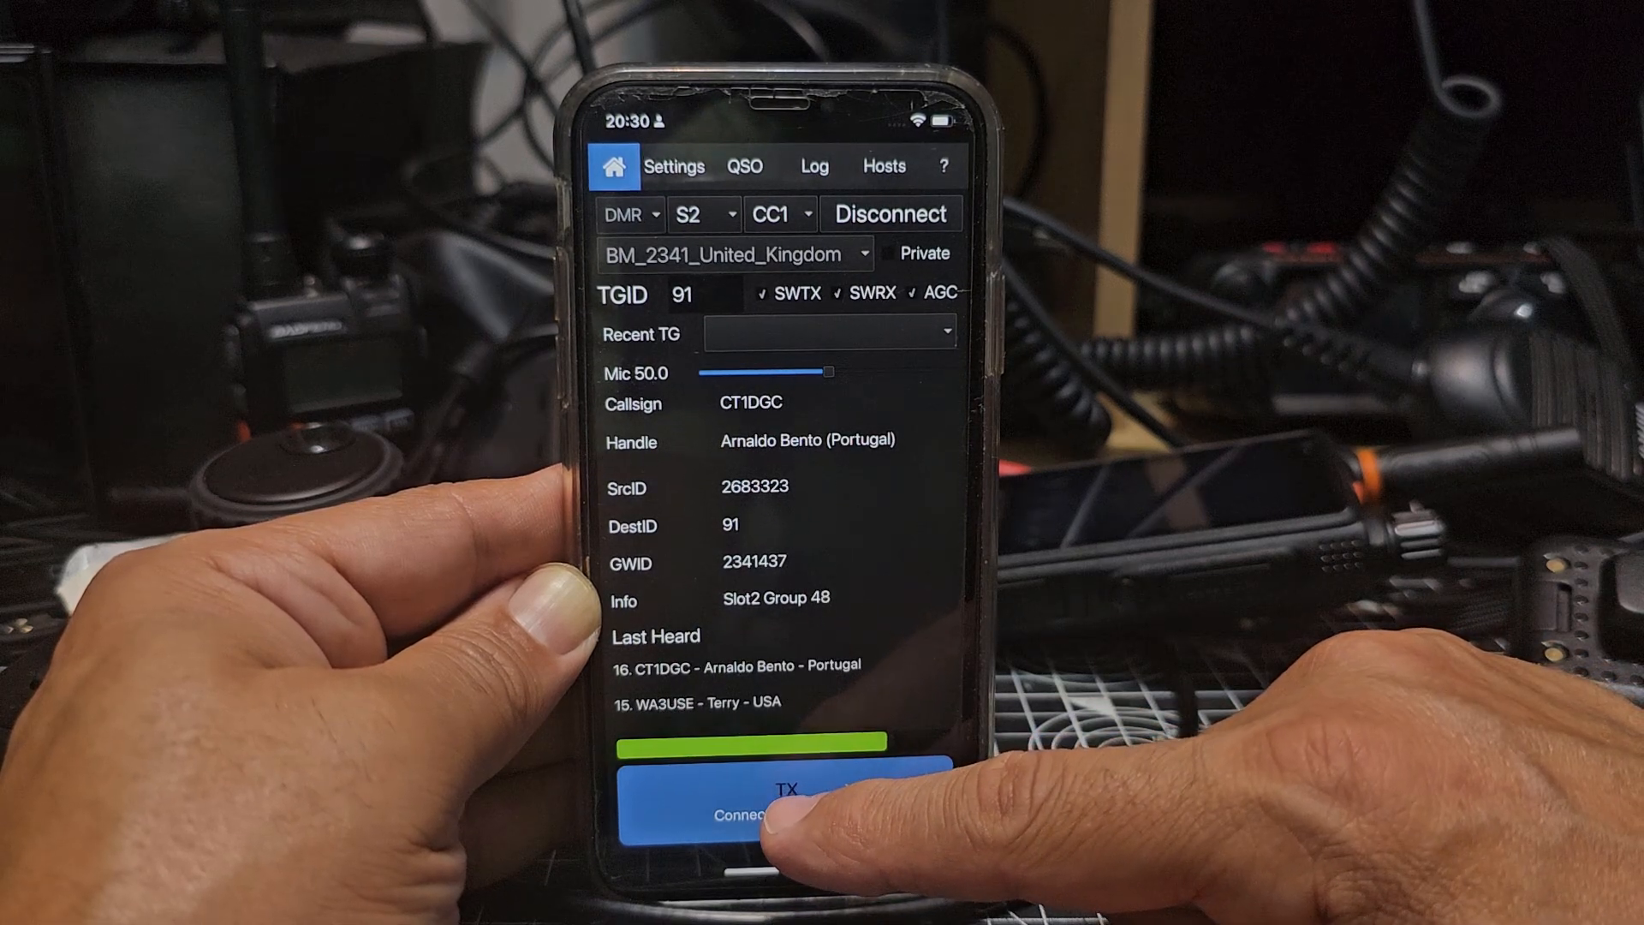
# Reply to CT1DGC on talkgroup 91, unkey, then key up again after other stations are heard
pyautogui.click(786, 797)
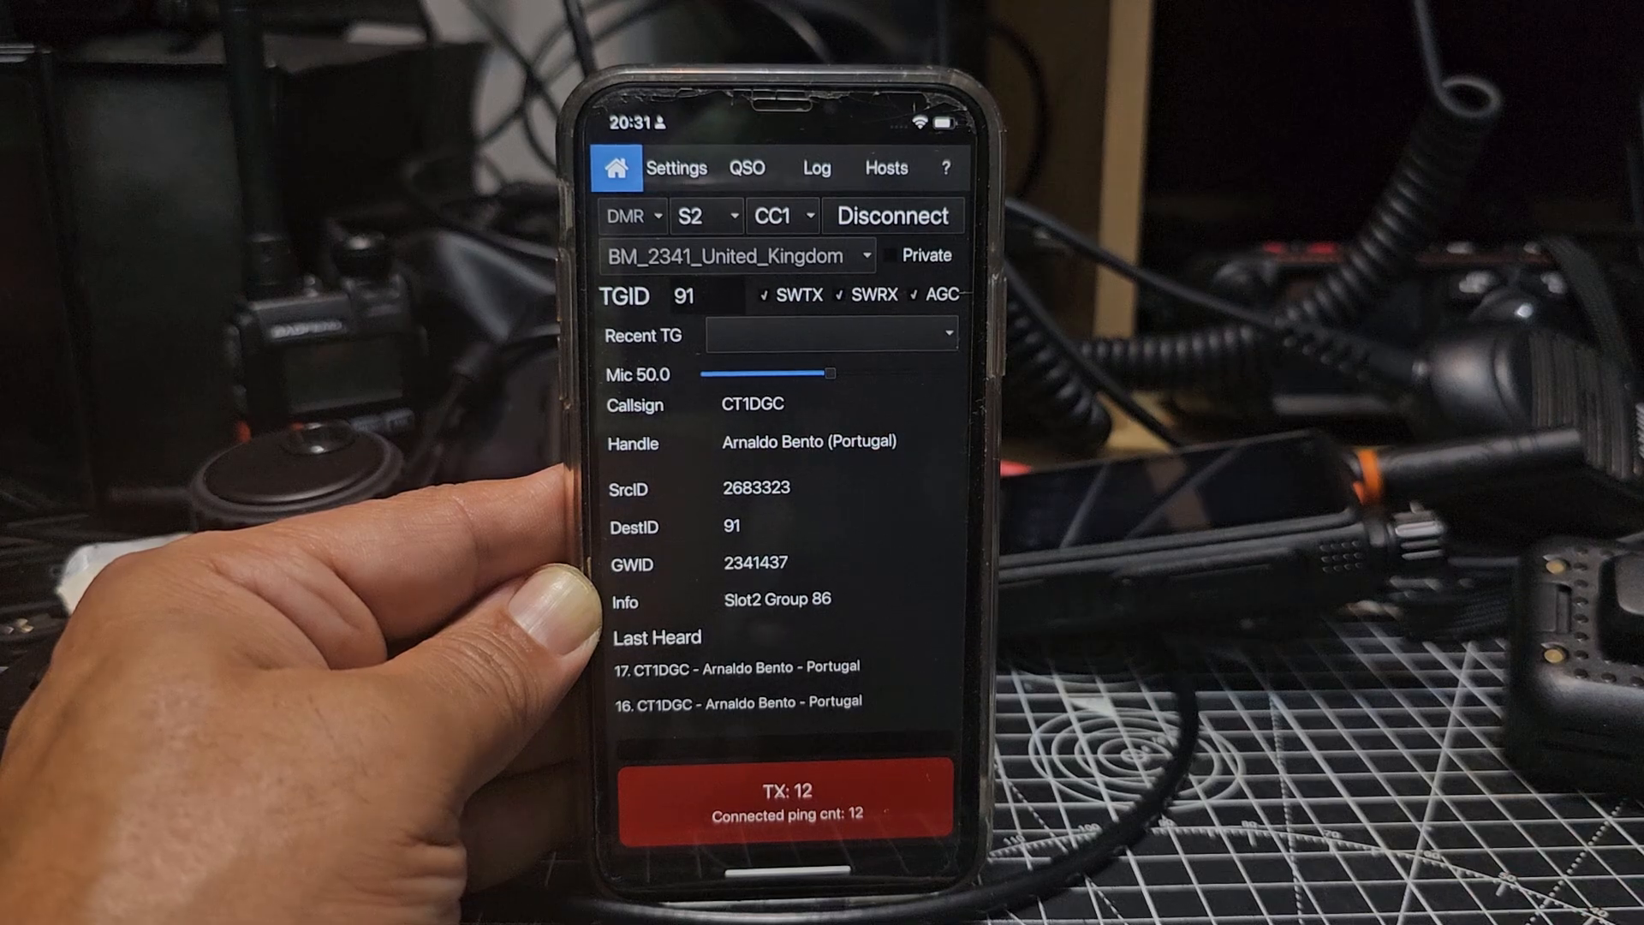
pyautogui.click(786, 790)
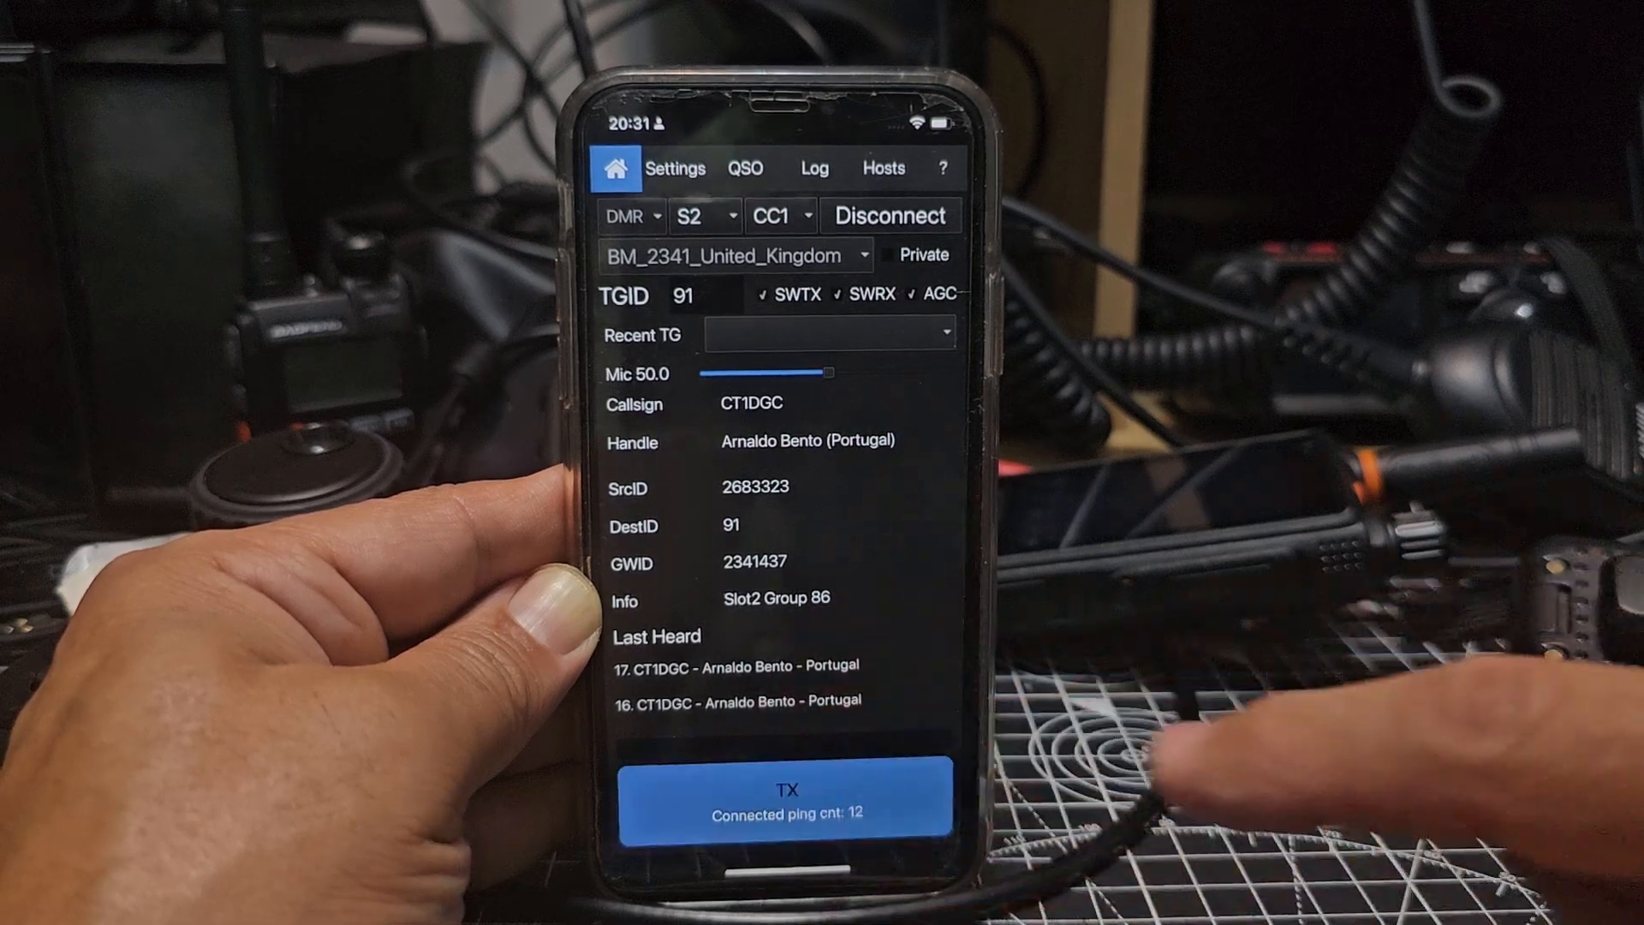
pyautogui.click(745, 168)
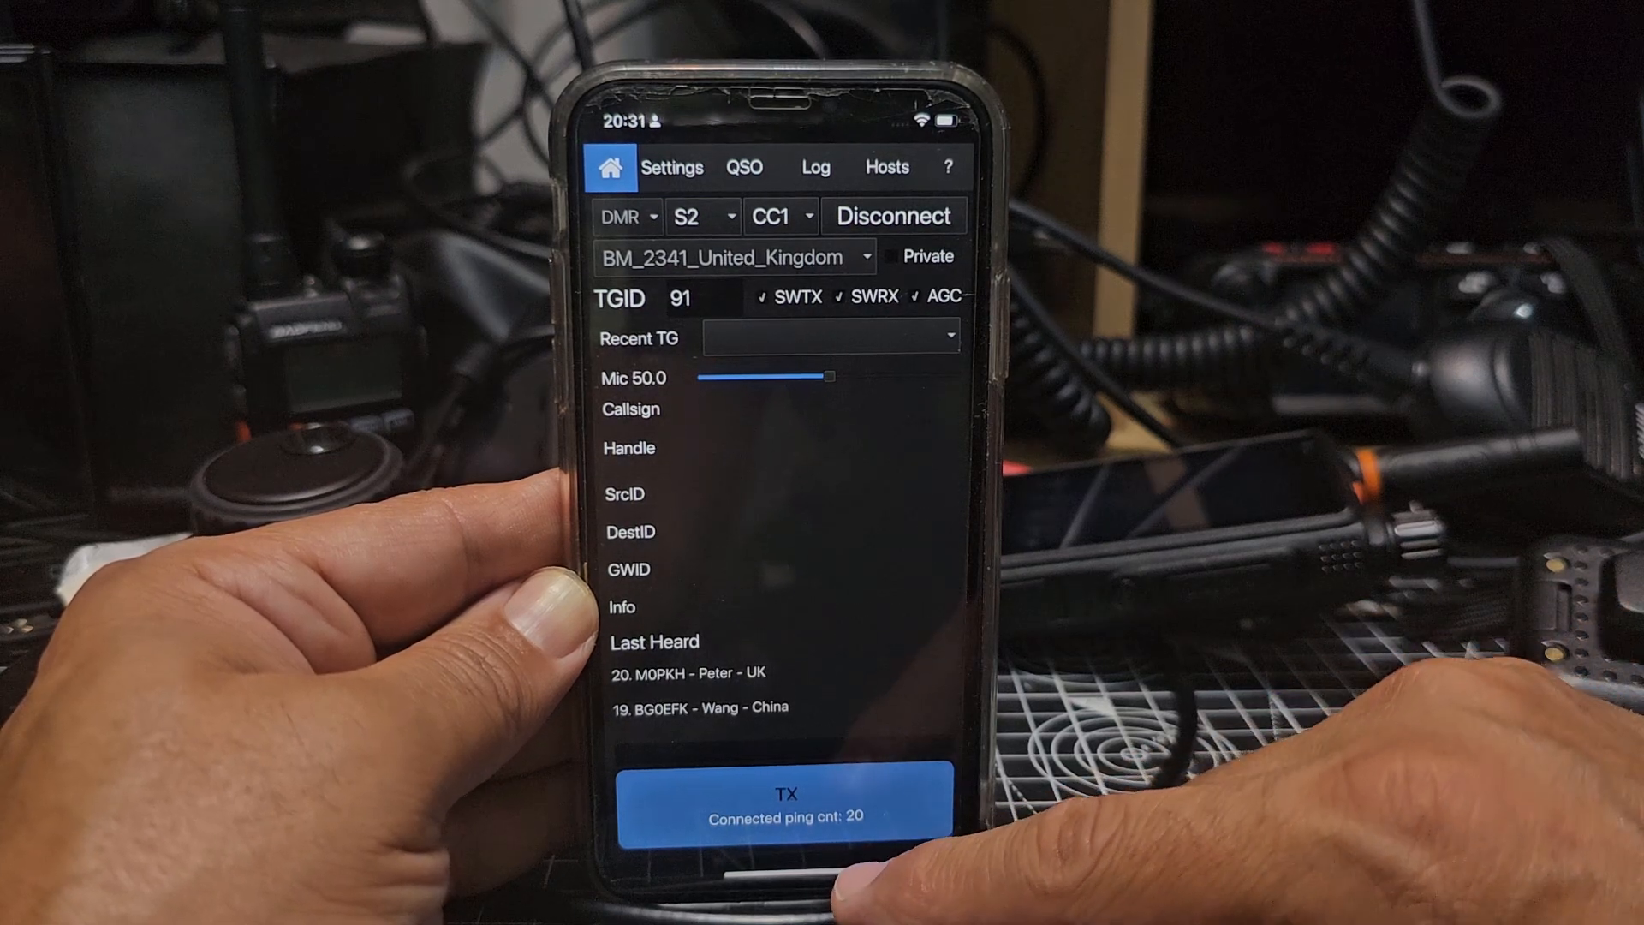
pyautogui.click(786, 793)
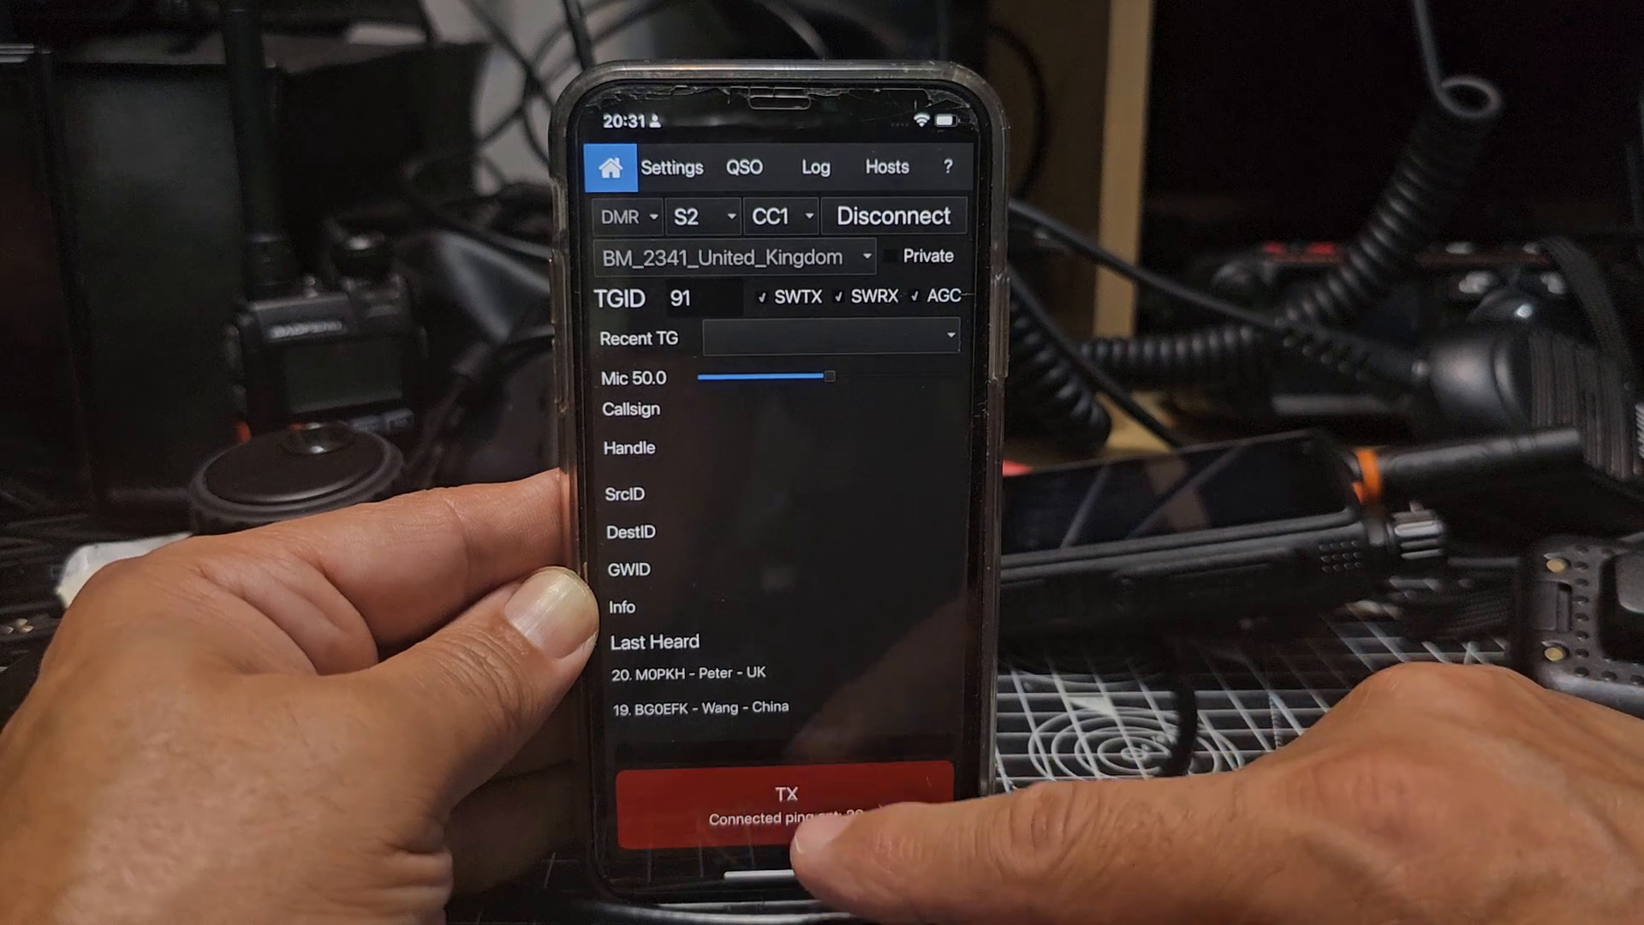